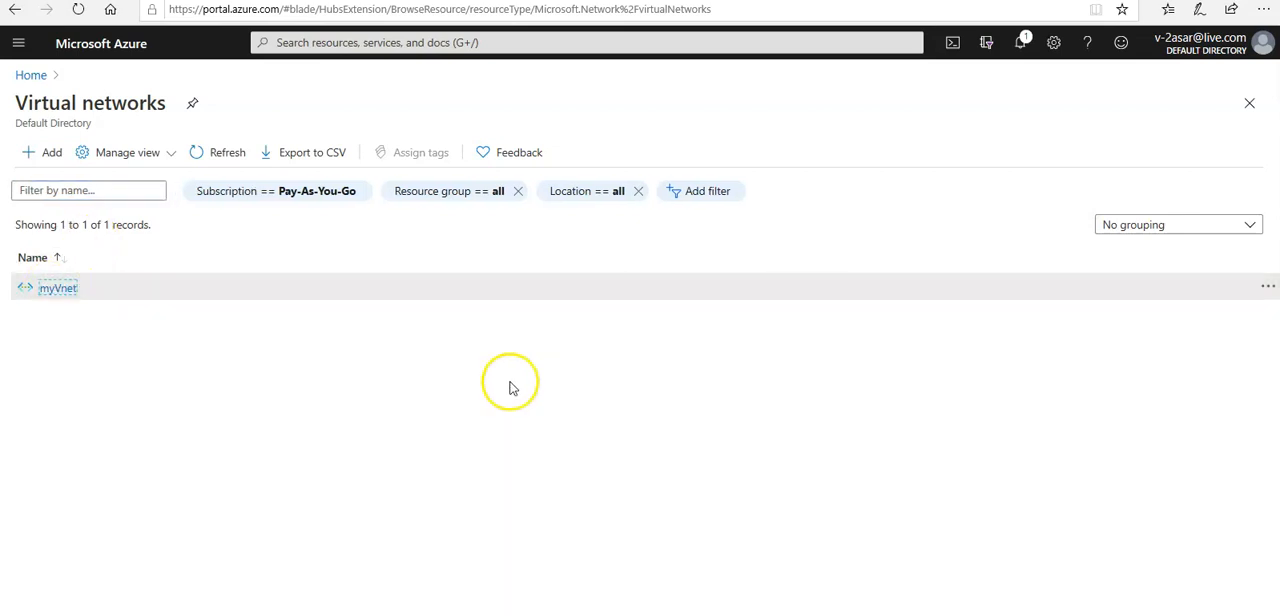
Show the subnets of the myVnet virtual network, listing myBackendSubnet
left_click(56, 288)
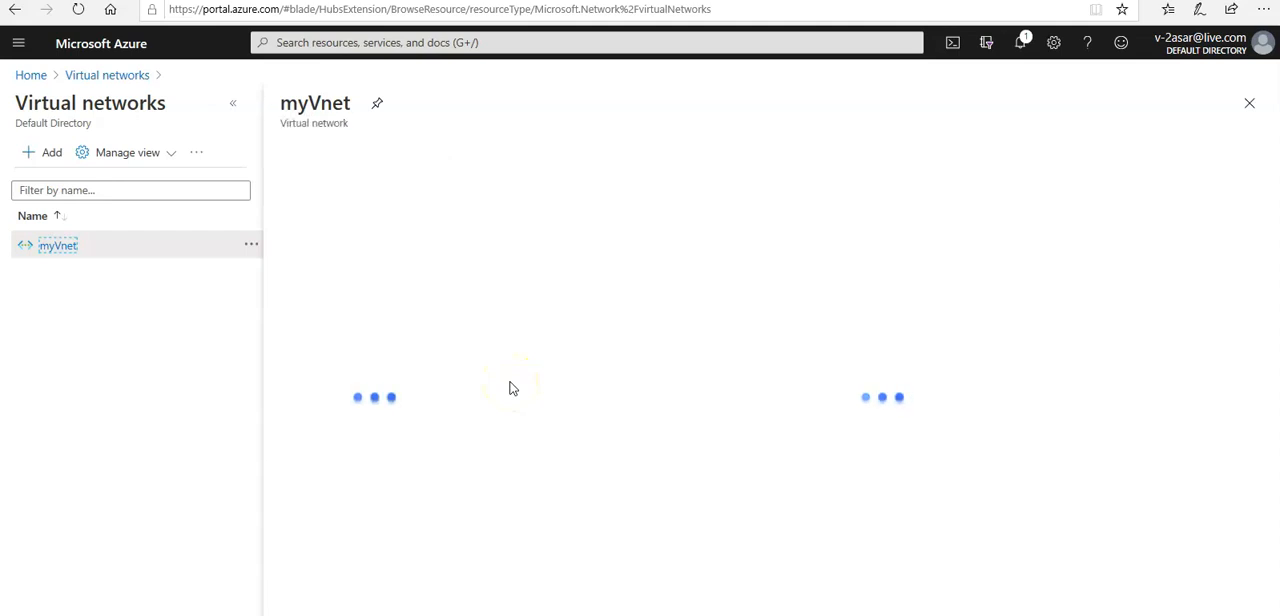
left_click(58, 244)
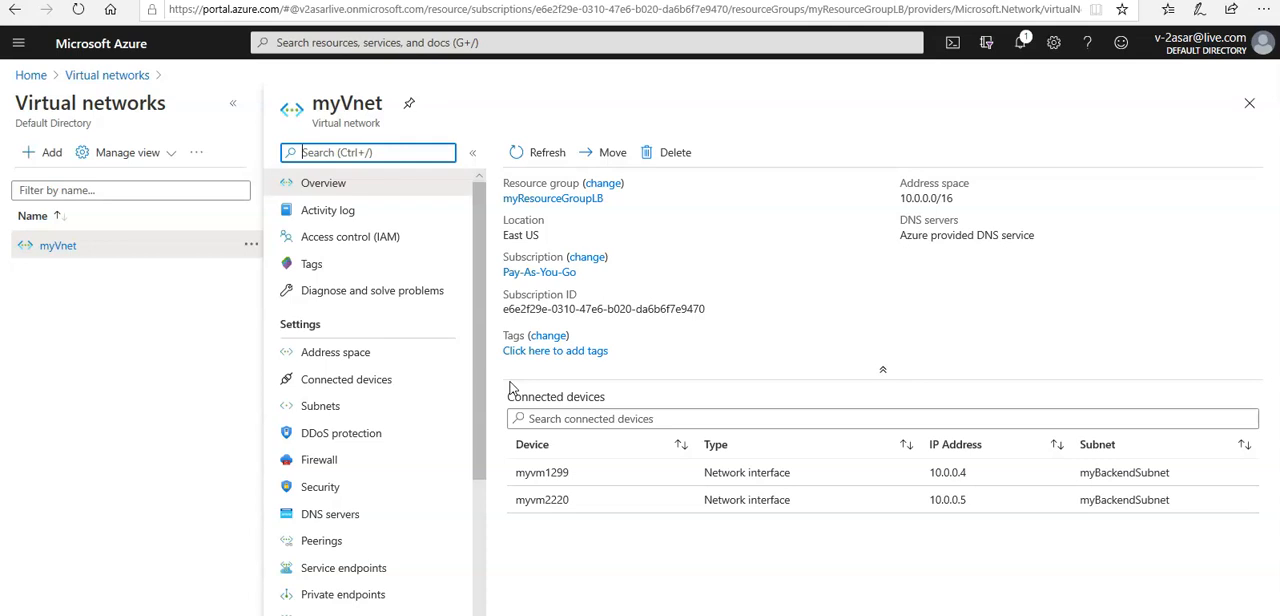
left_click(320, 404)
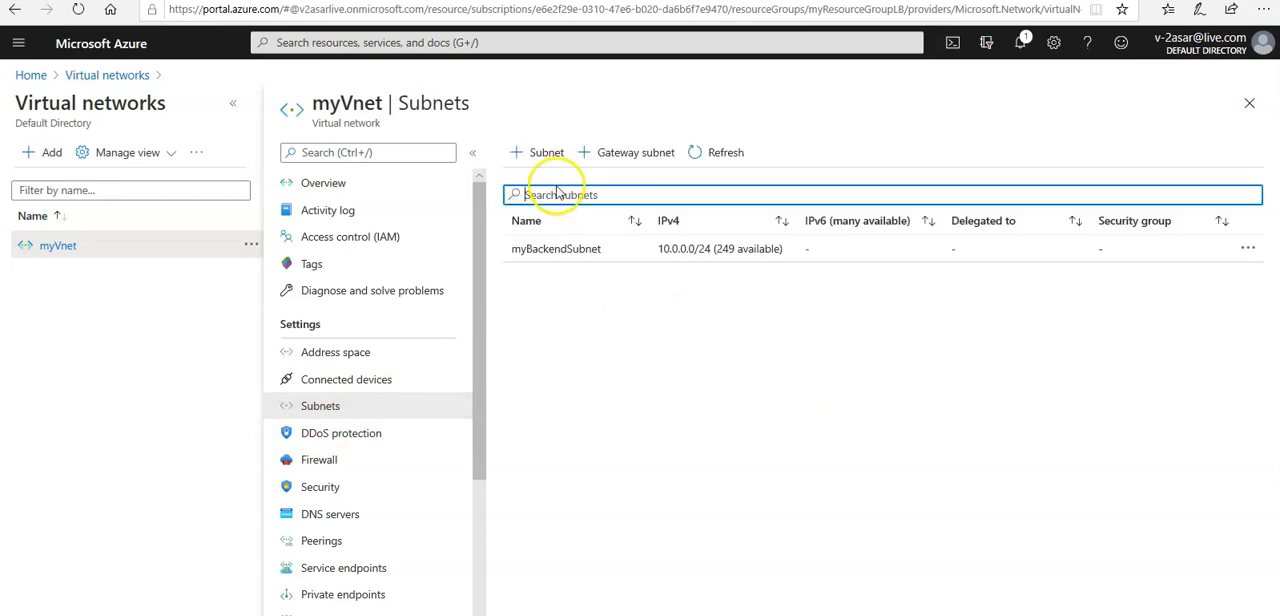
Add subnet myAppGWSubnet with range 10.0.1.0/24 to myVnet
left_click(540, 152)
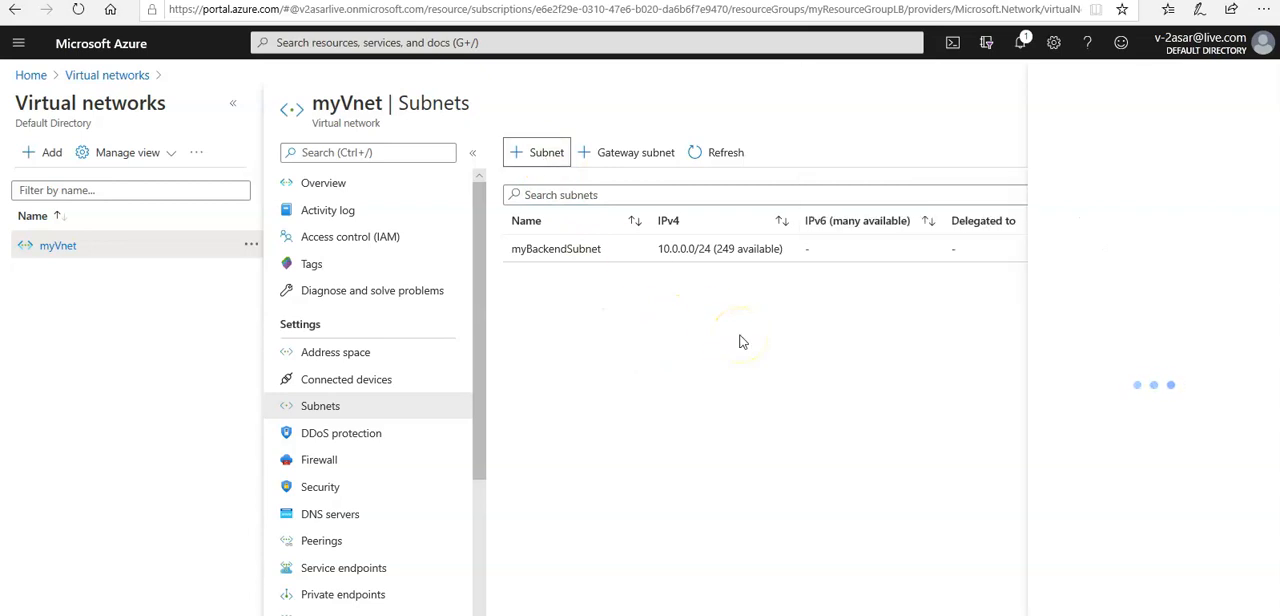
mouse_move(1272, 196)
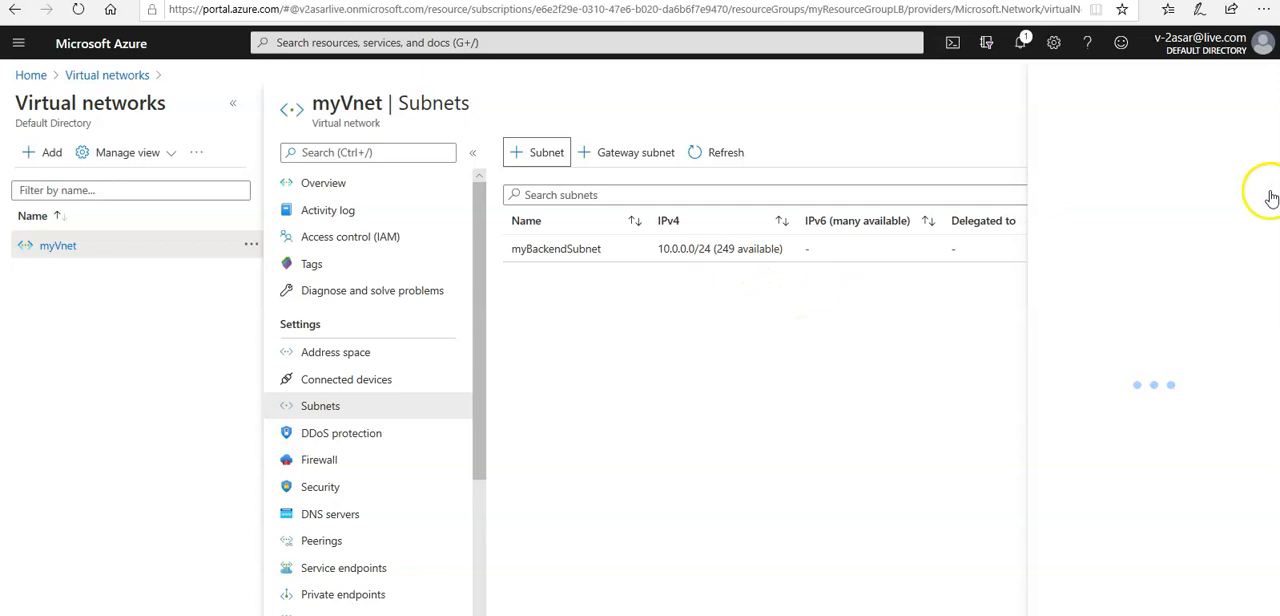
left_click(536, 152)
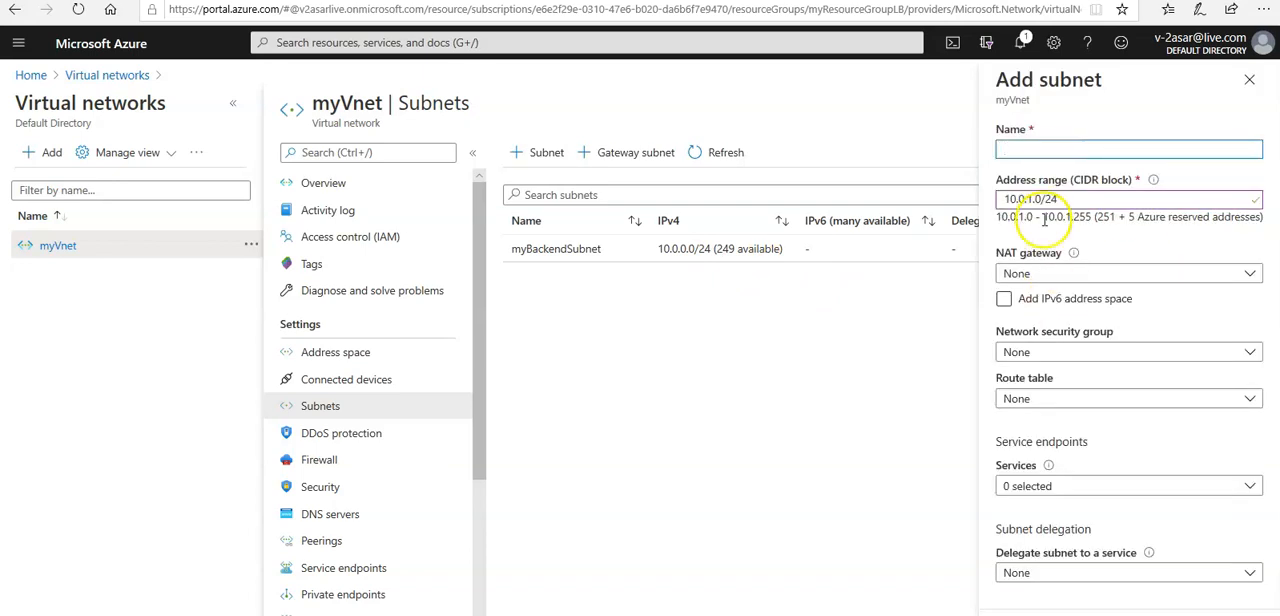
type("myApp")
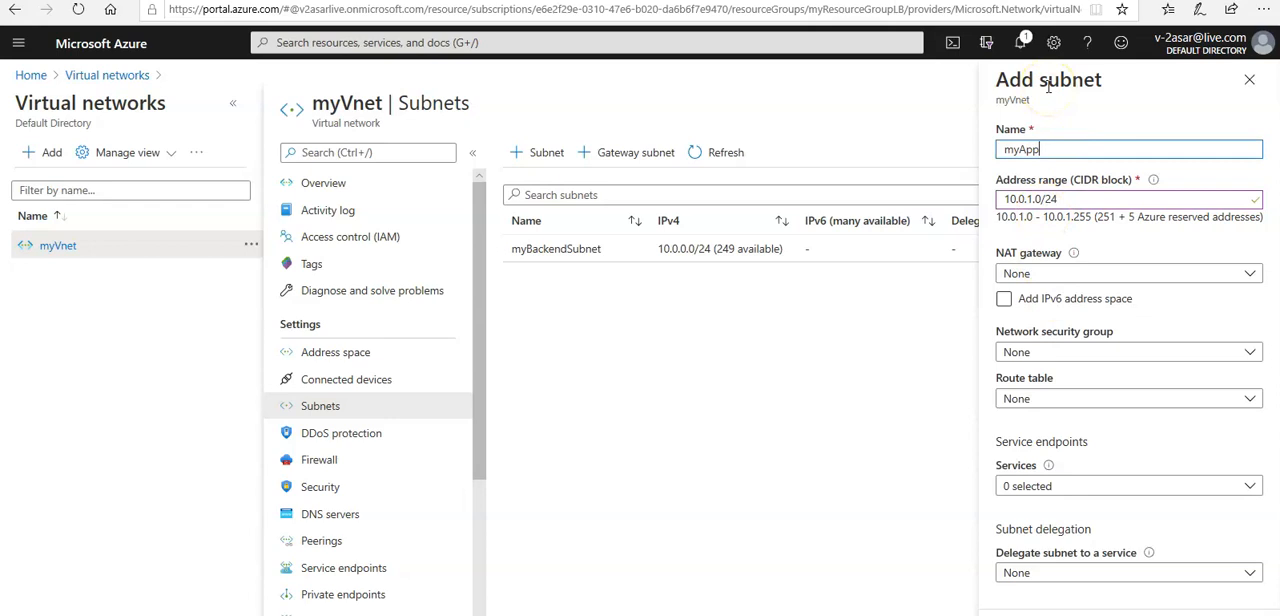
type("G")
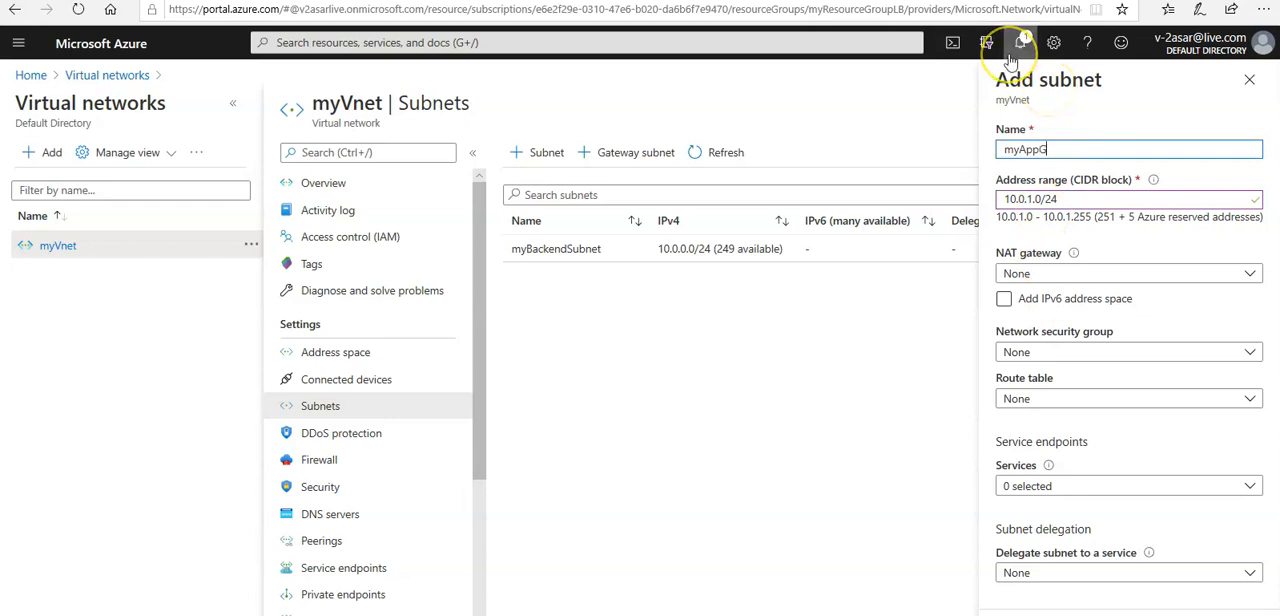
type("WSubnet")
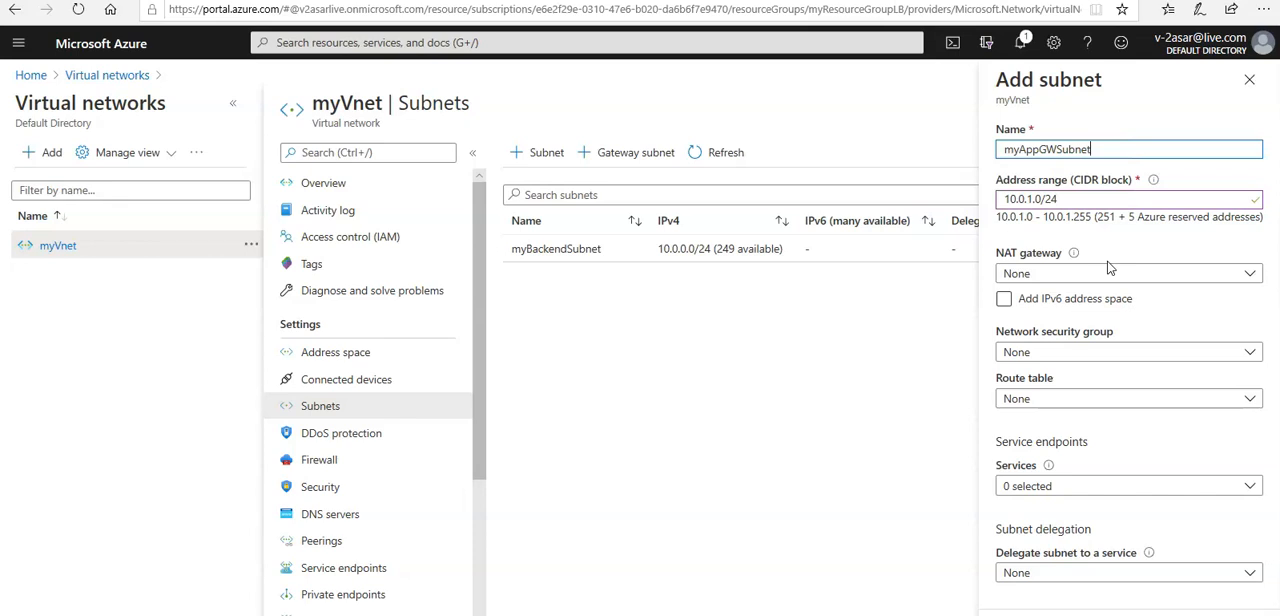
mouse_move(1060, 512)
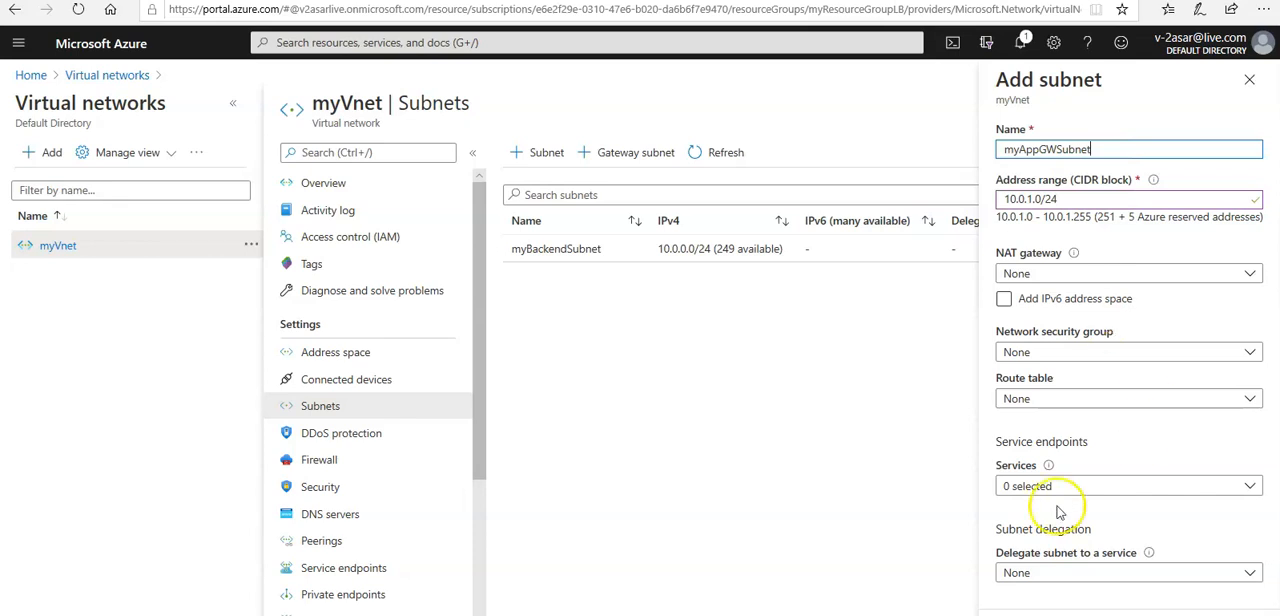
mouse_move(720, 600)
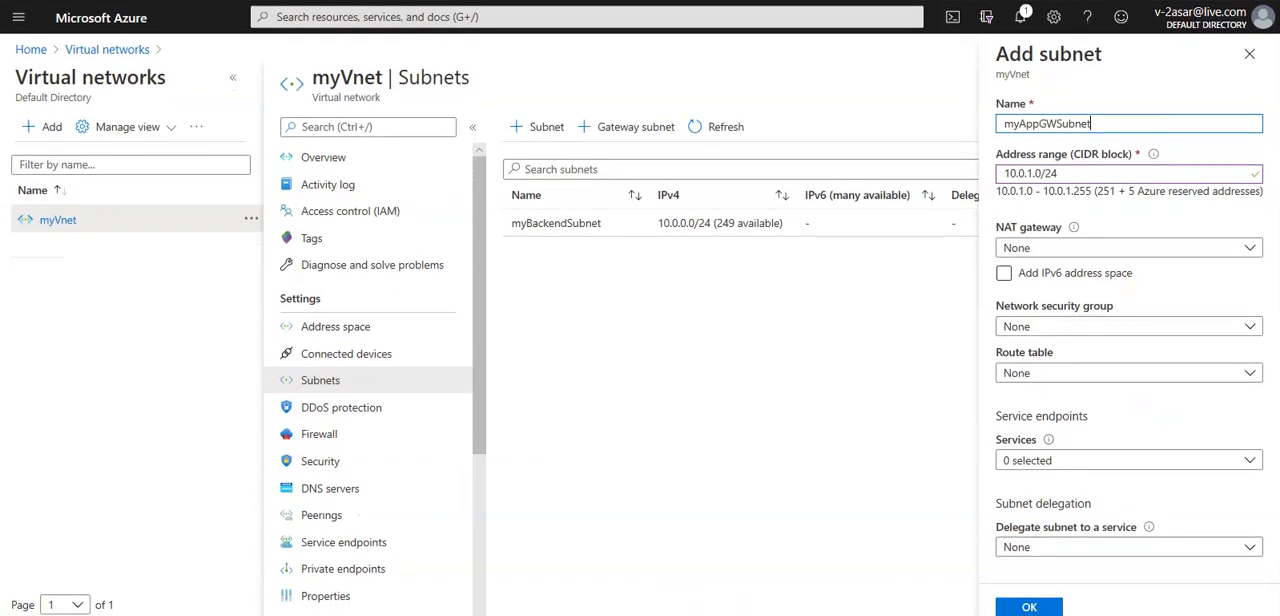
mouse_move(1028, 608)
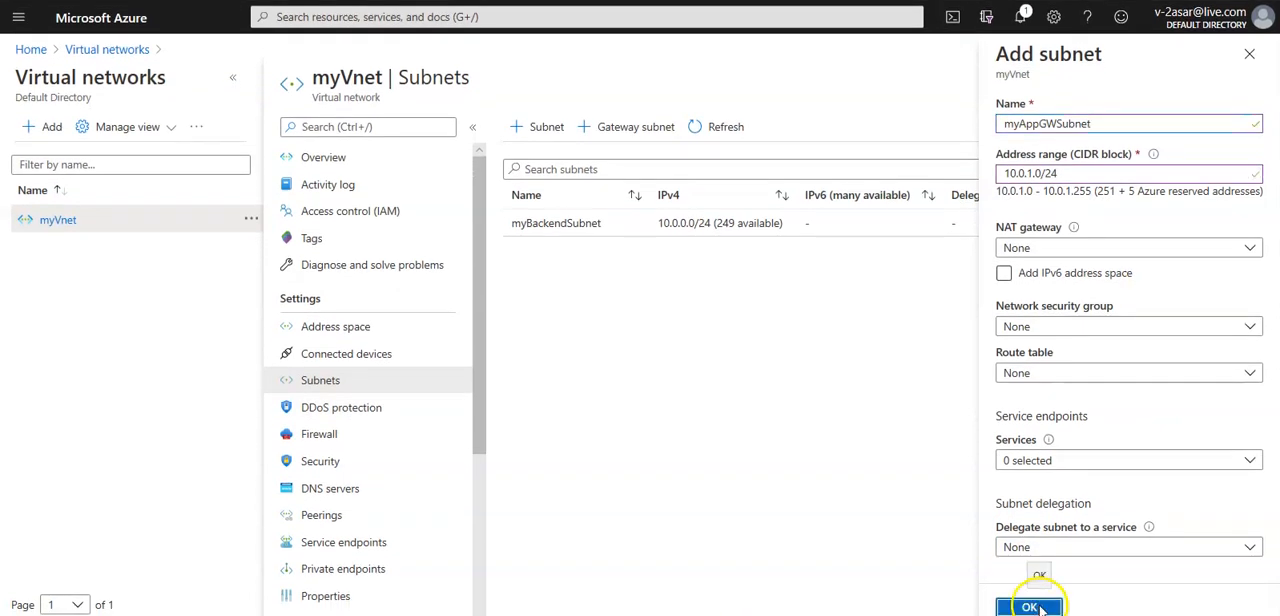
left_click(1028, 608)
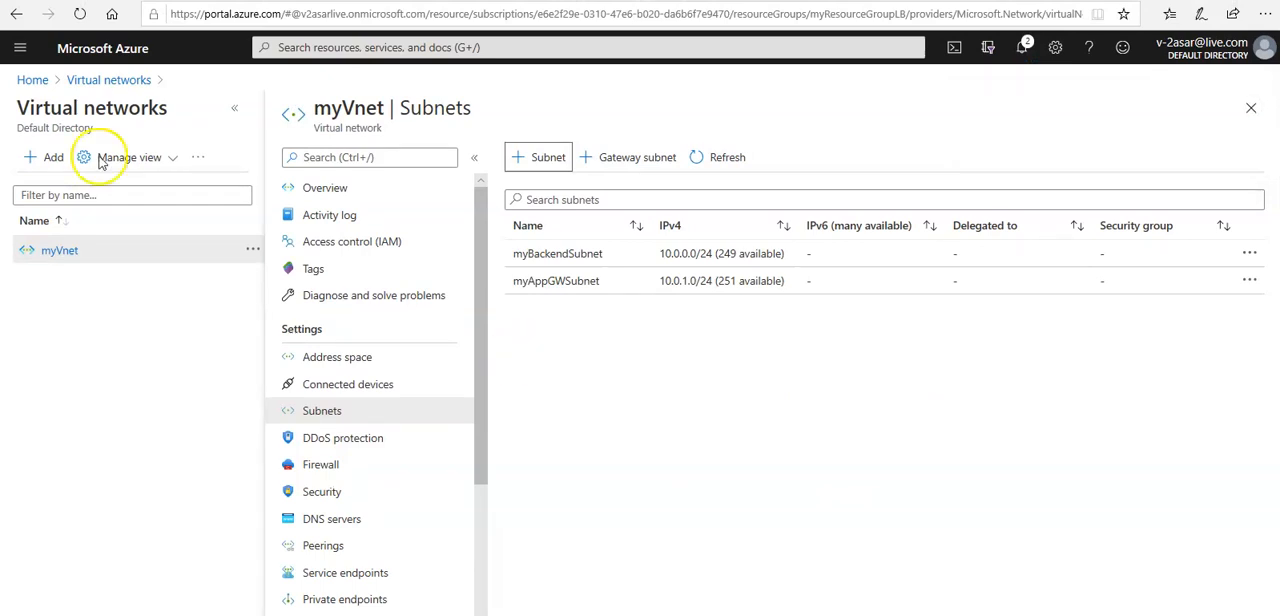
mouse_move(152, 178)
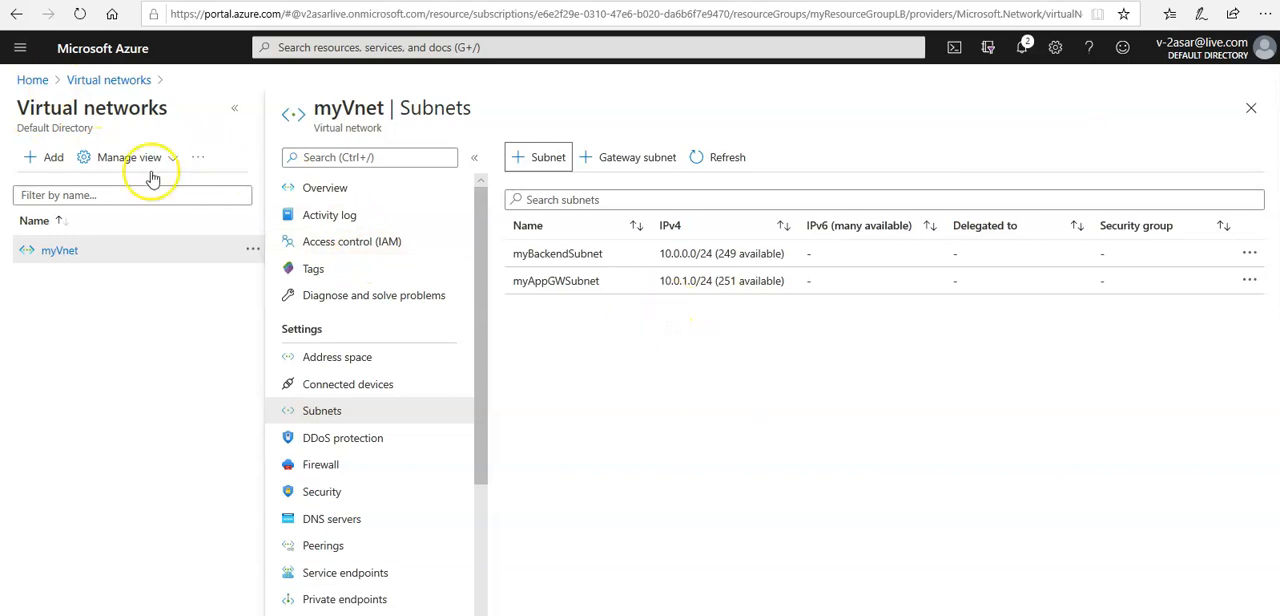
Start creating an Application Gateway from the Networking resource category
left_click(32, 80)
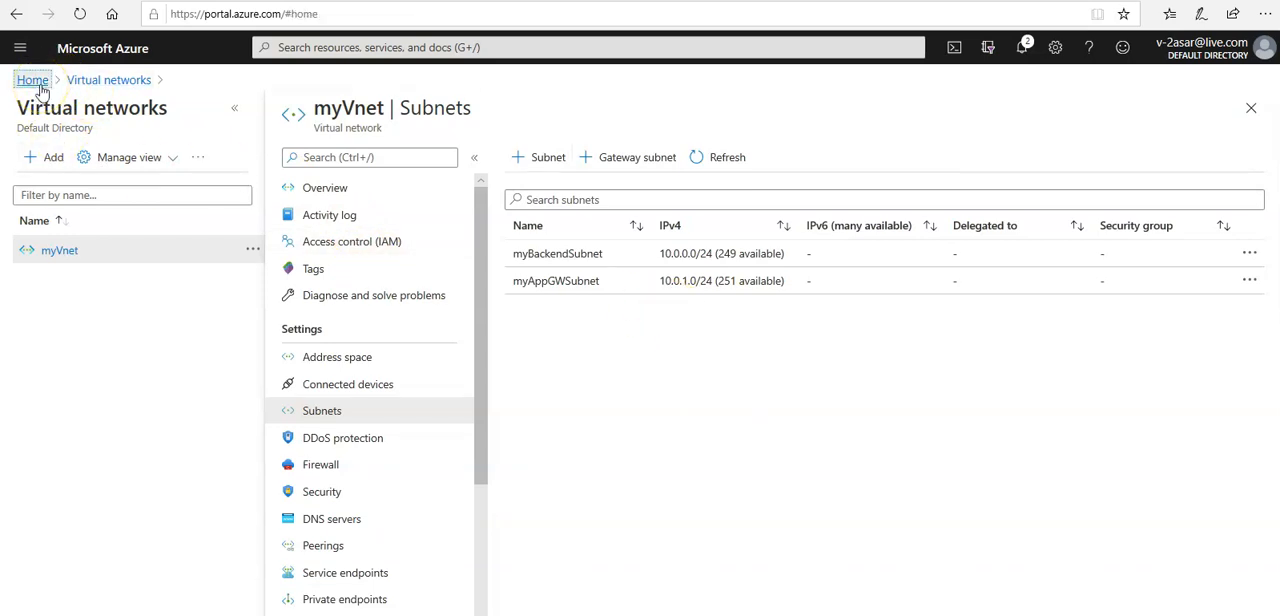
left_click(32, 80)
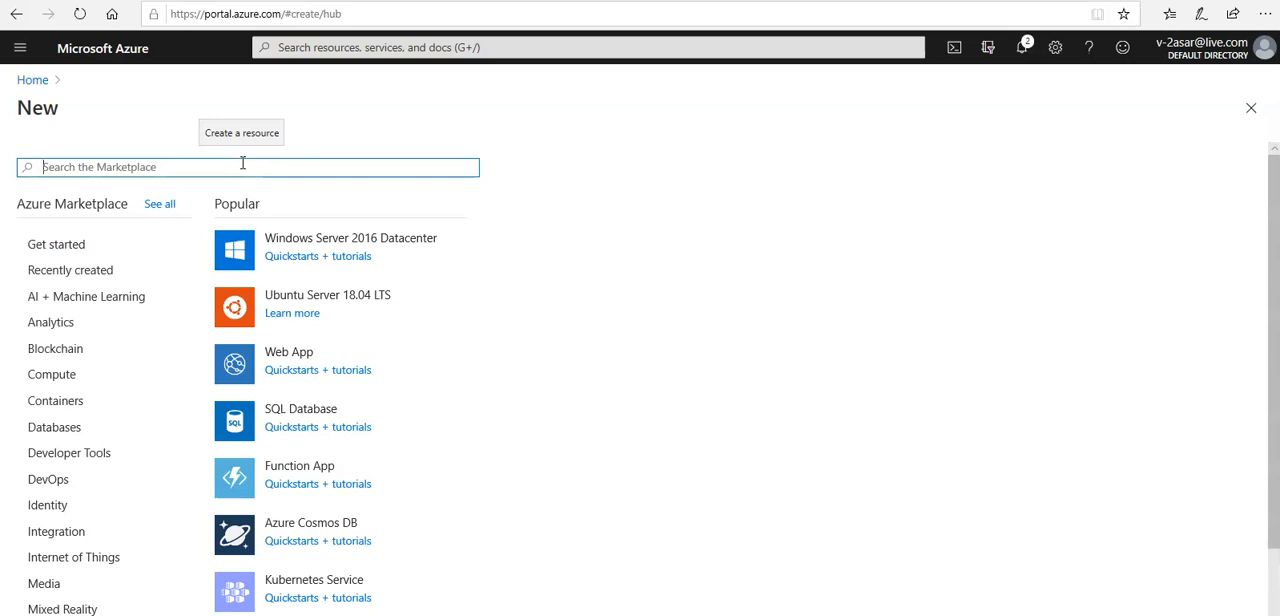
scroll("down", 3)
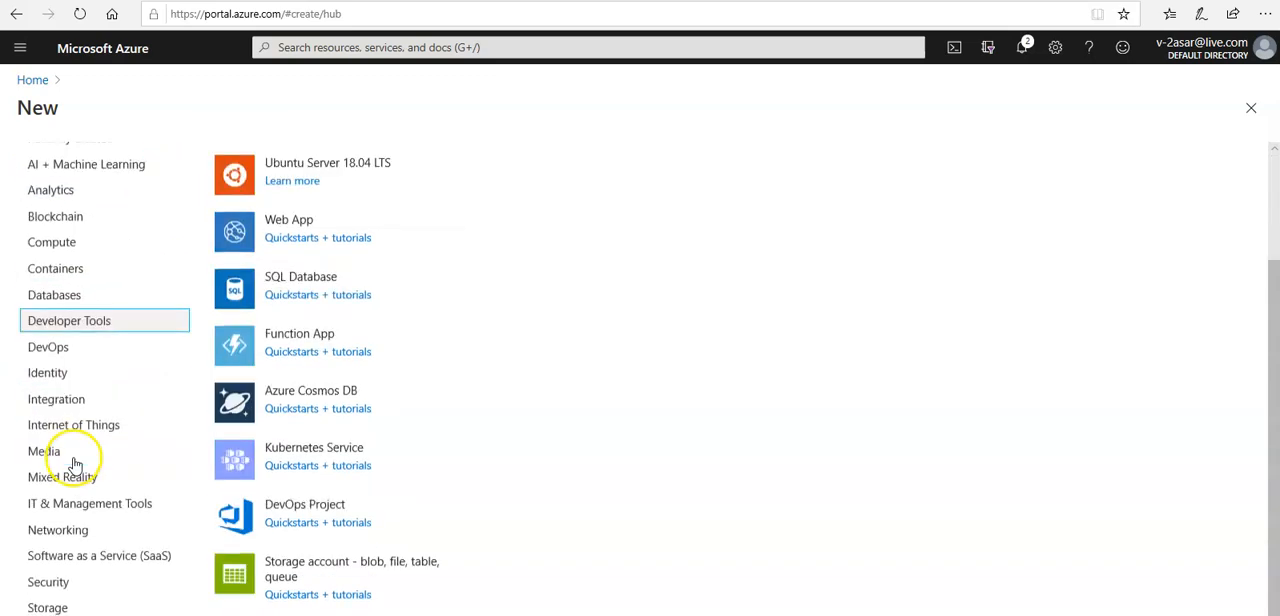
left_click(58, 528)
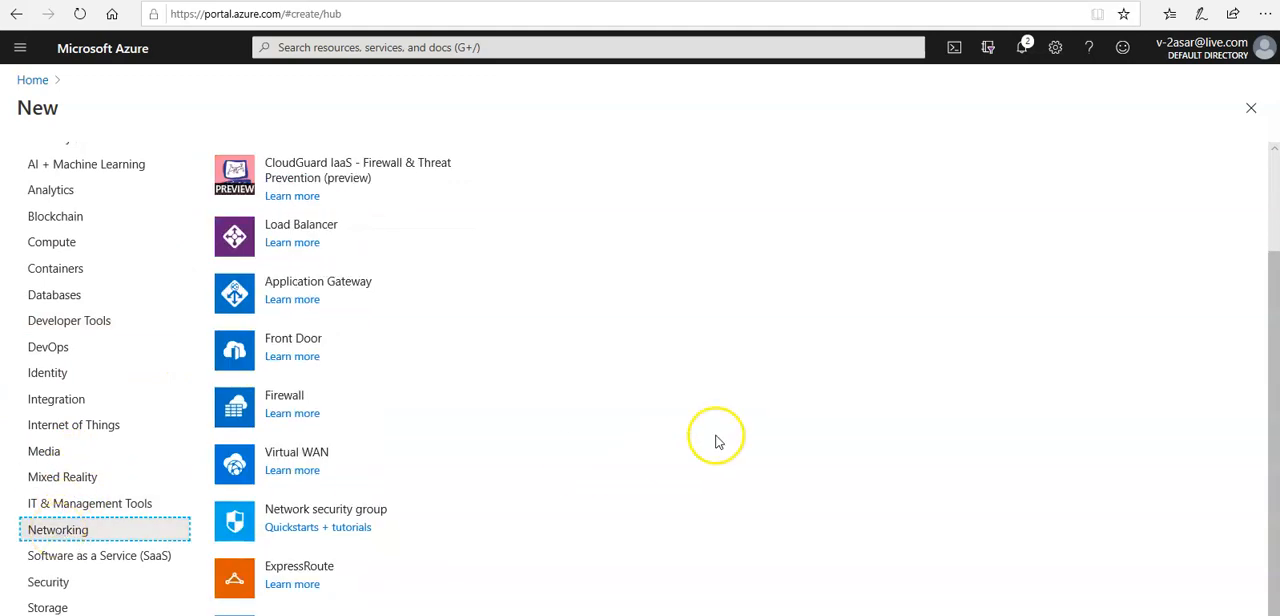
mouse_move(348, 288)
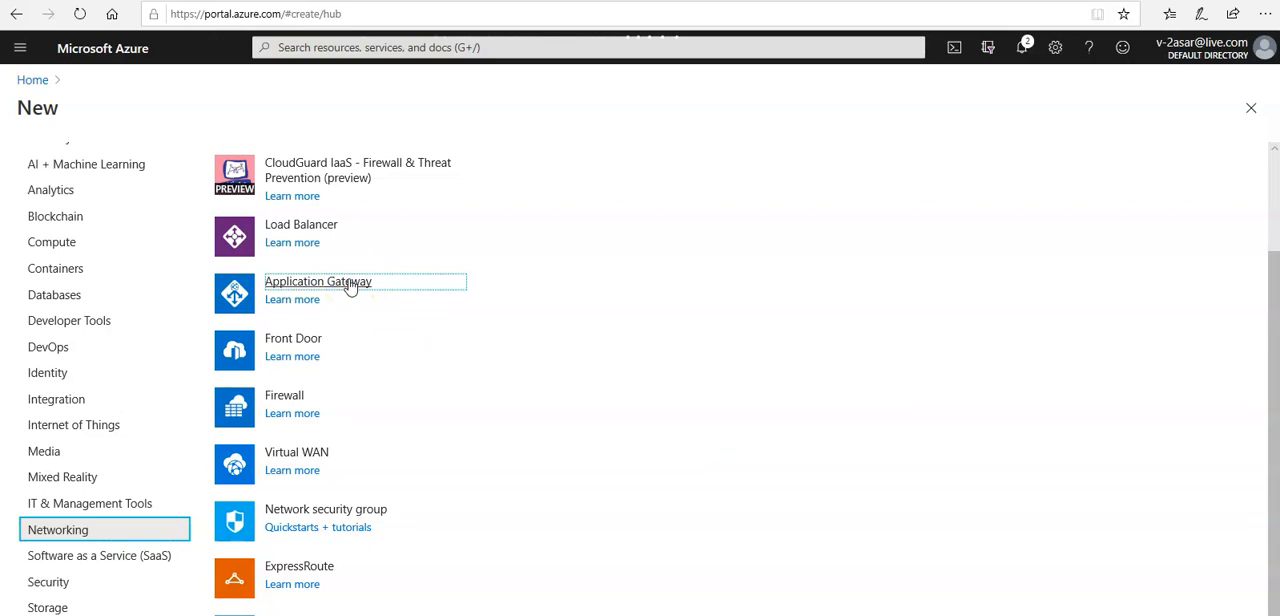
left_click(316, 280)
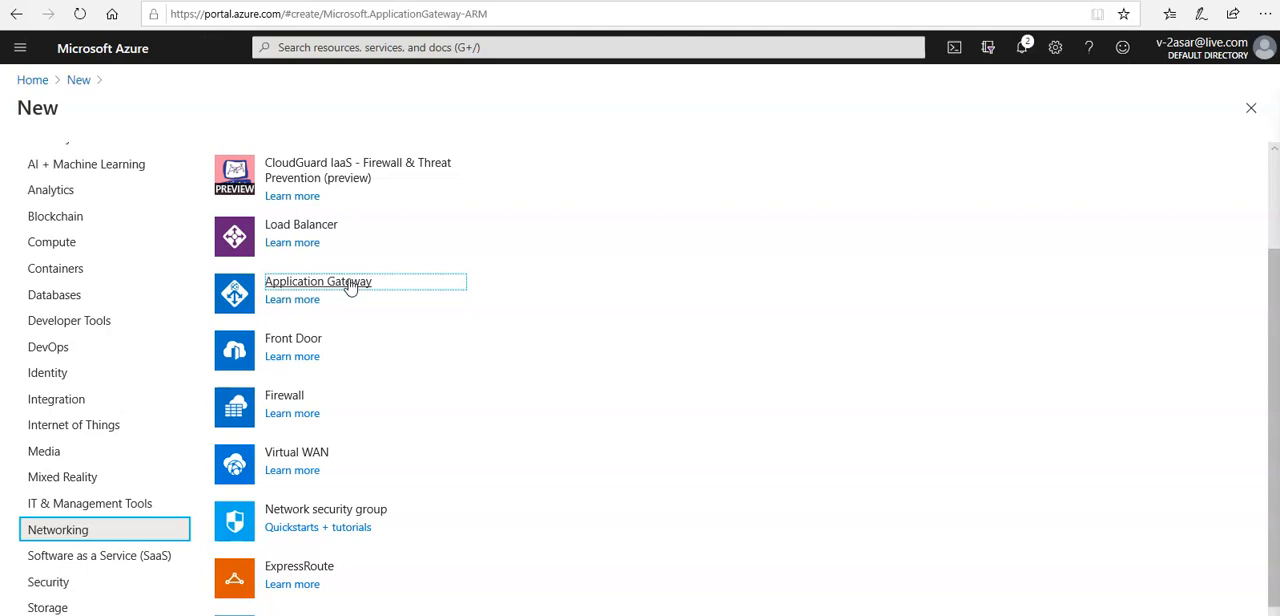
Name the gateway myAppGateway in resource group myResourceGroupLB, region East US
left_click(316, 280)
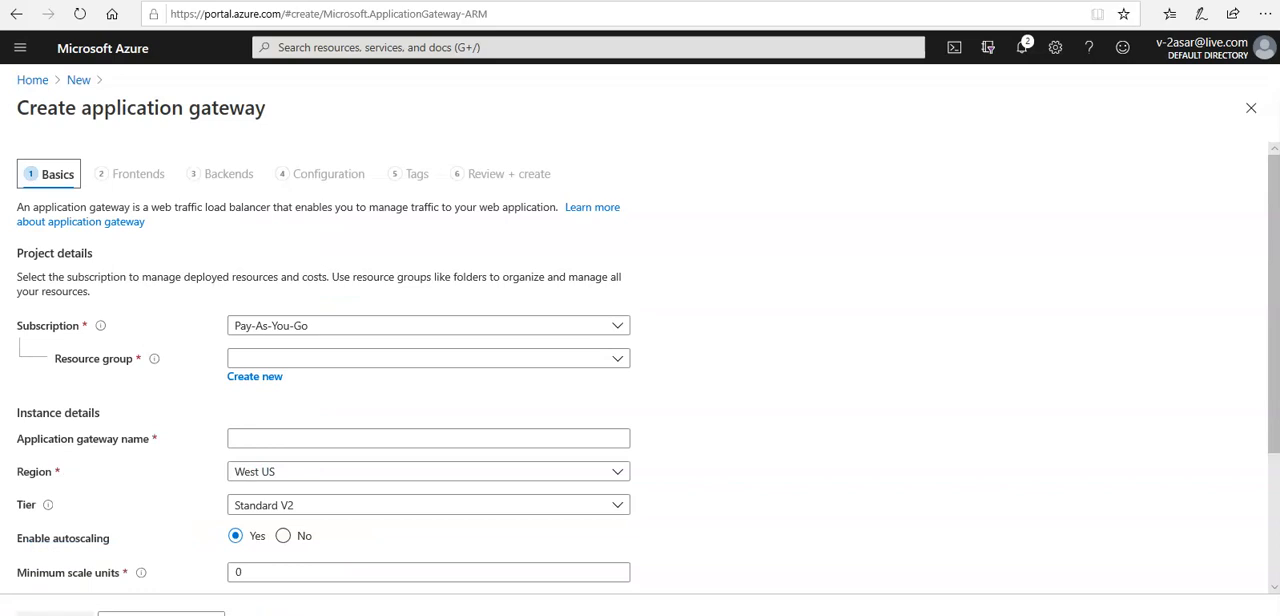
mouse_move(698, 492)
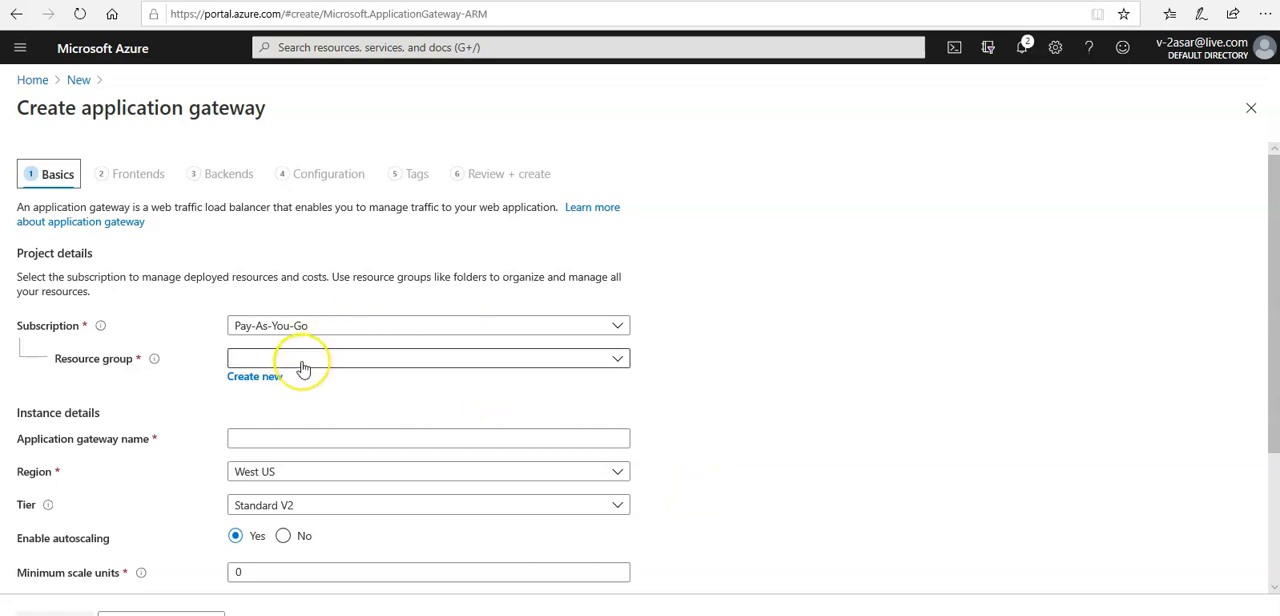
left_click(428, 358)
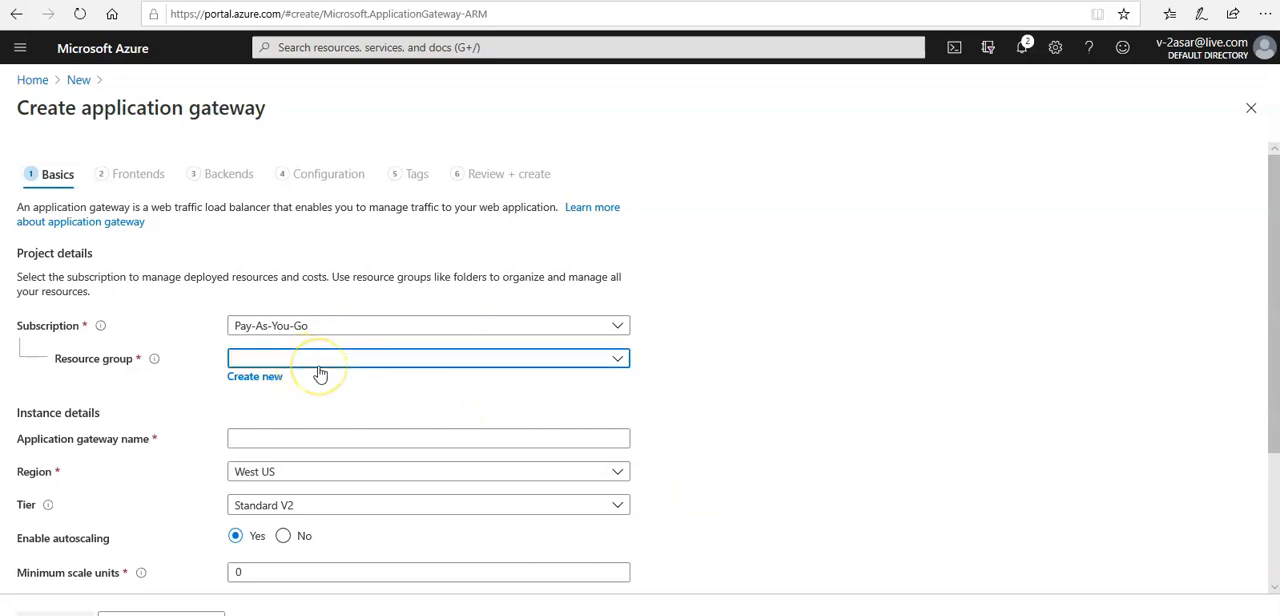
type("lb")
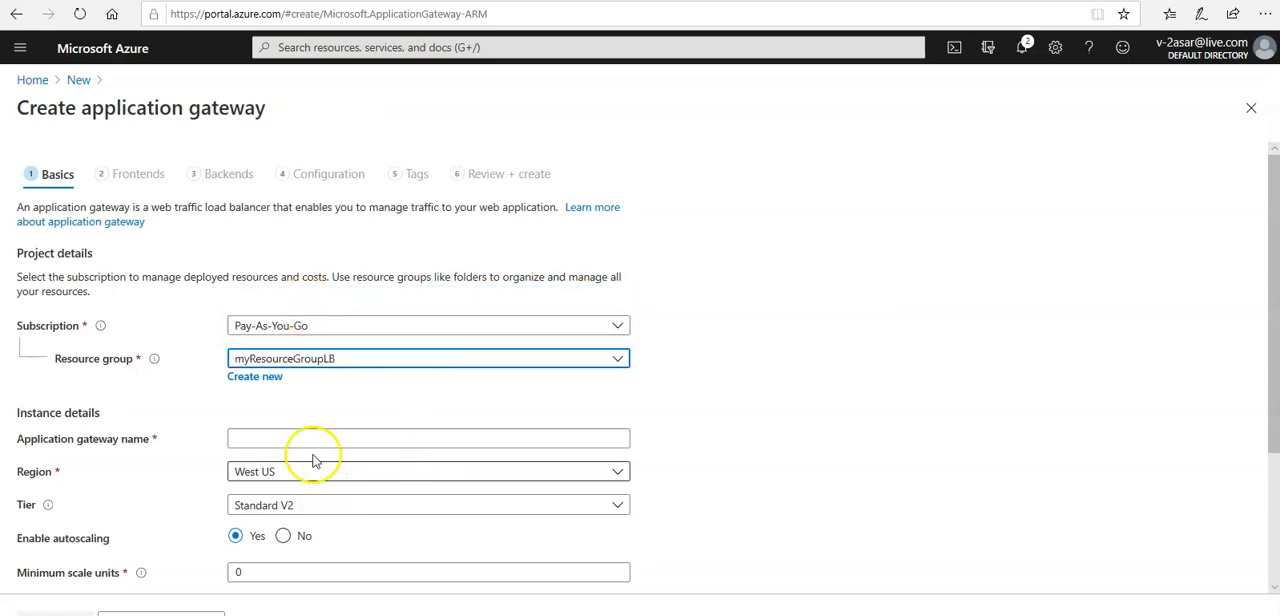
left_click(428, 438)
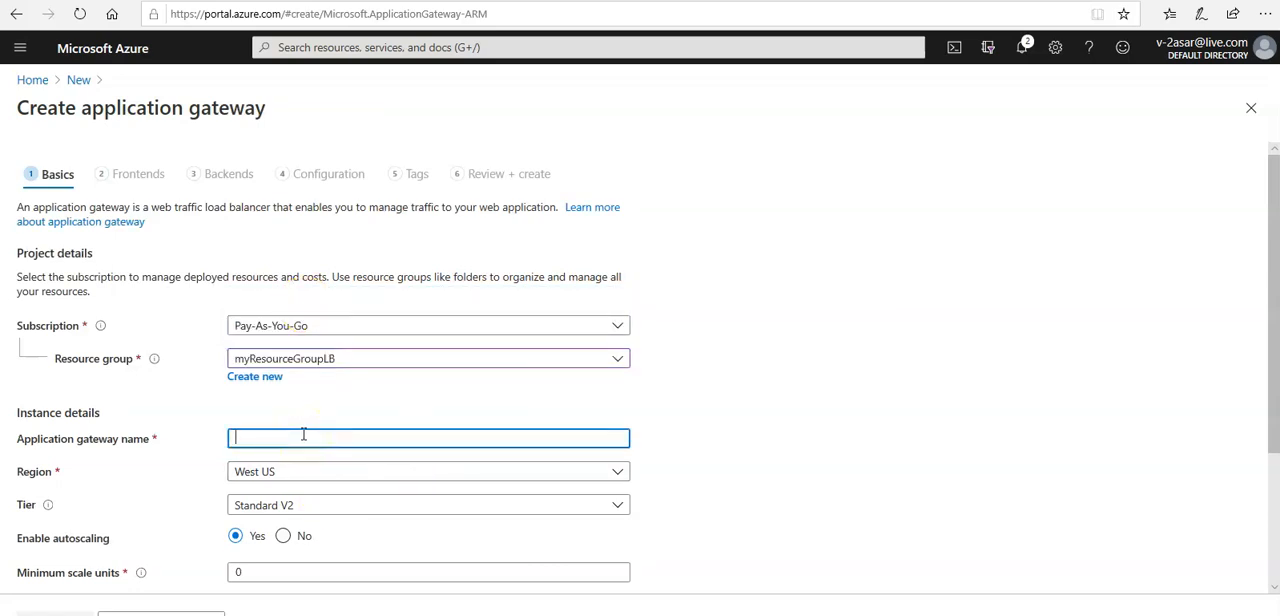
type("myA")
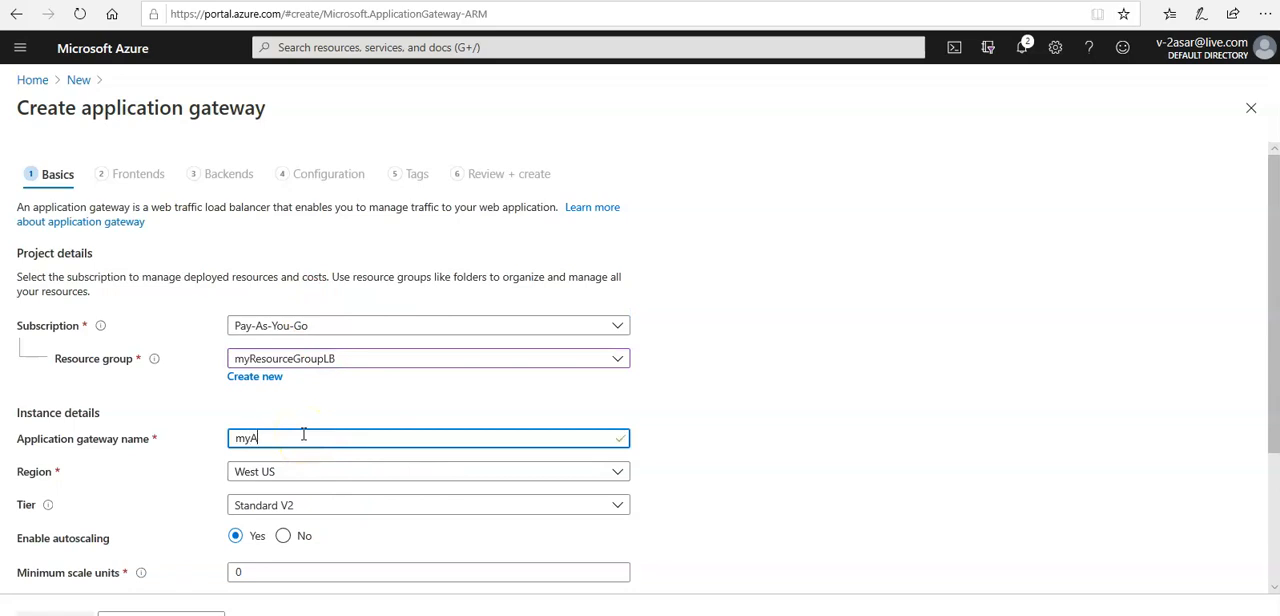
type("ppGateway")
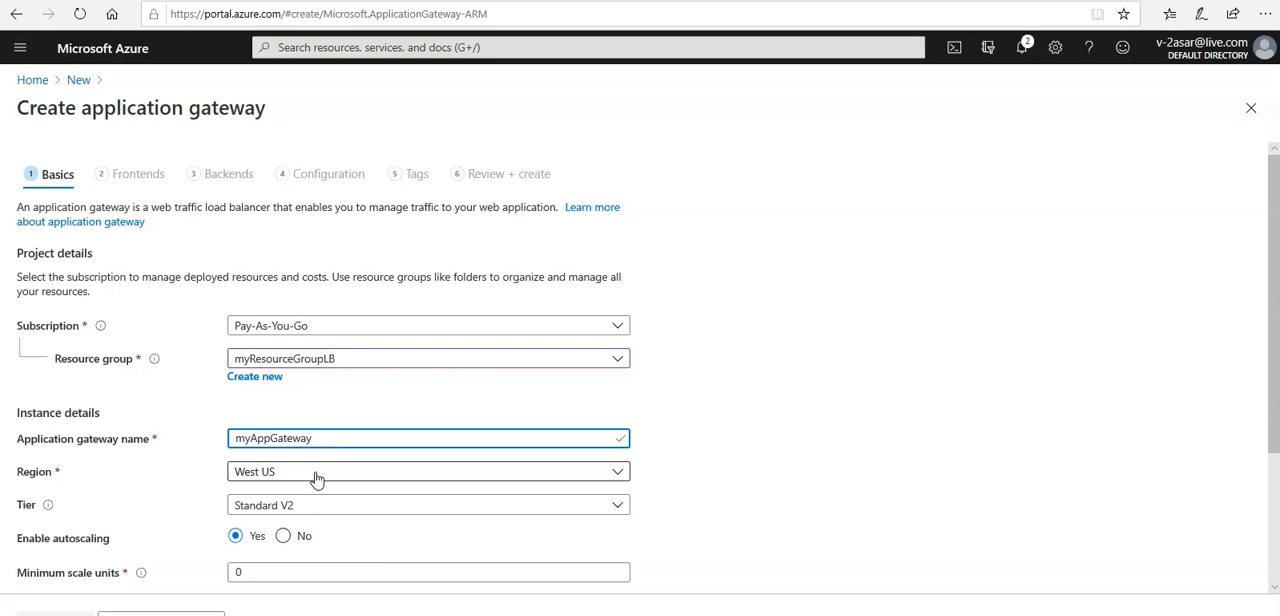
left_click(428, 472)
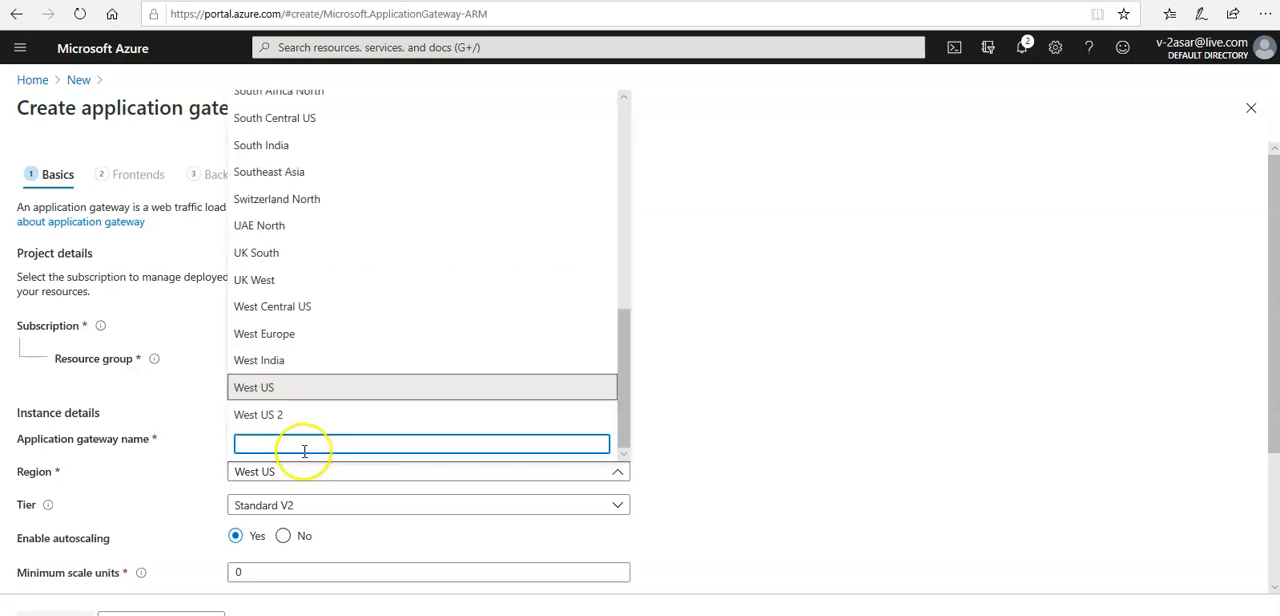
type("east us")
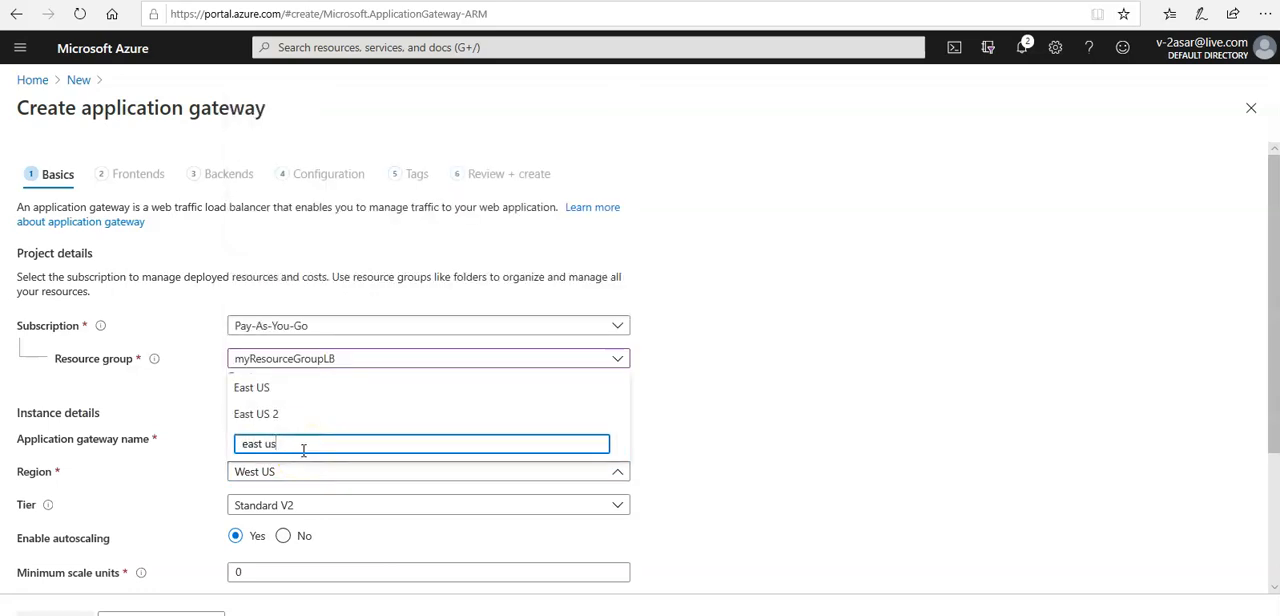
left_click(252, 388)
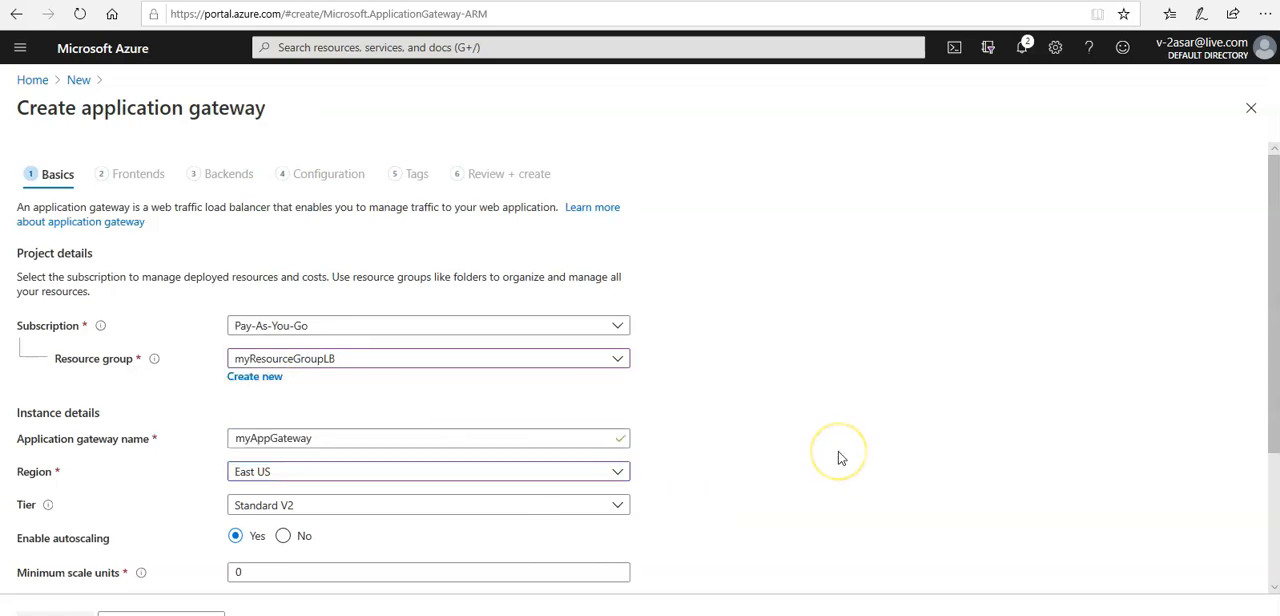
Place the gateway in virtual network myVnet with subnet myAppGWSubnet
scroll("down", 3)
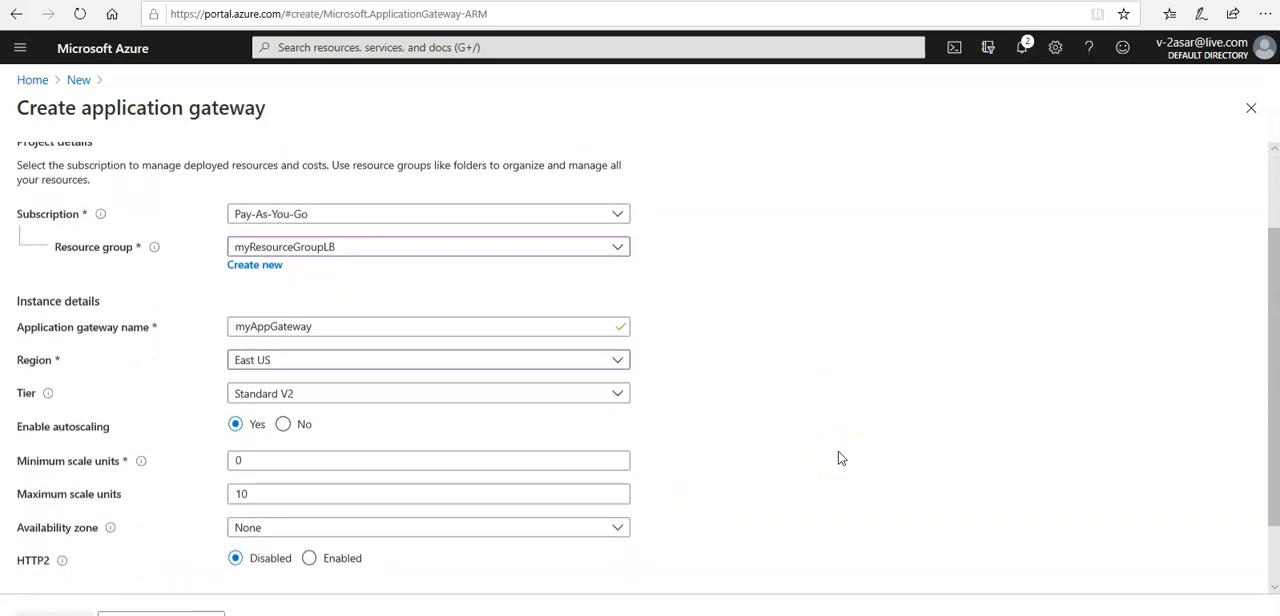
scroll("down", 3)
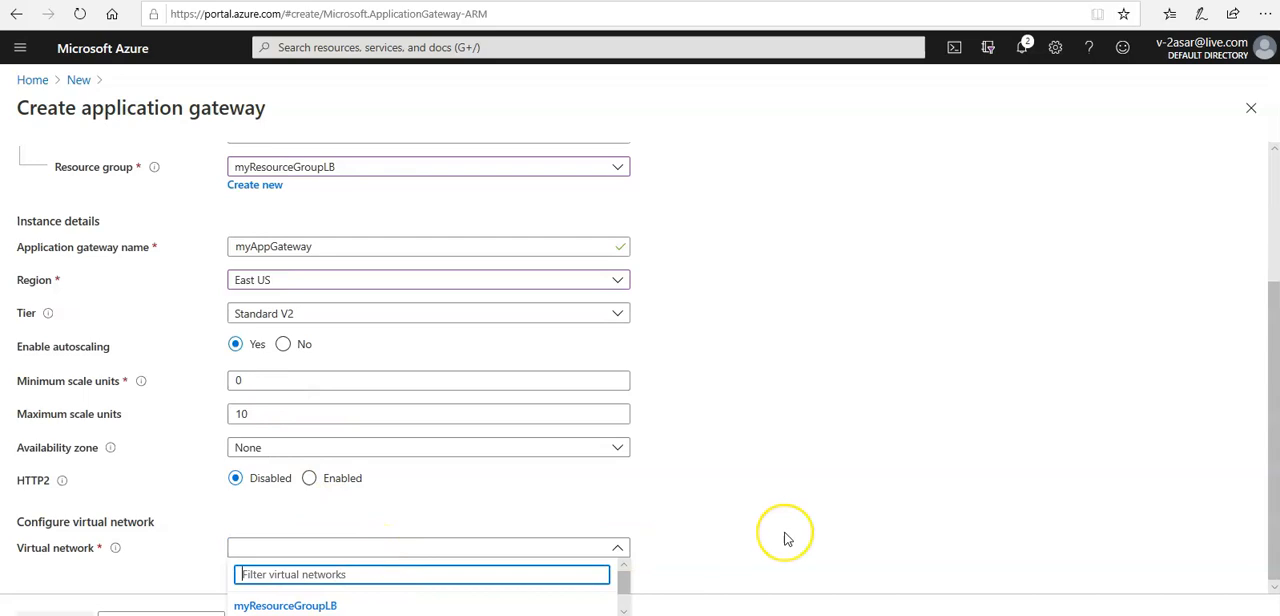
left_click(616, 548)
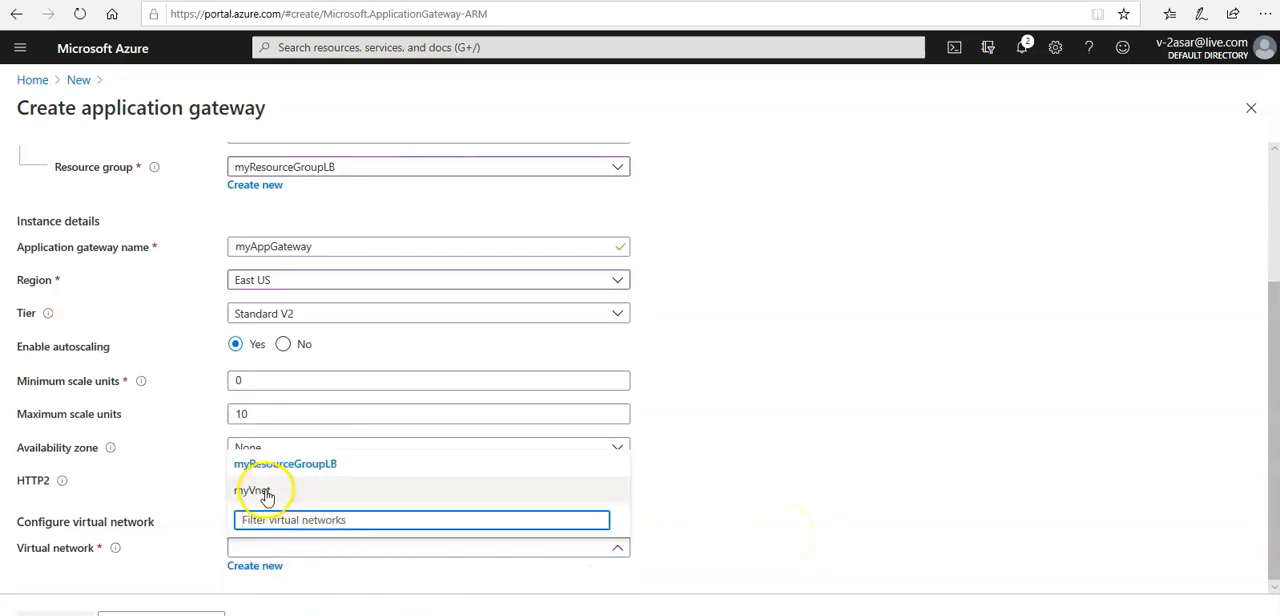
left_click(252, 490)
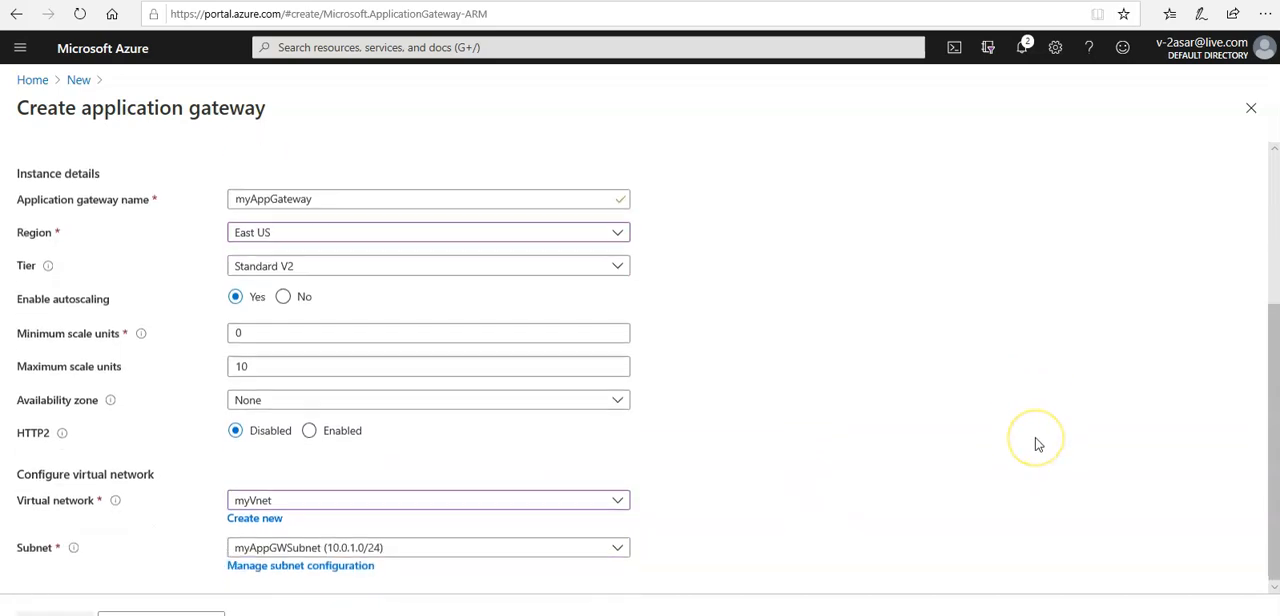
mouse_move(1036, 442)
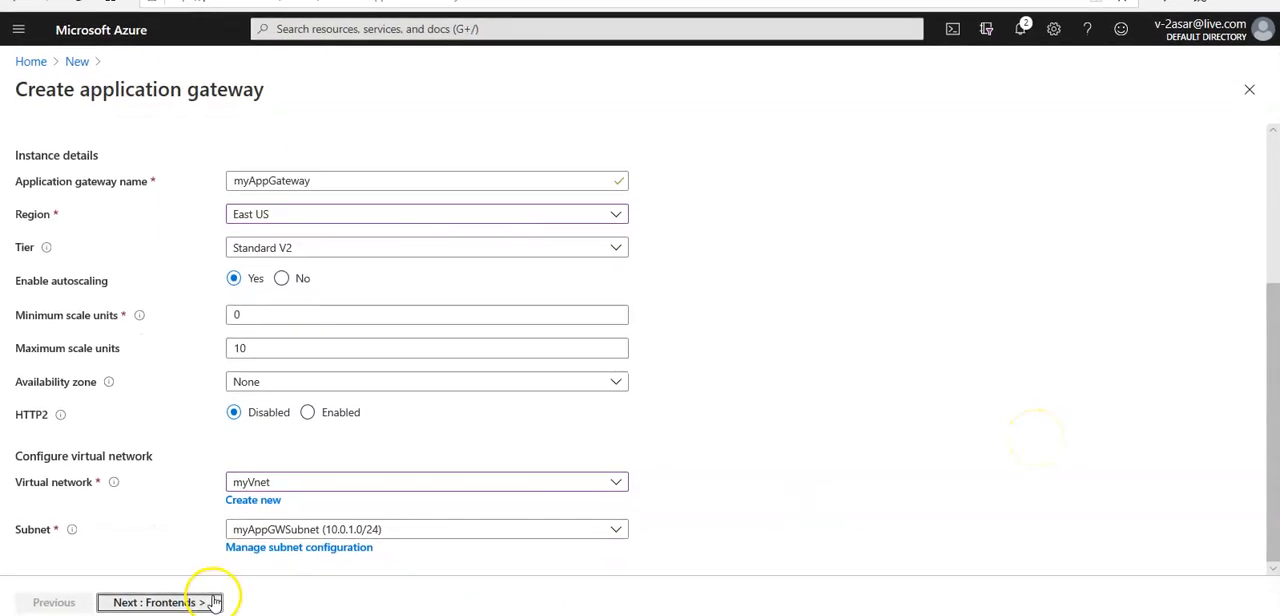
Add a new public frontend IP address named myAGPublicIPAddress
left_click(156, 602)
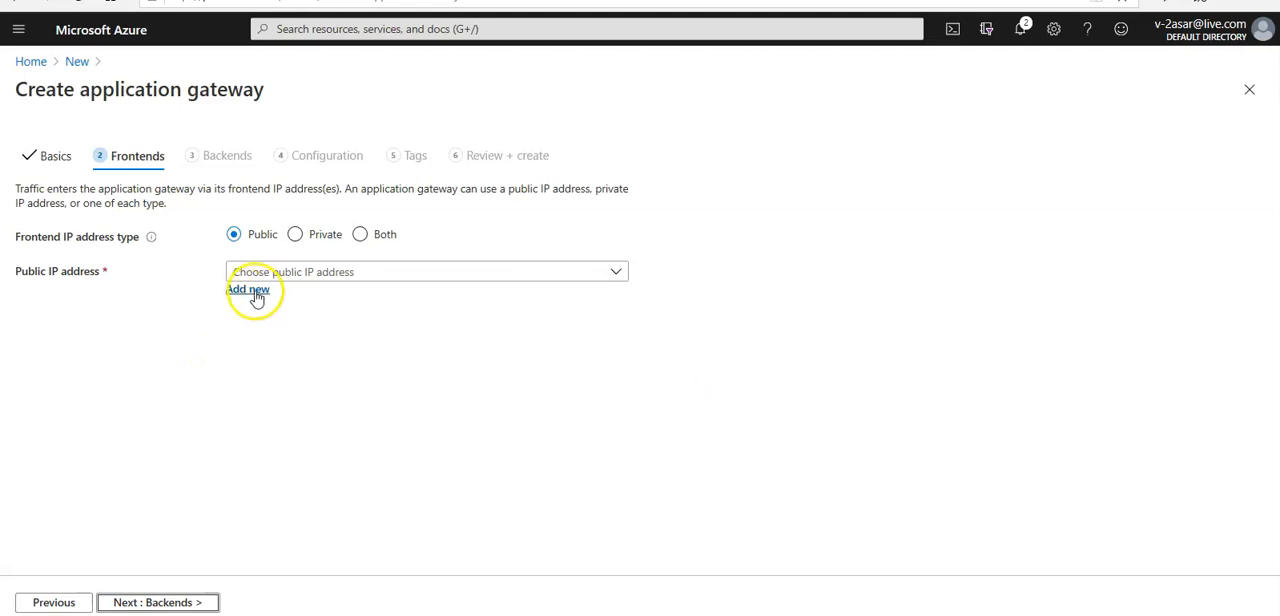
left_click(248, 288)
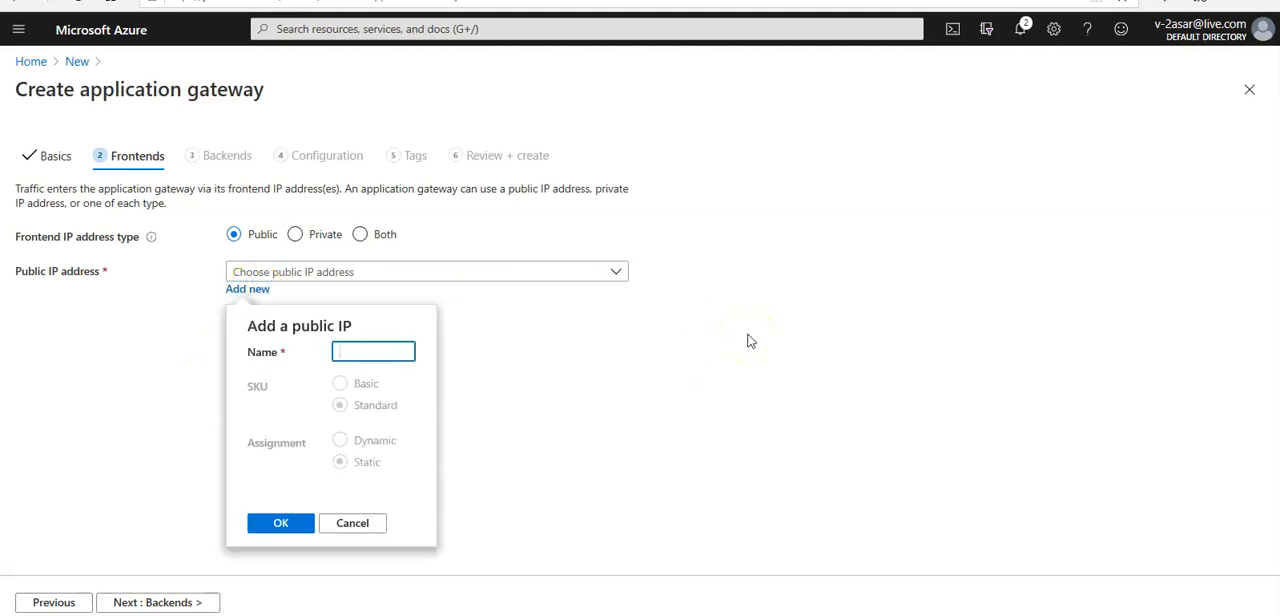
left_click(372, 352)
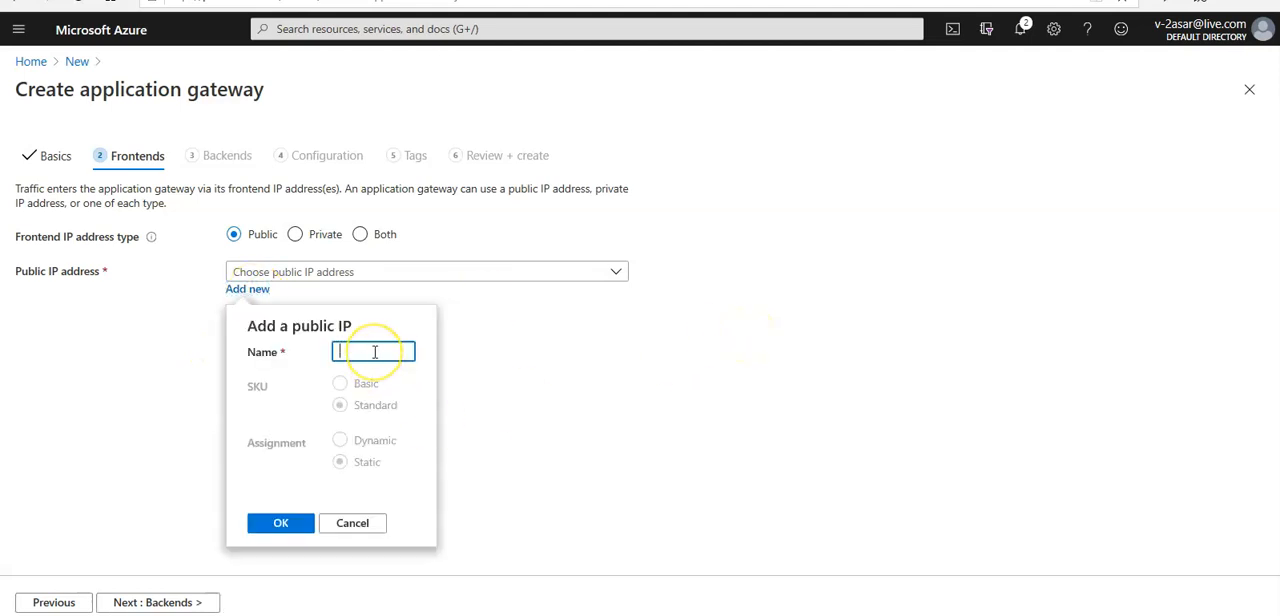
type("myAGP")
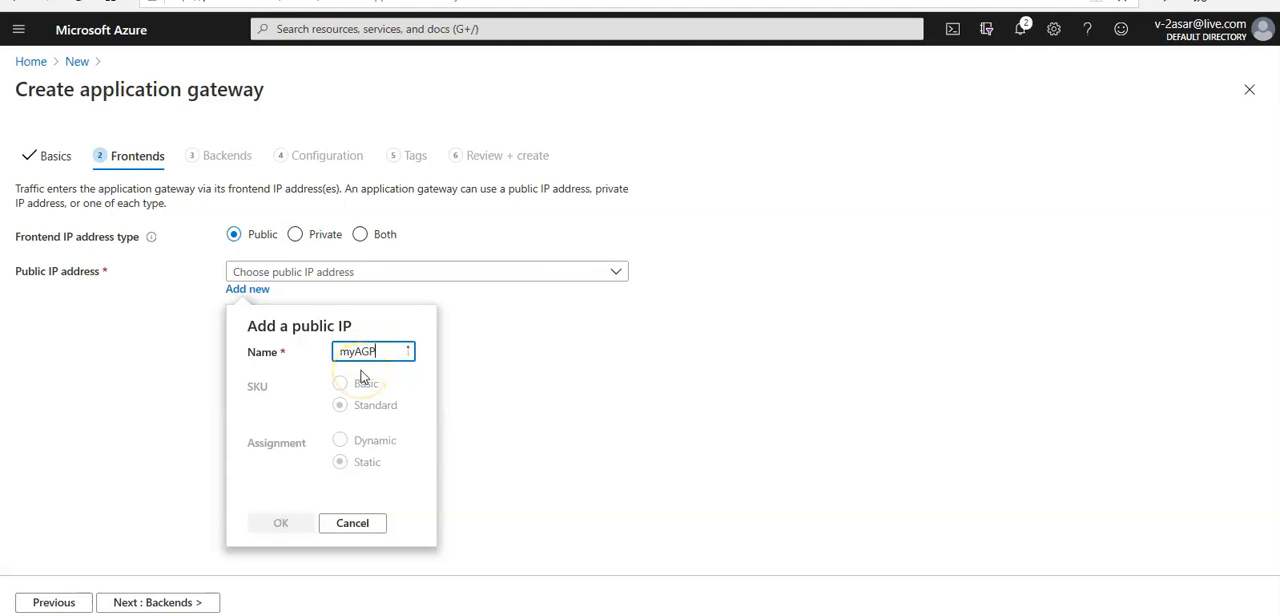
type("ublicIPAddres")
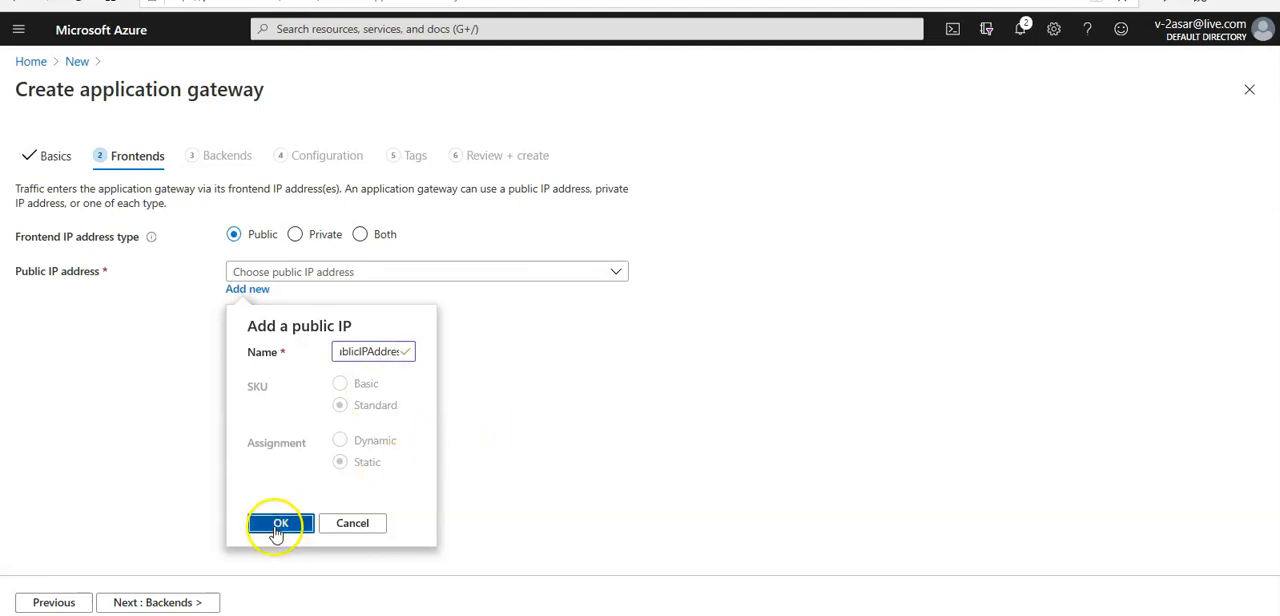
left_click(280, 524)
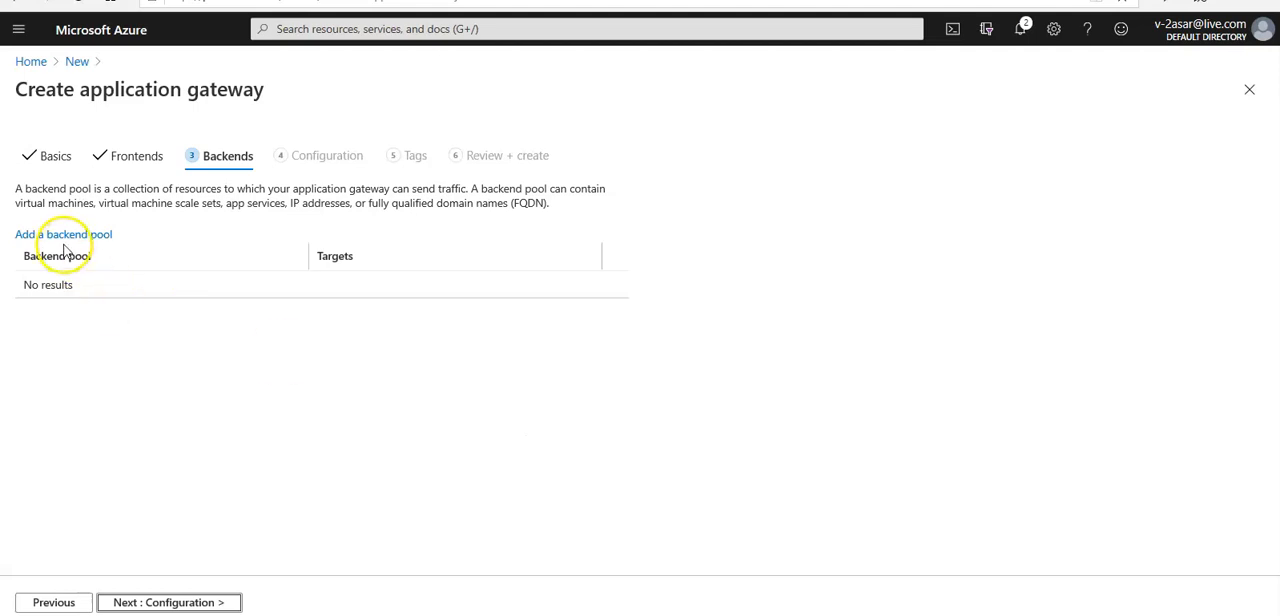
Start a backend pool named appGatewayBackendPool
left_click(64, 234)
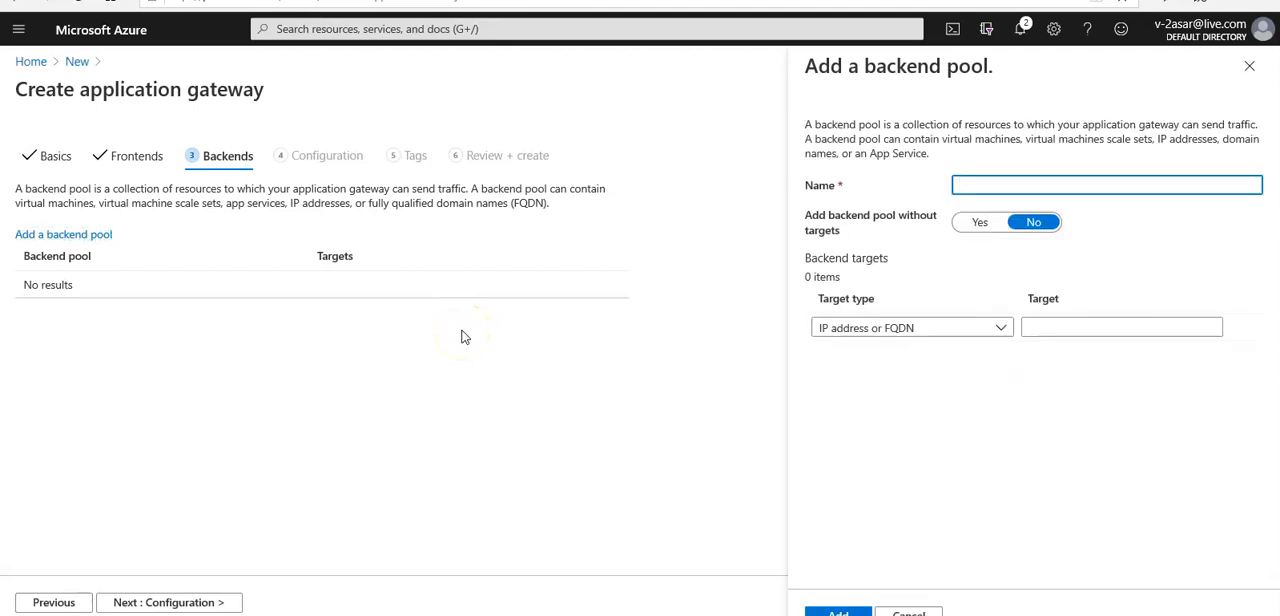
type("appG")
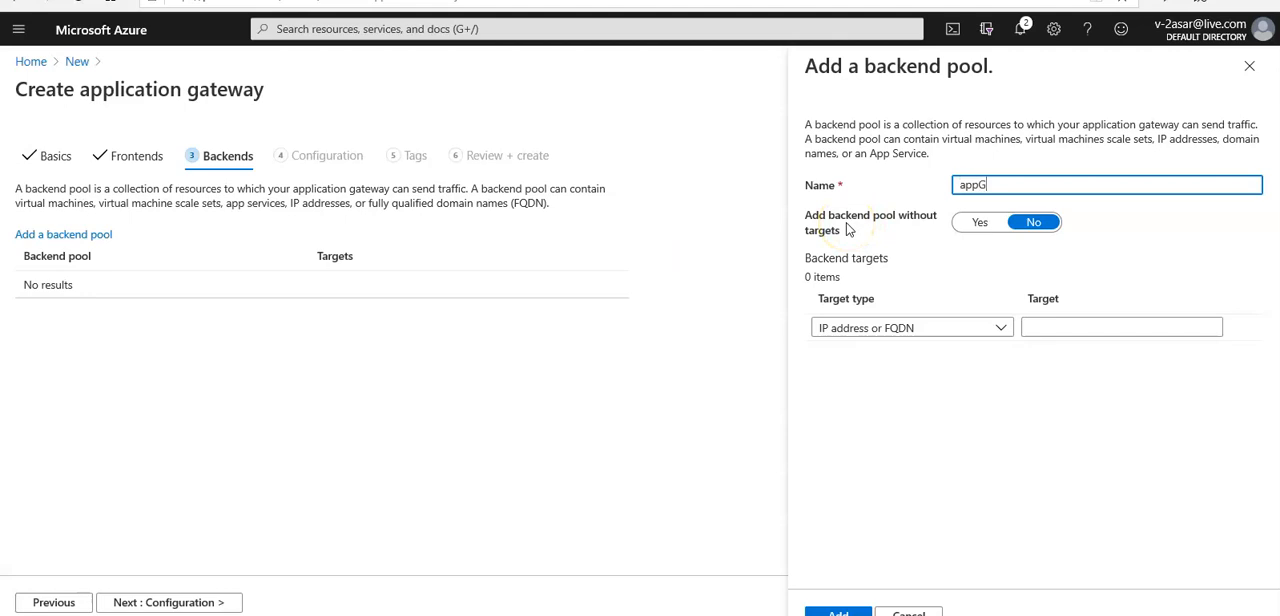
type("atewayBack")
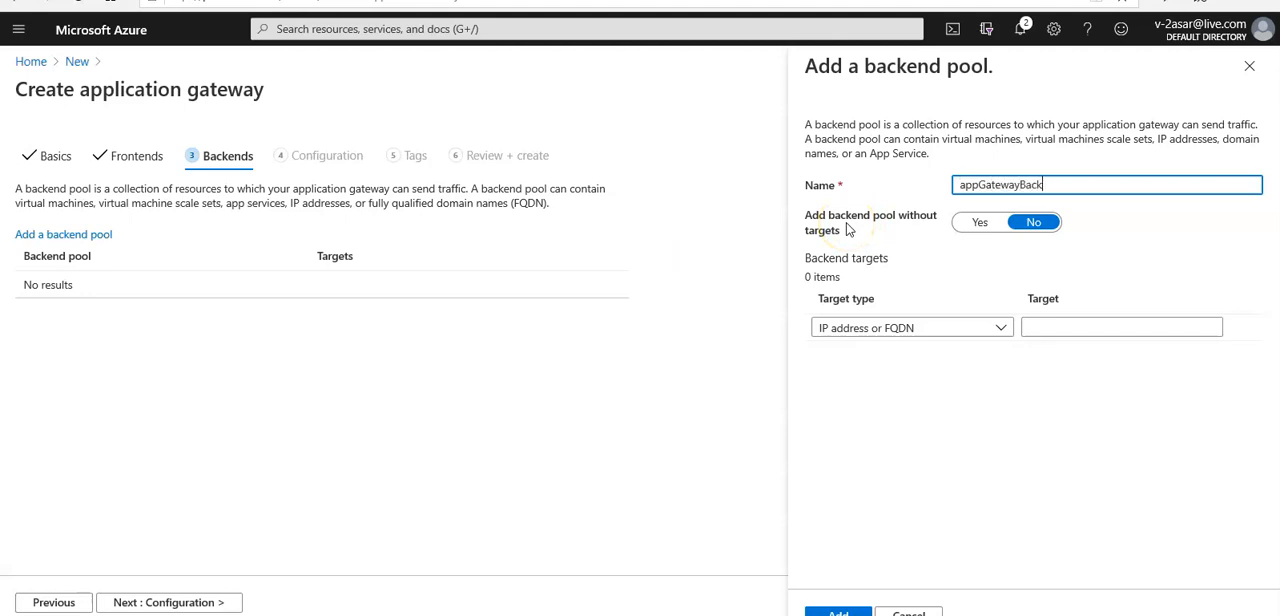
type("endPool")
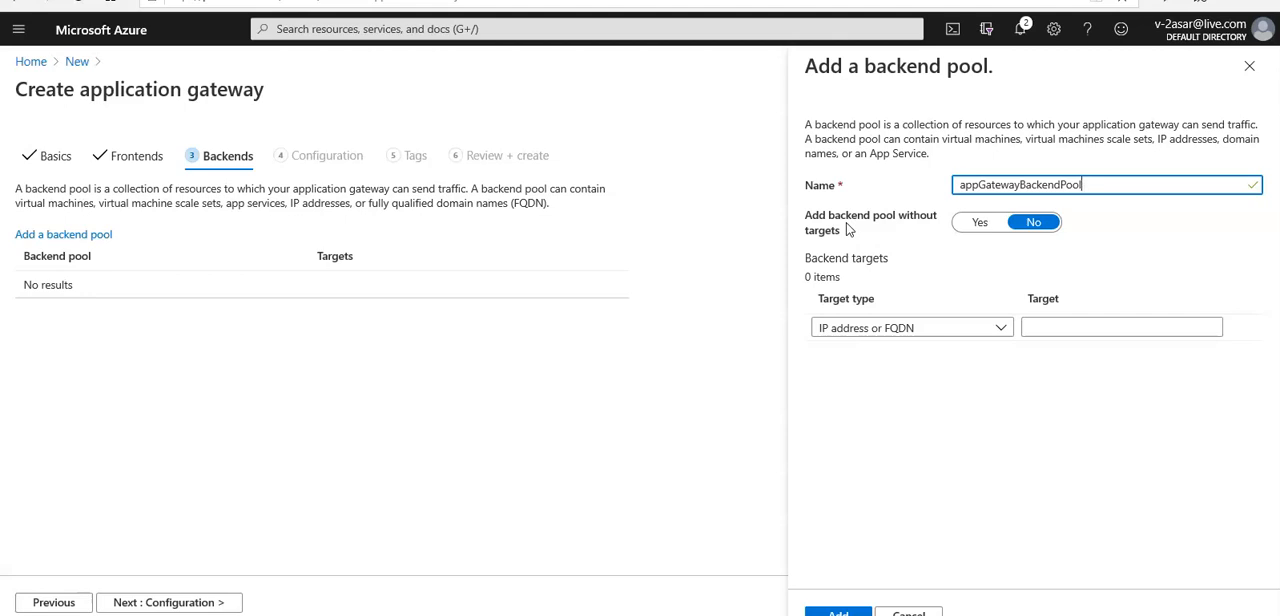
mouse_move(868, 238)
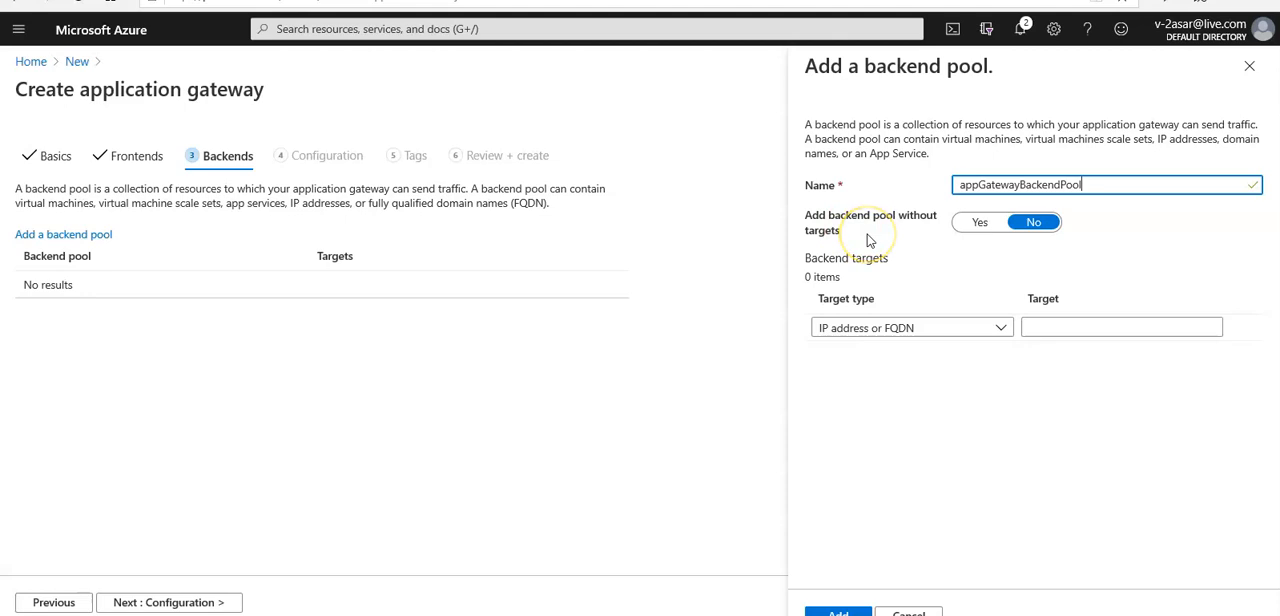
mouse_move(900, 334)
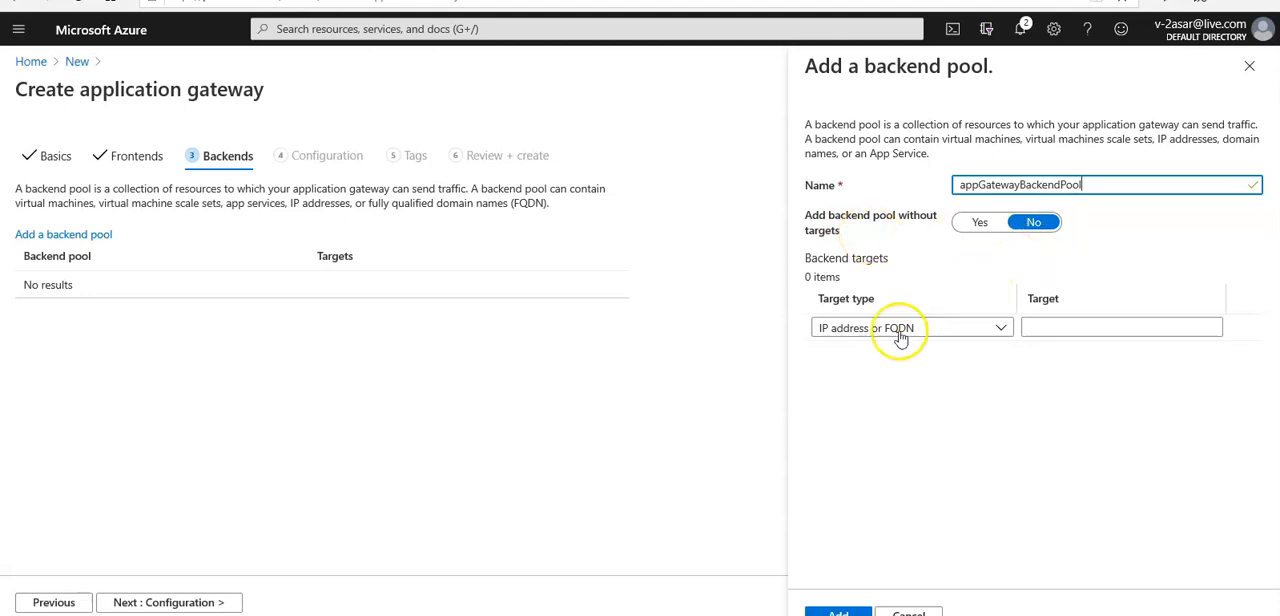
Target virtual machines myvm1299 and myvm2220 and save the pool
left_click(910, 328)
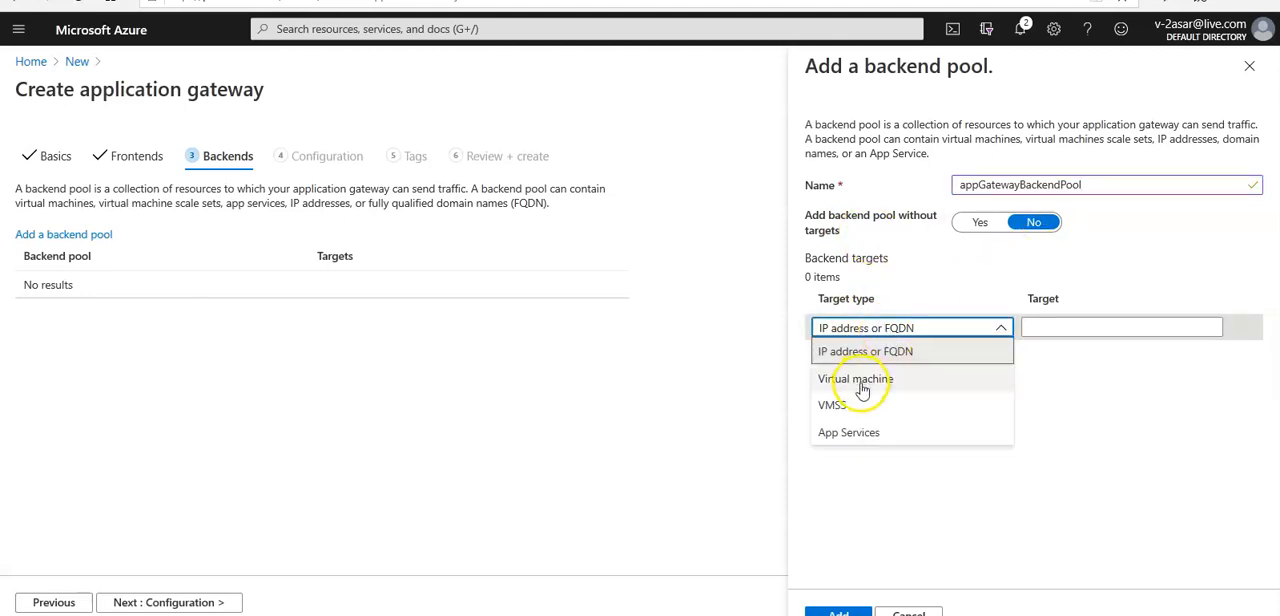
left_click(856, 378)
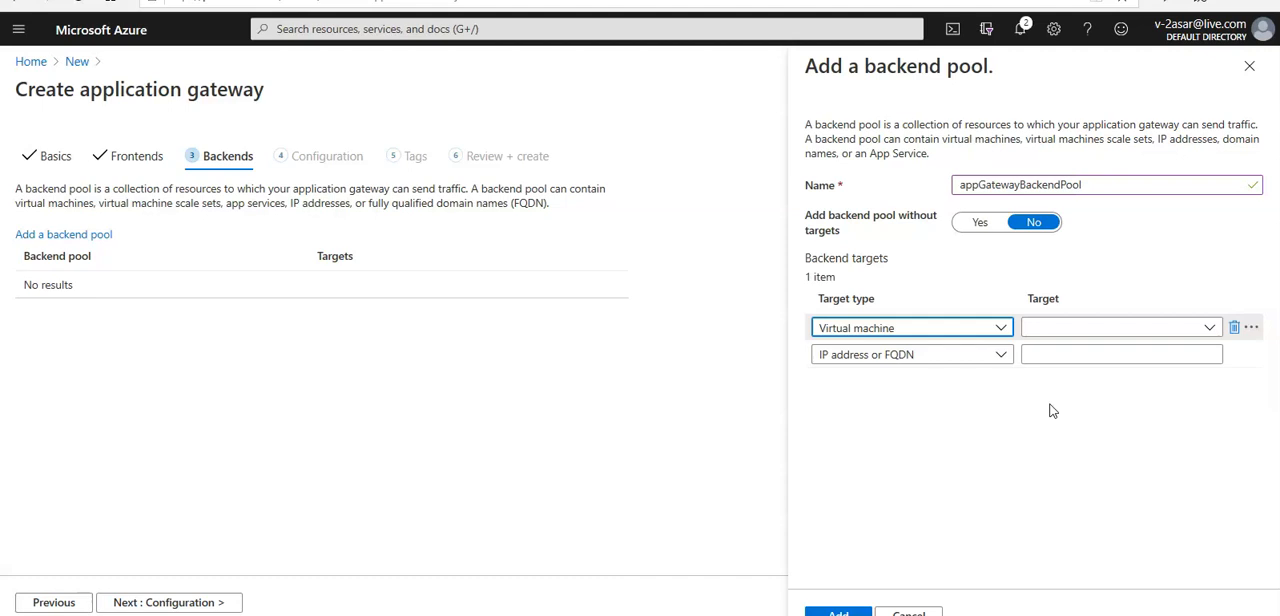
mouse_move(1184, 330)
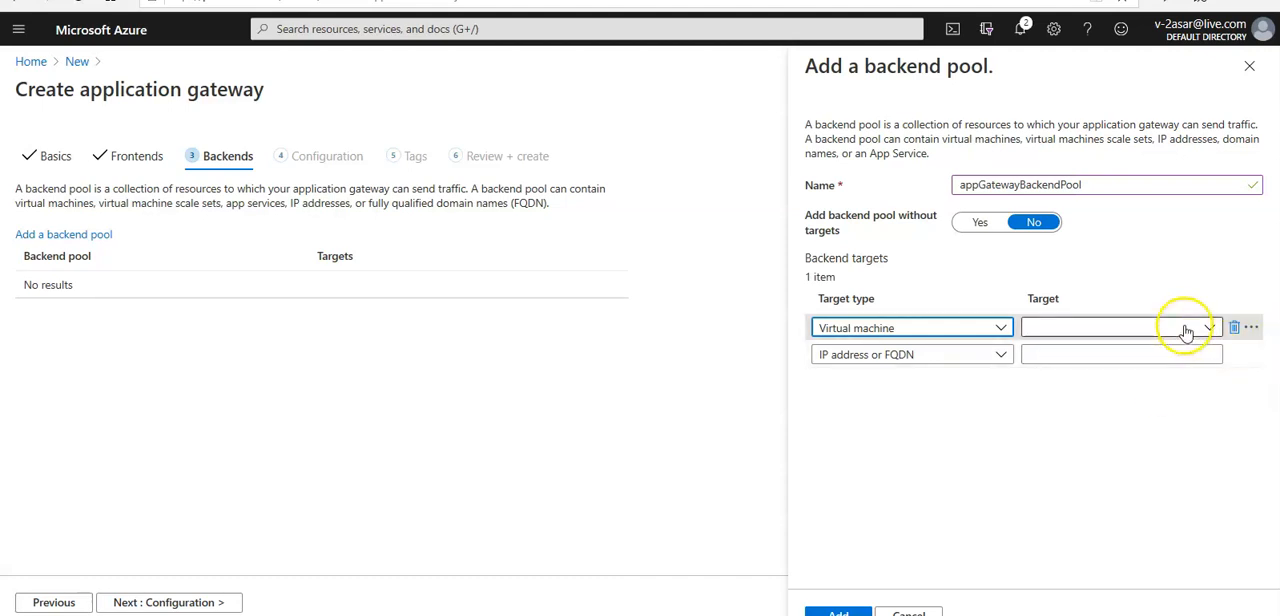
left_click(1210, 328)
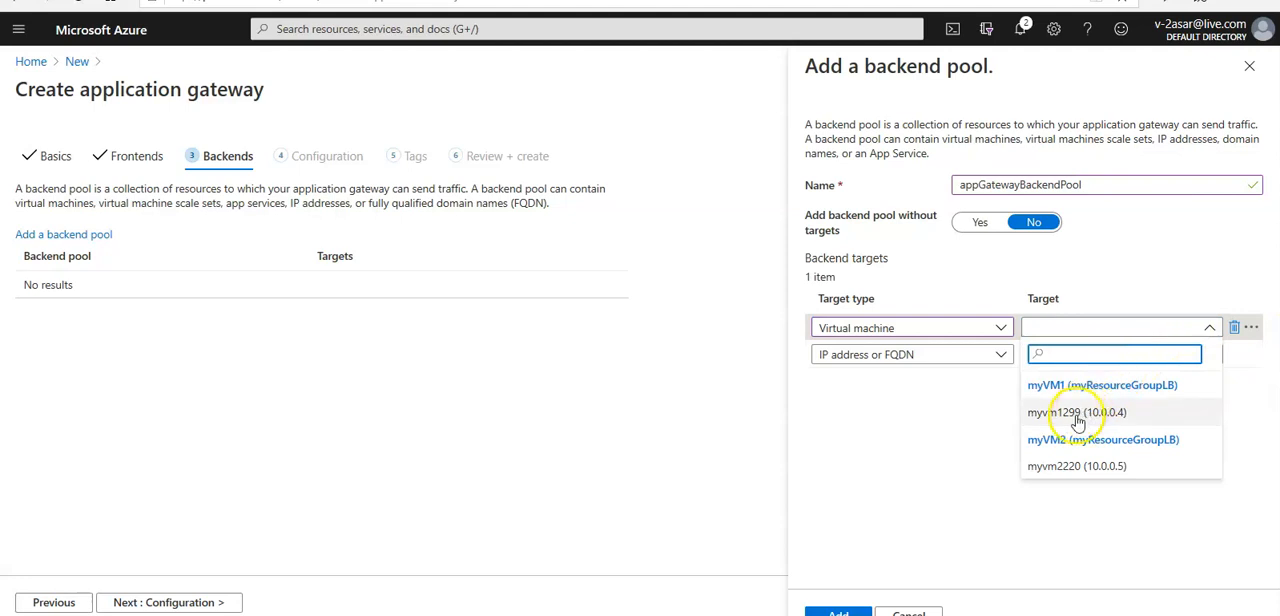
left_click(1076, 412)
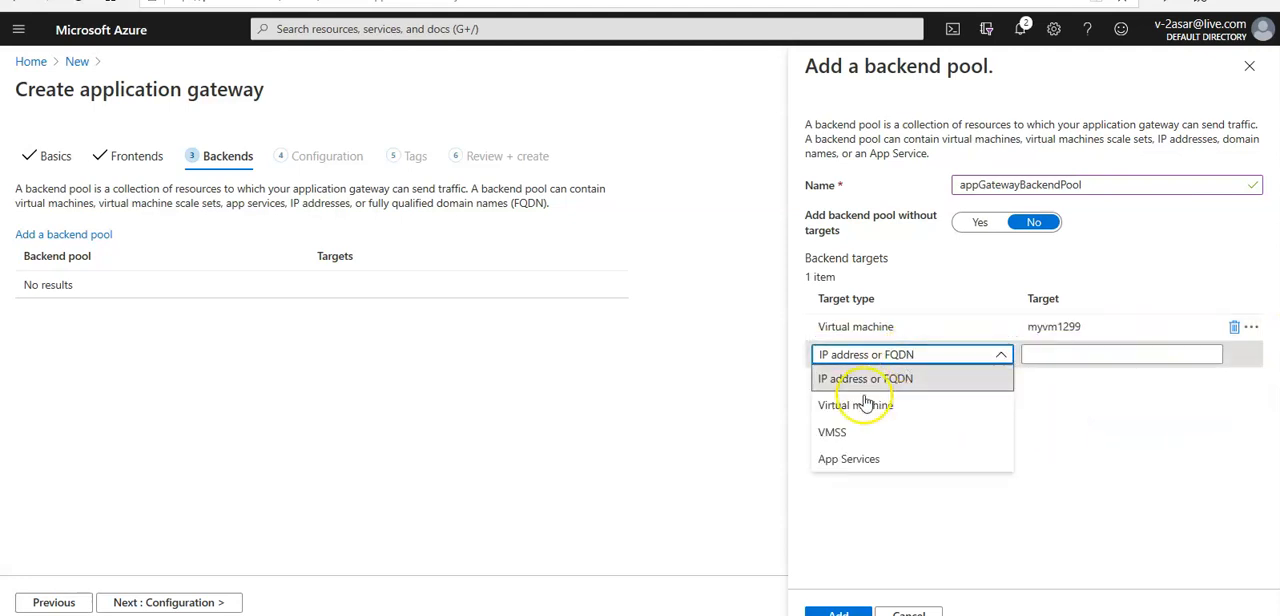
left_click(856, 404)
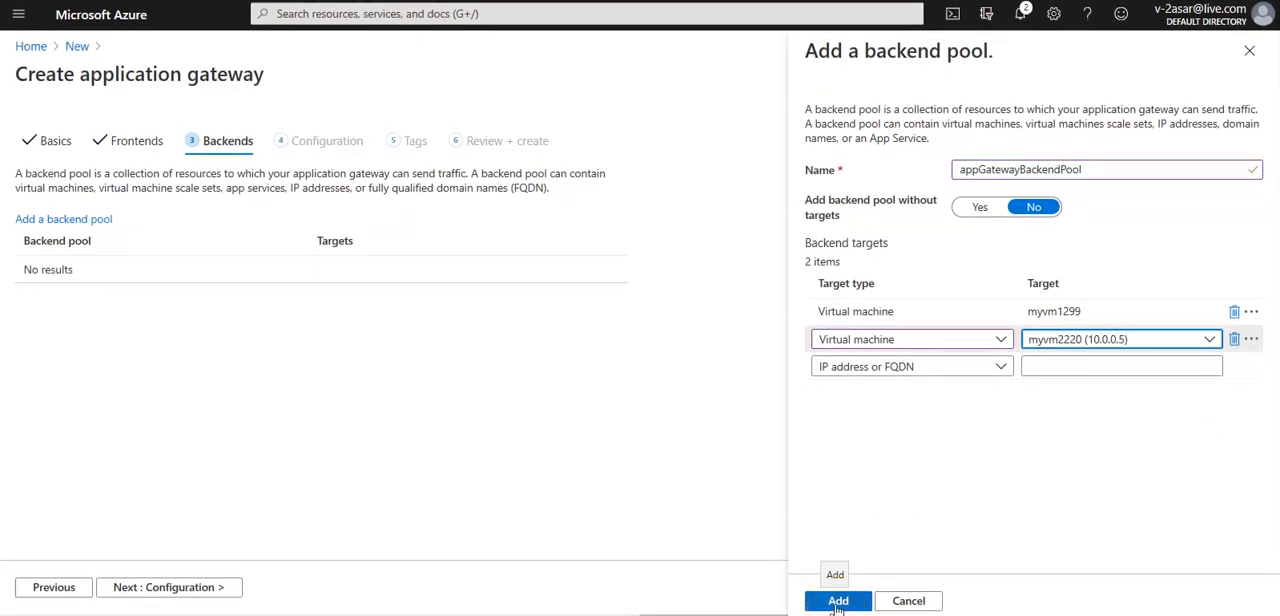
left_click(838, 600)
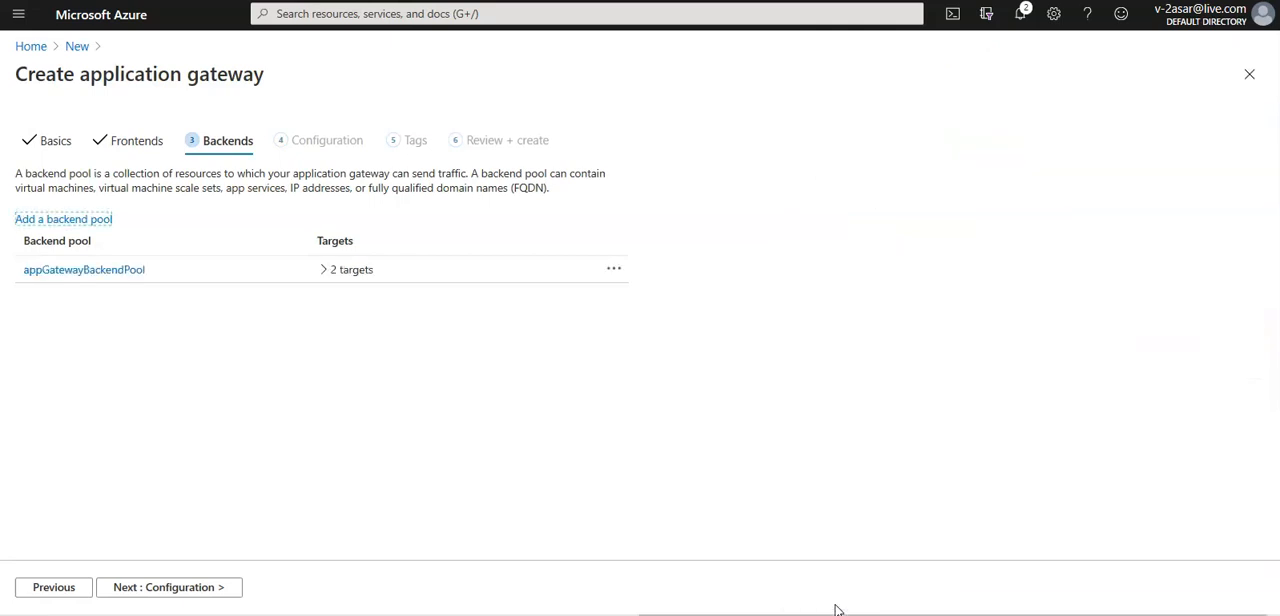
mouse_move(168, 588)
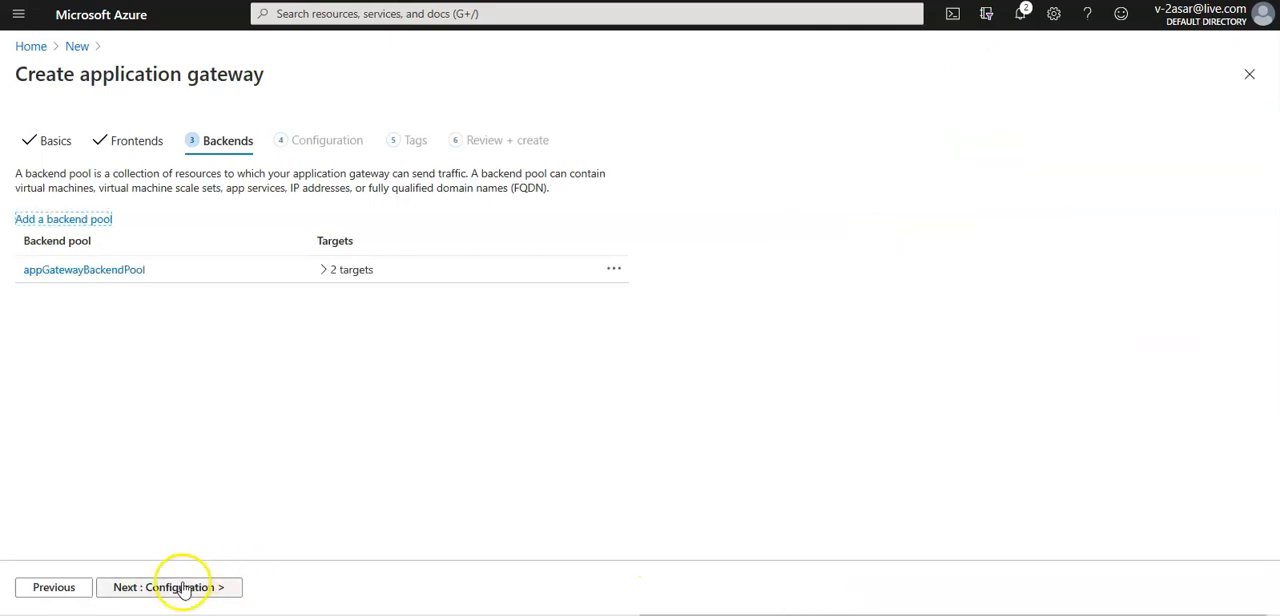
Advance to the Configuration step showing the frontend and backend pool
left_click(168, 588)
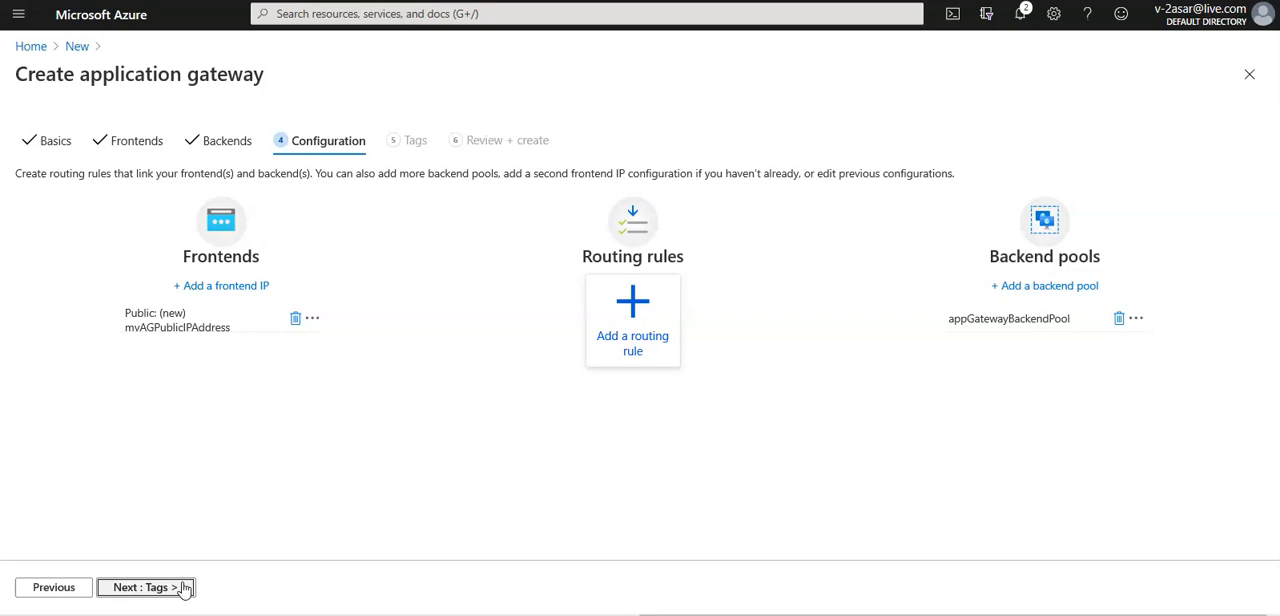
mouse_move(162, 320)
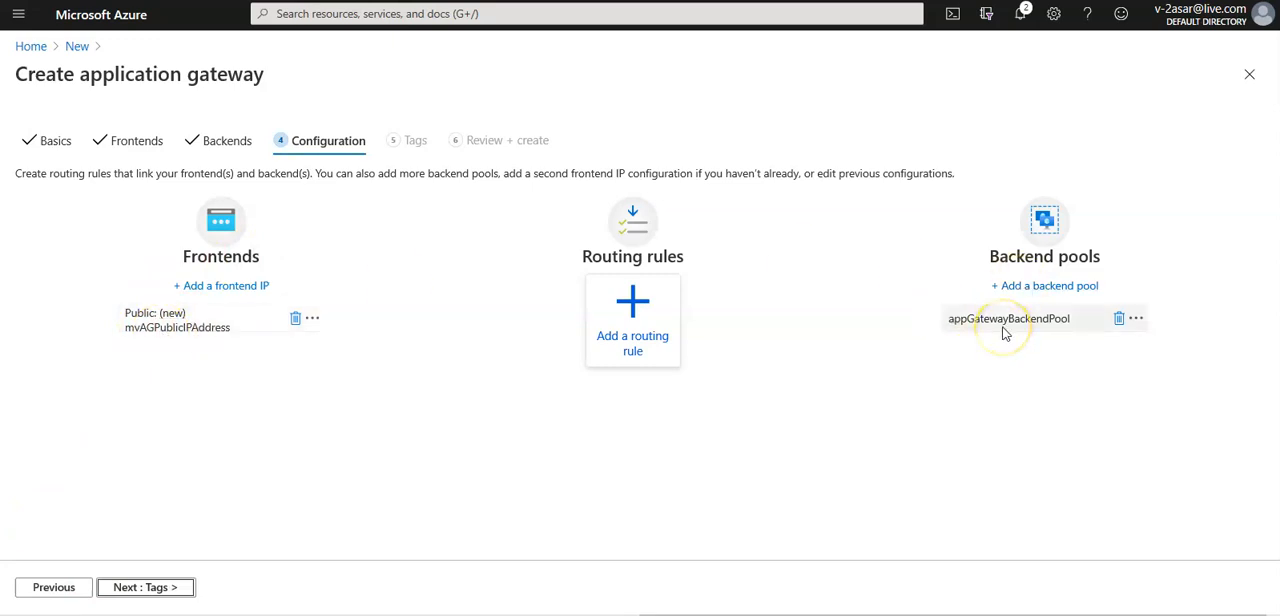
mouse_move(650, 350)
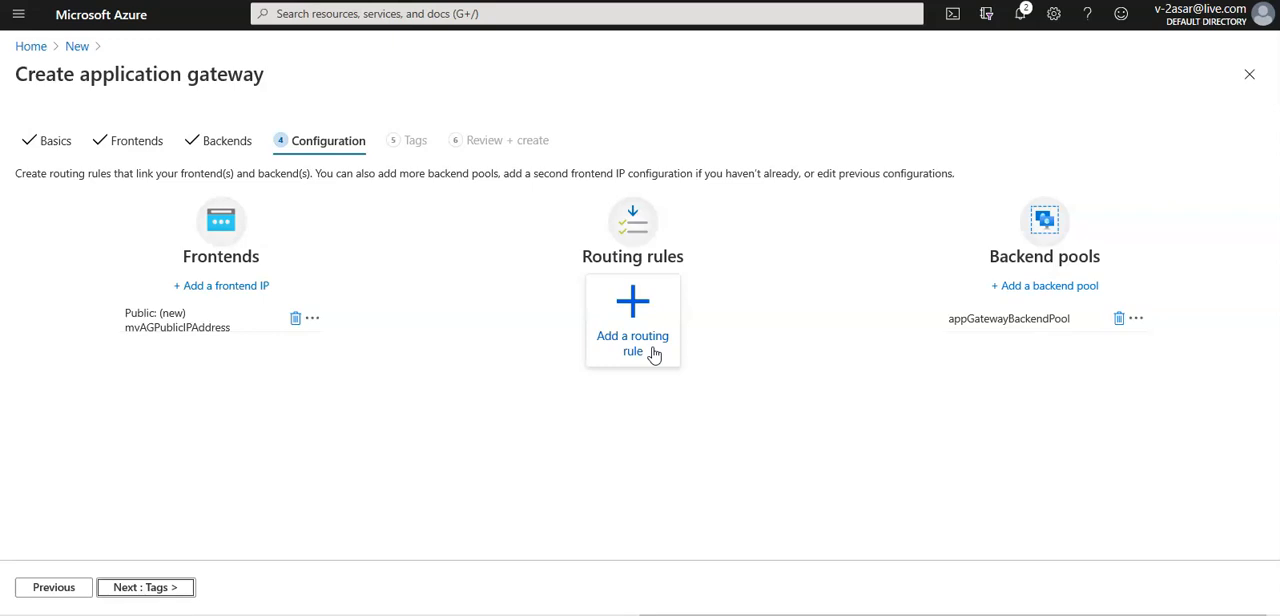
Add a routing rule named myRoutingRule
left_click(632, 334)
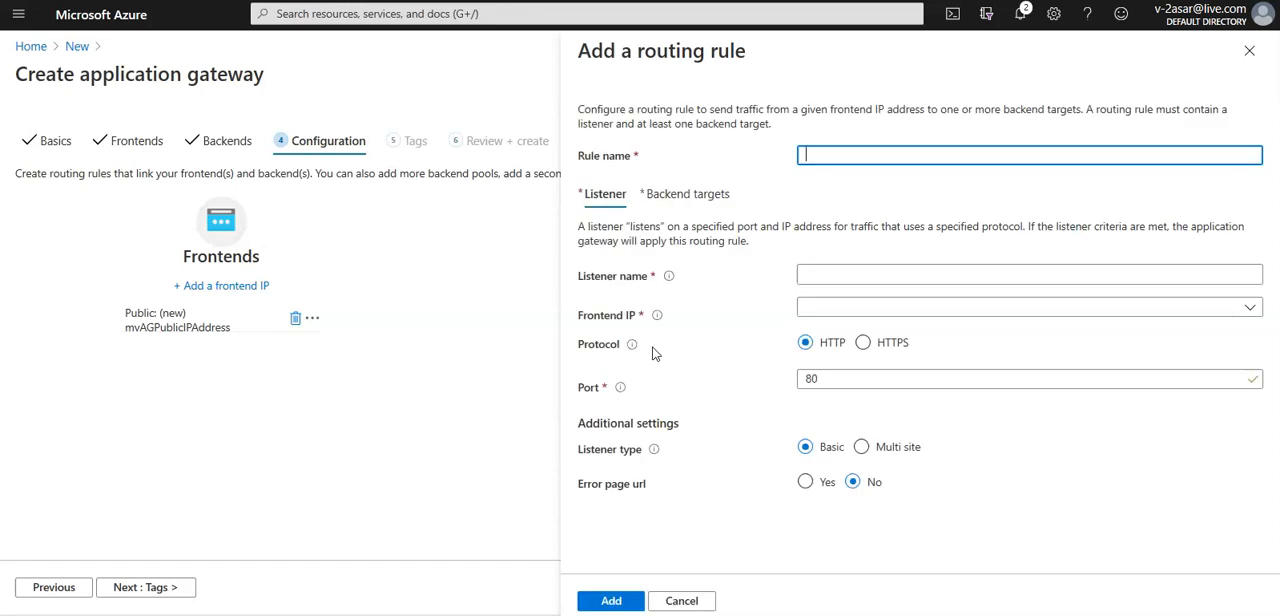
type("myRoutingRule")
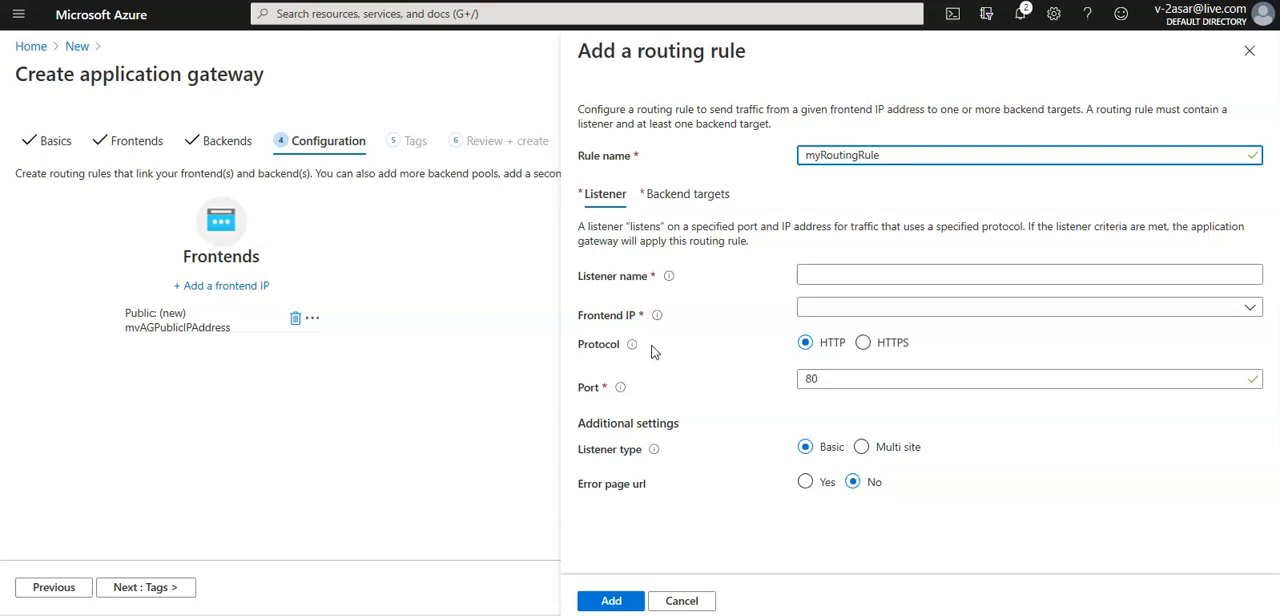
left_click(1000, 156)
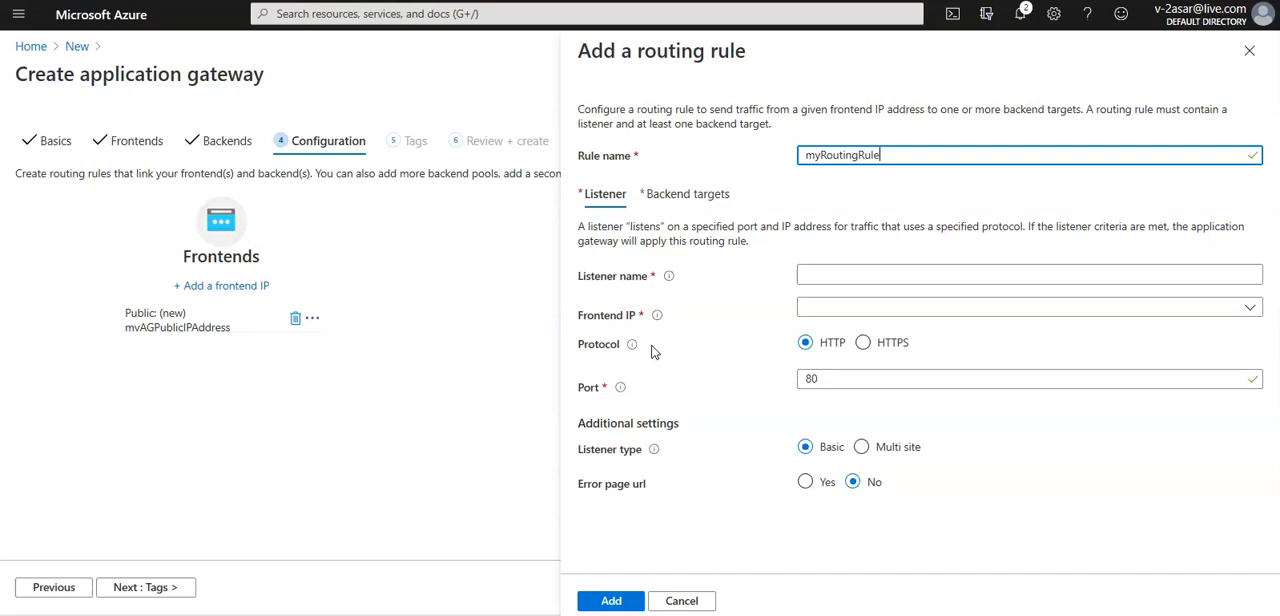
Give the rule listener myListener on the Public frontend IP over HTTP port 80
left_click(1028, 276)
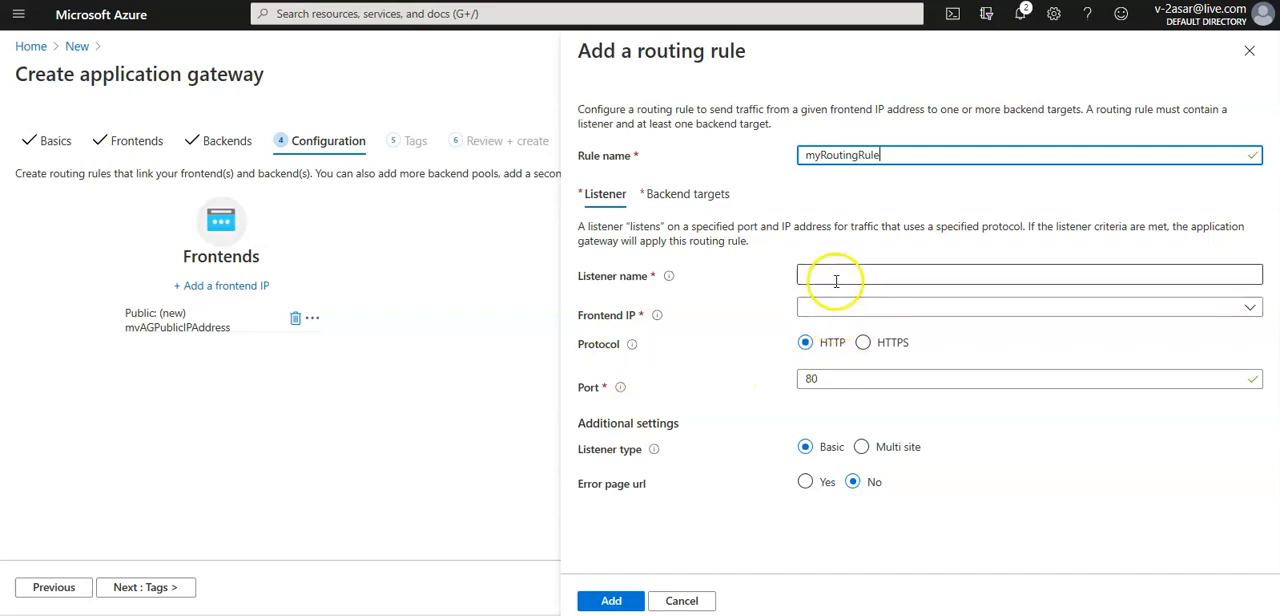
type("myLis")
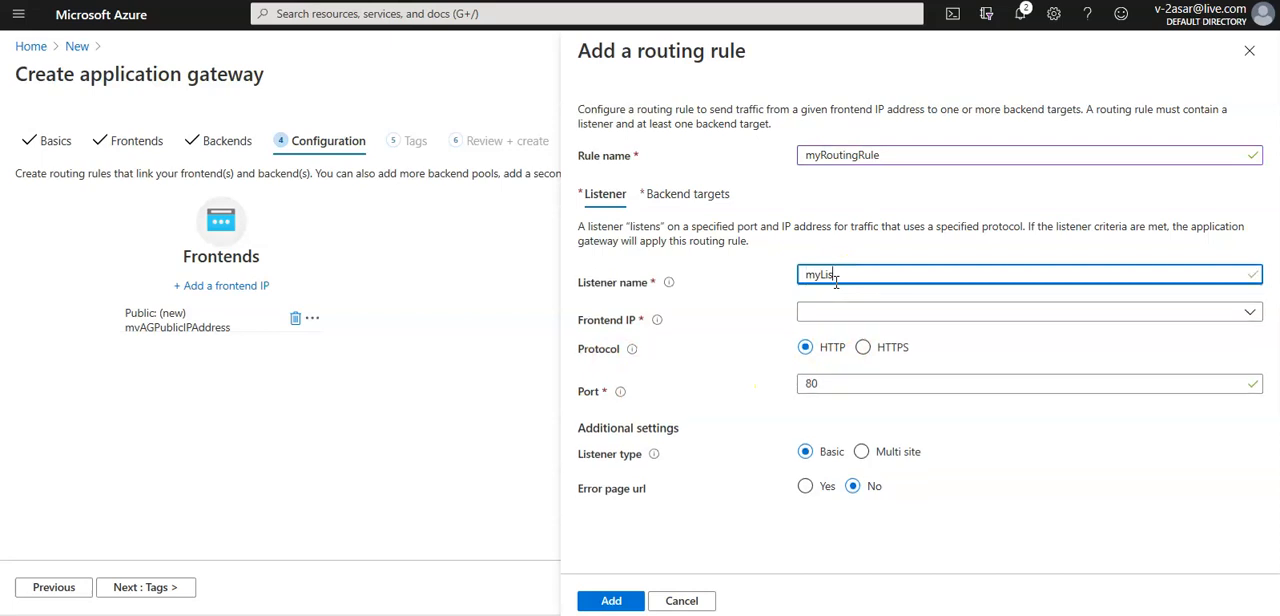
type("tener")
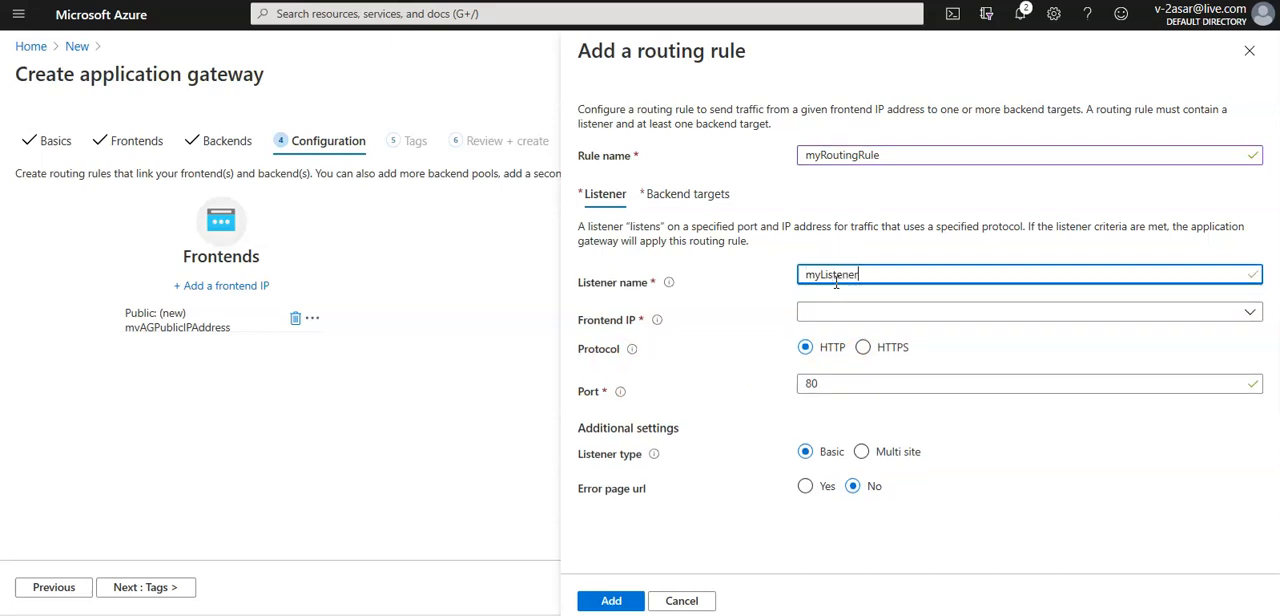
left_click(1028, 312)
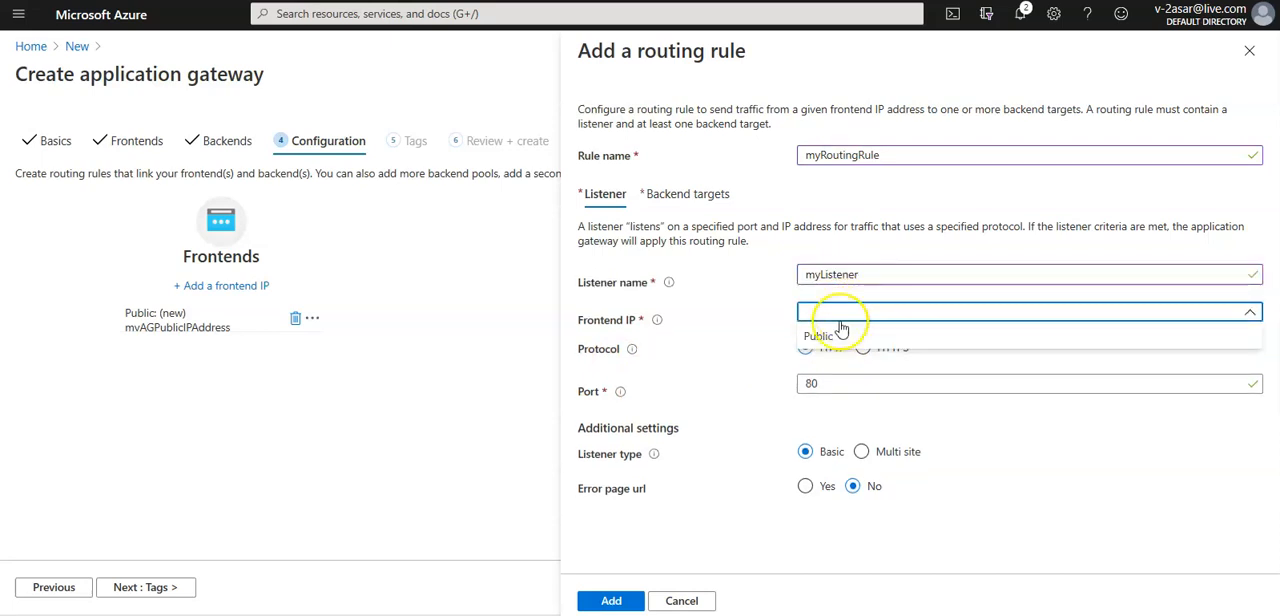
left_click(820, 334)
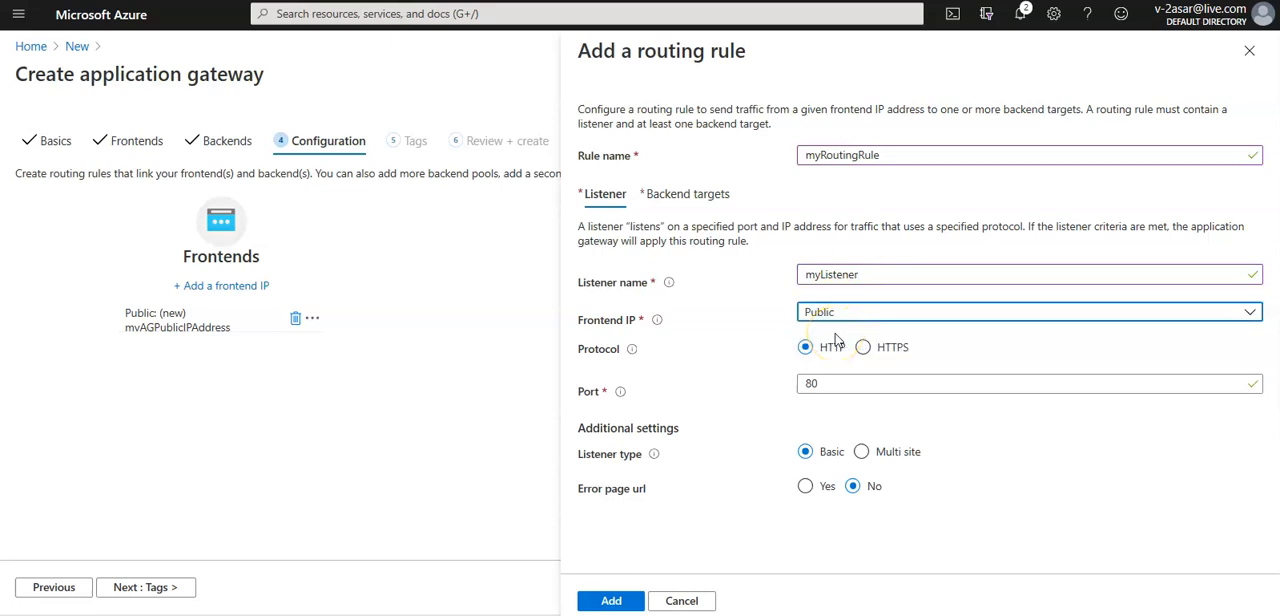
left_click(1020, 384)
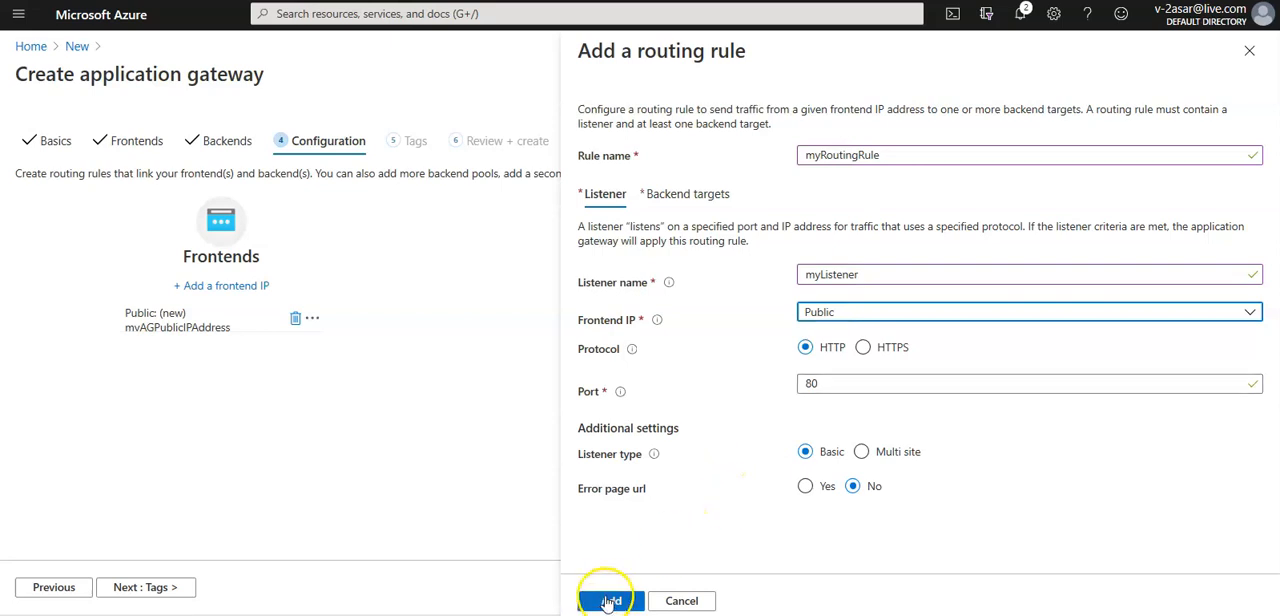
left_click(688, 192)
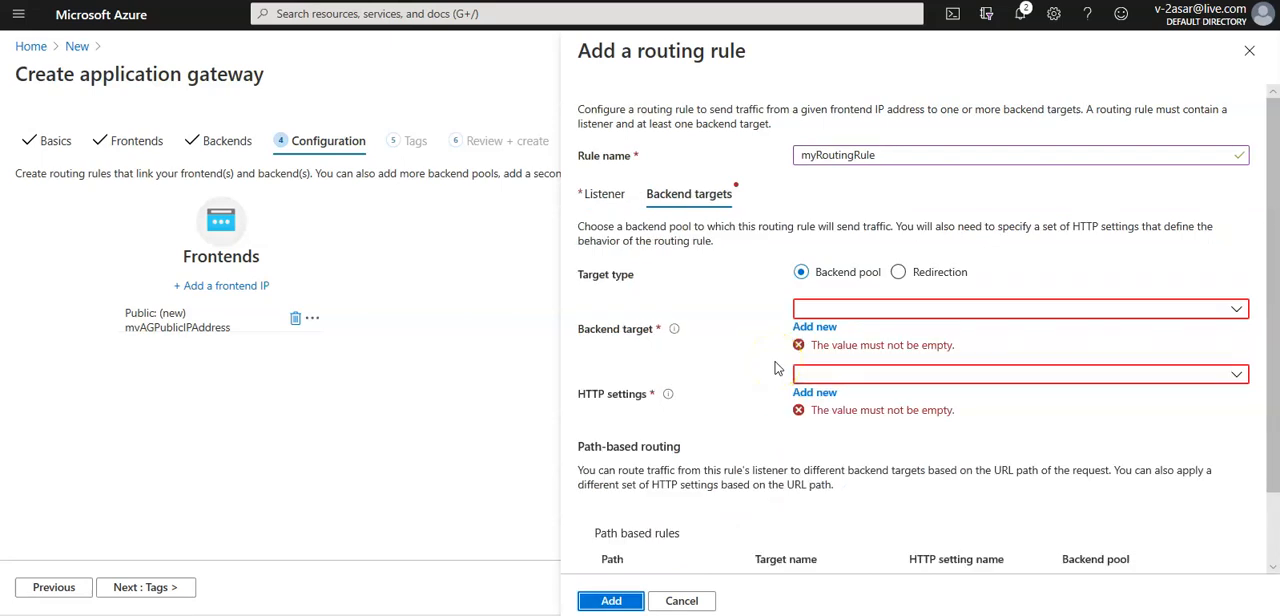
mouse_move(716, 242)
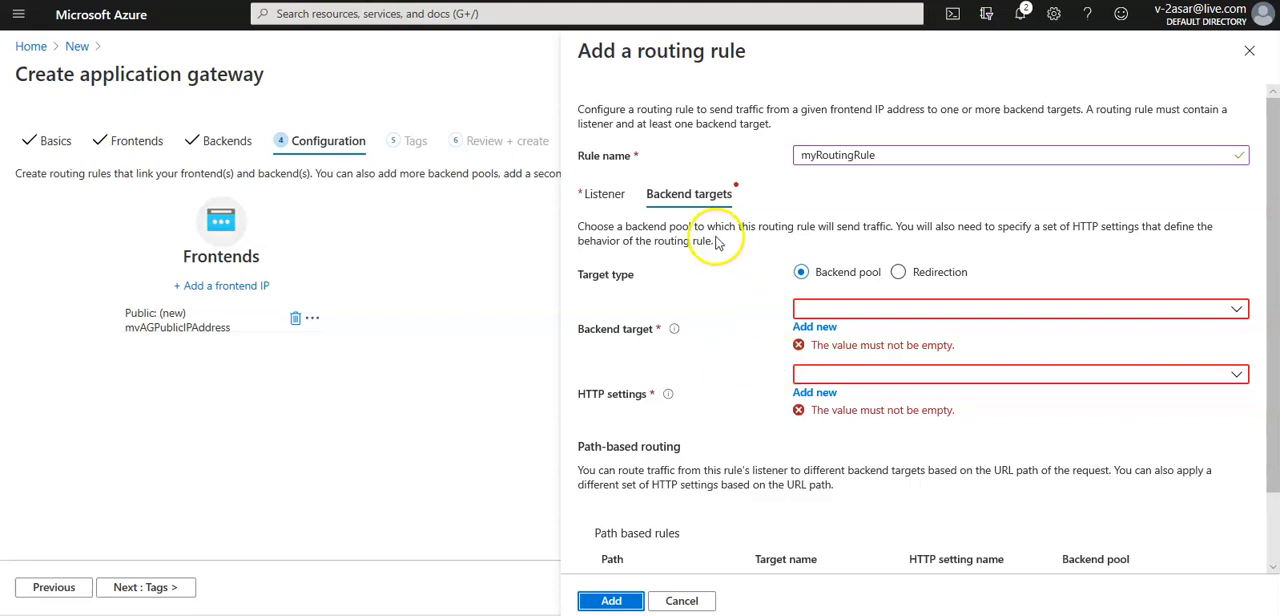
mouse_move(880, 320)
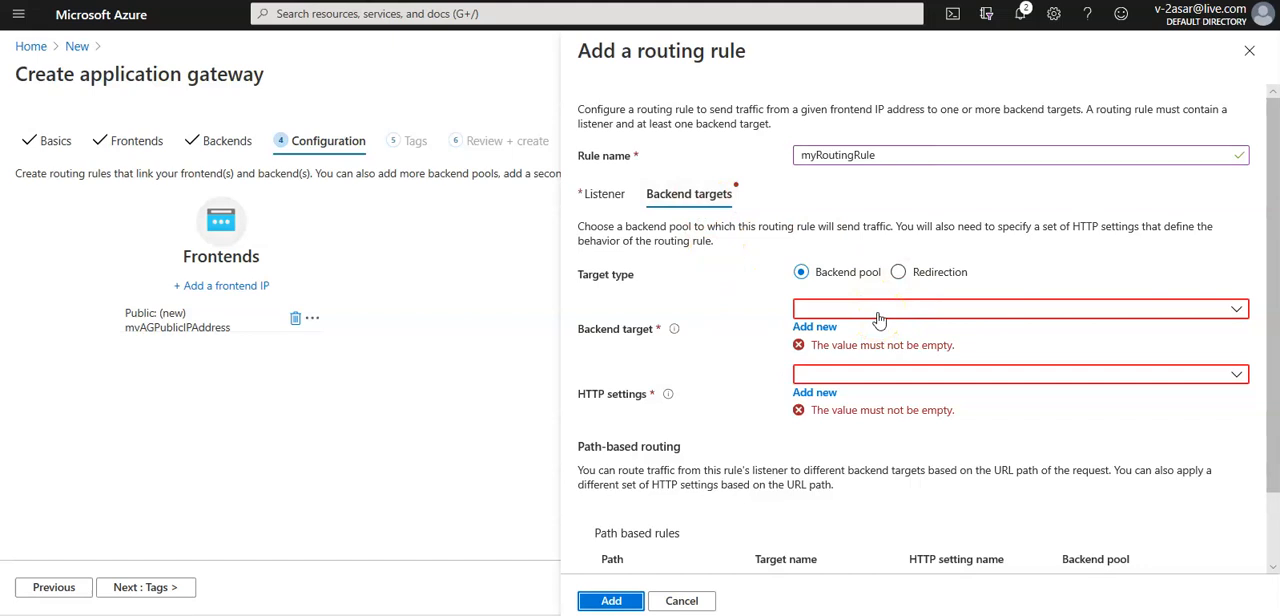
Set the rule's backend target to appGatewayBackendPool
left_click(1016, 308)
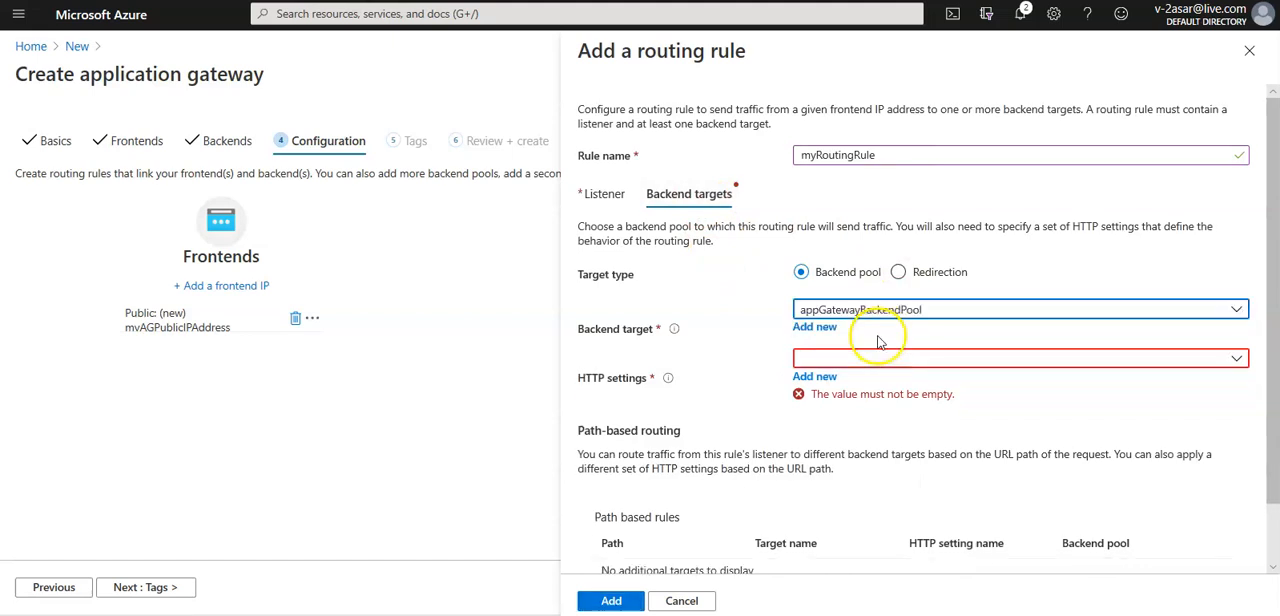
mouse_move(878, 362)
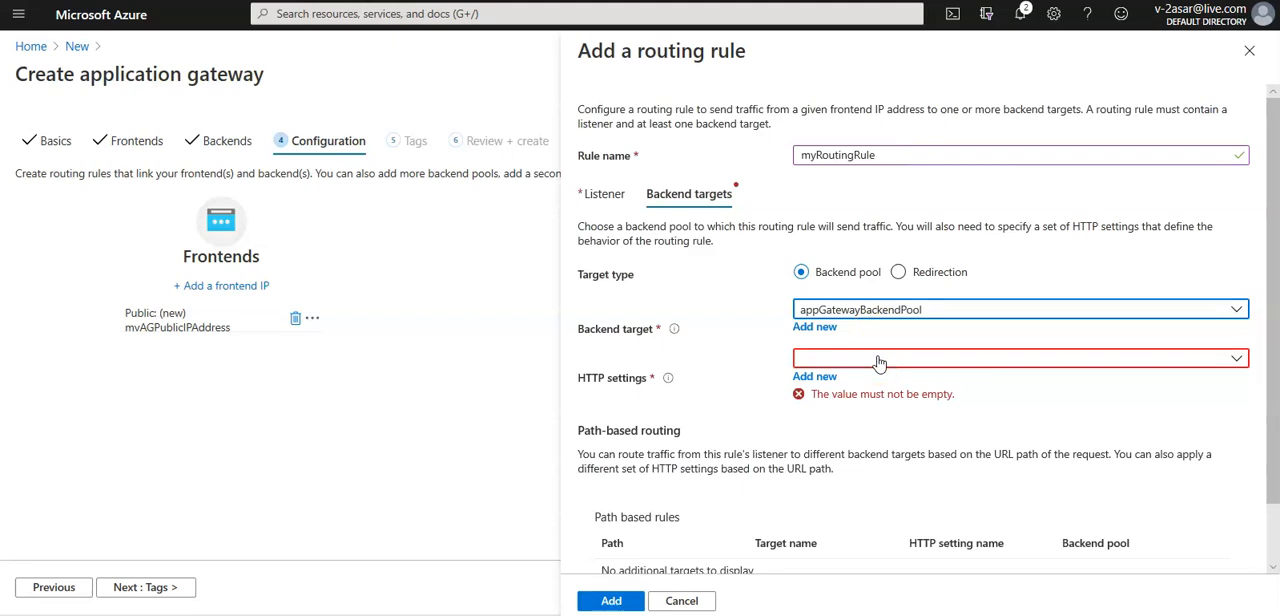
mouse_move(860, 358)
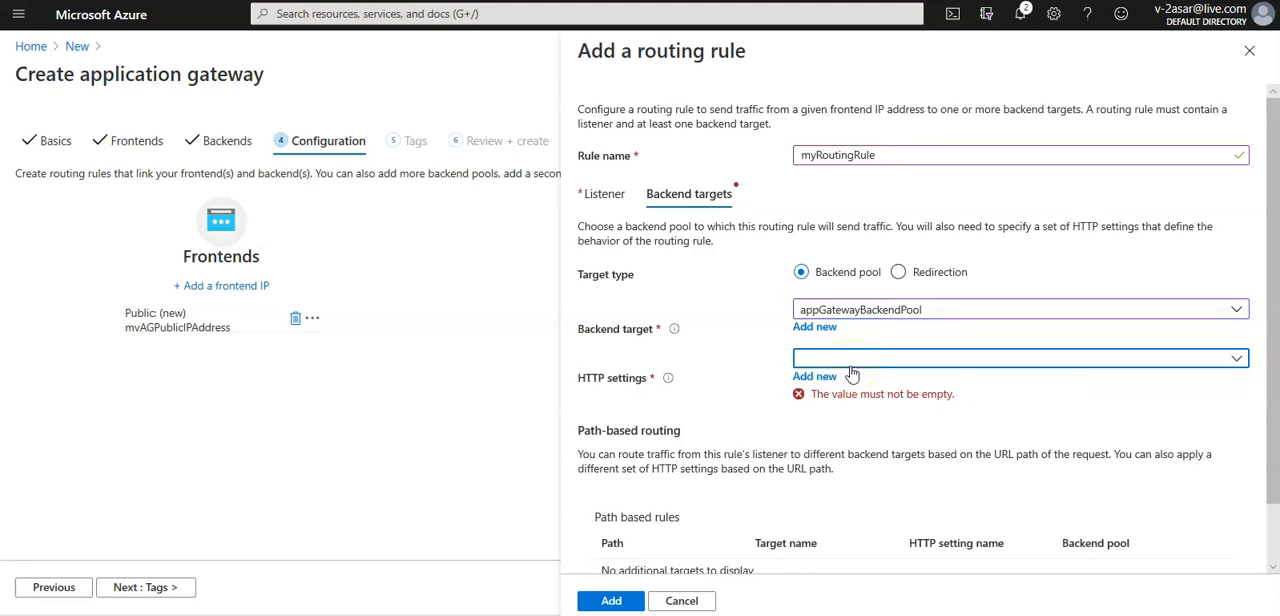
mouse_move(740, 400)
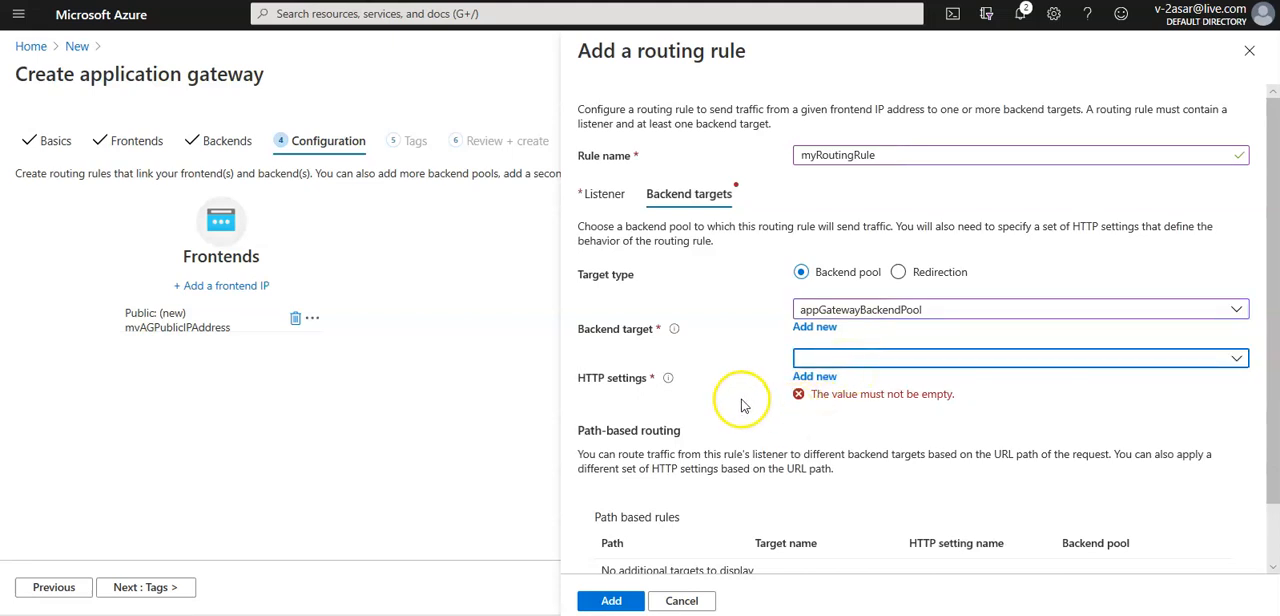
mouse_move(744, 406)
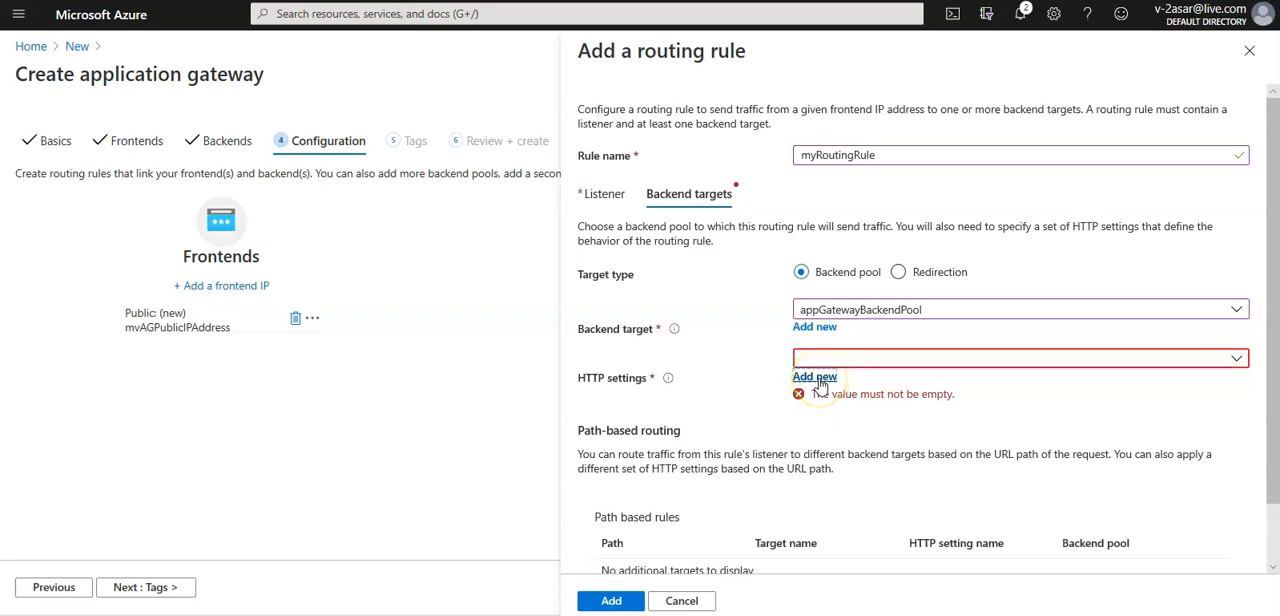
Add a new HTTP setting named myHTTPSetting with default values to the rule
left_click(816, 376)
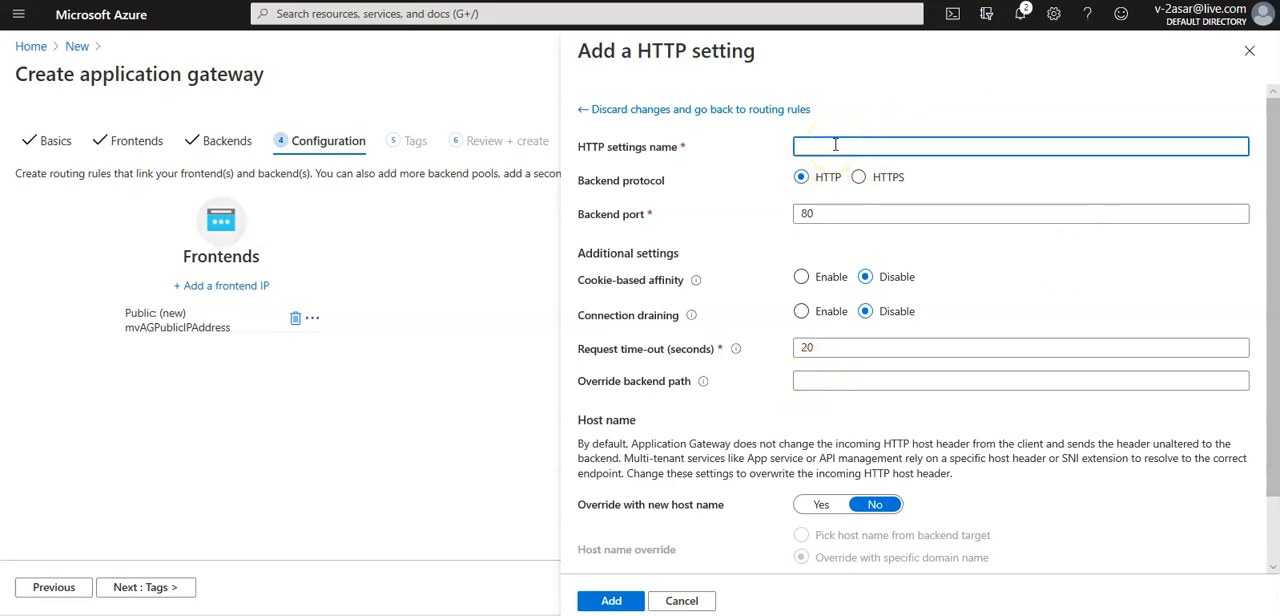
type("myHTTP")
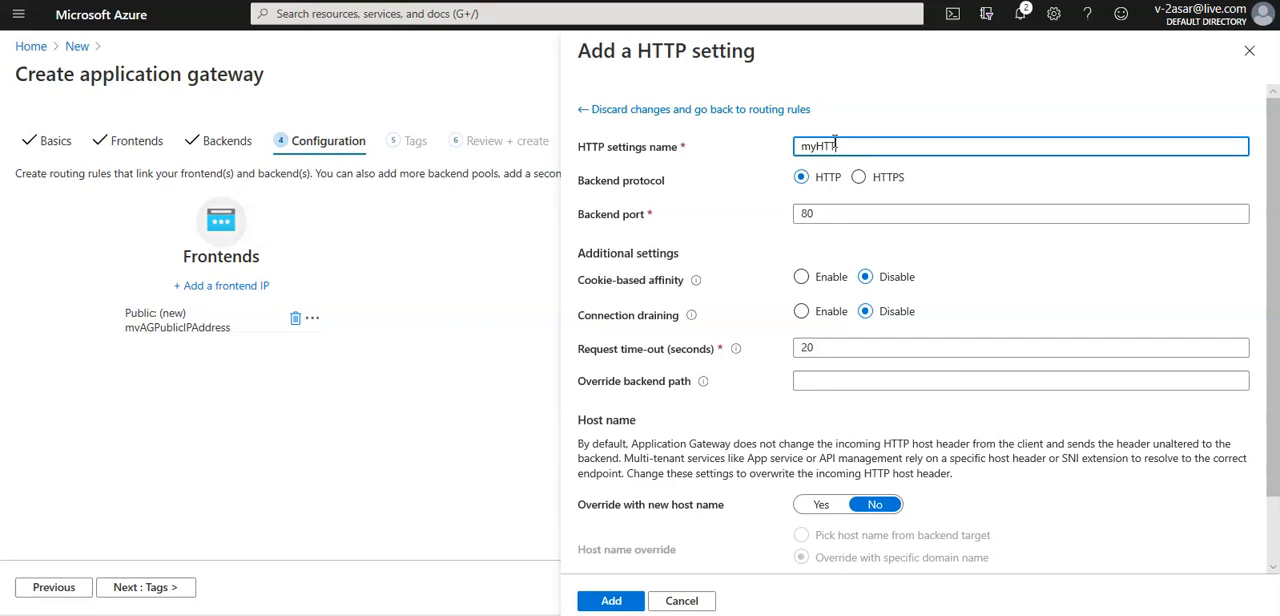
type("Setting")
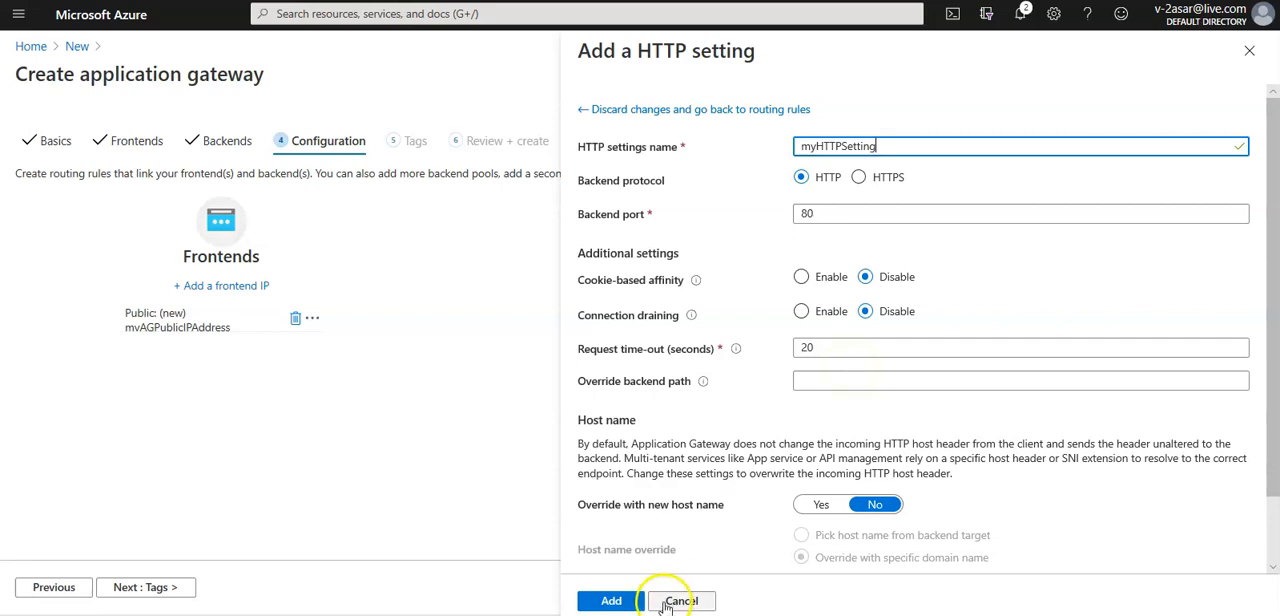
left_click(610, 600)
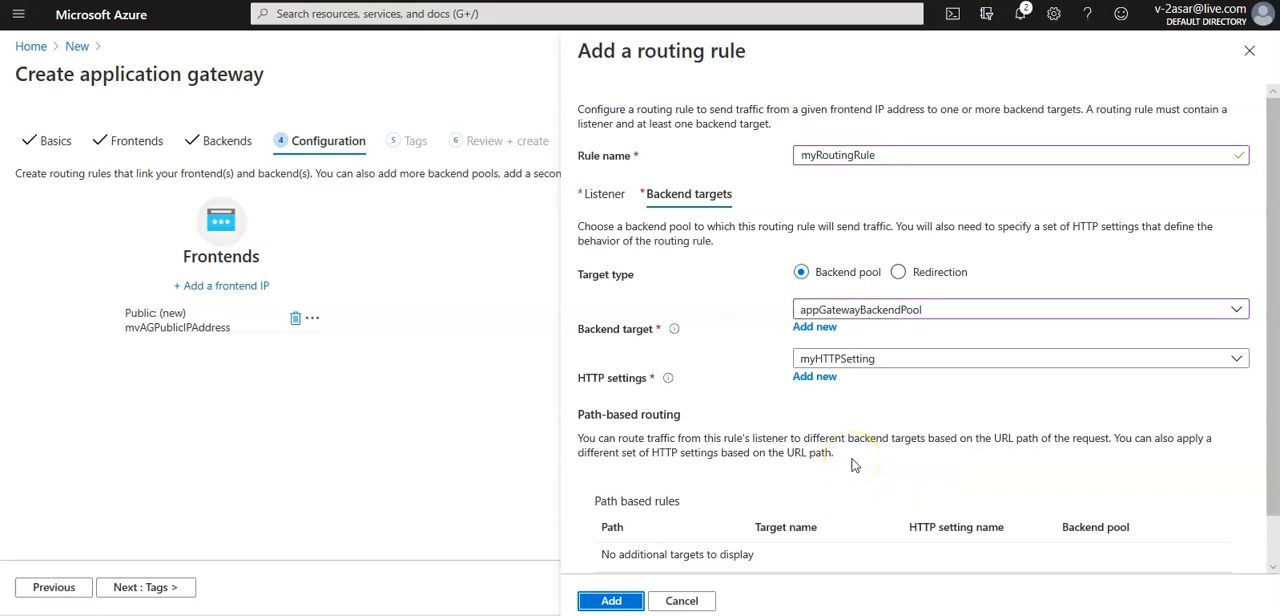
Review the backend targets and add myRoutingRule linking the public frontend to appGatewayBackendPool
scroll("down", 3)
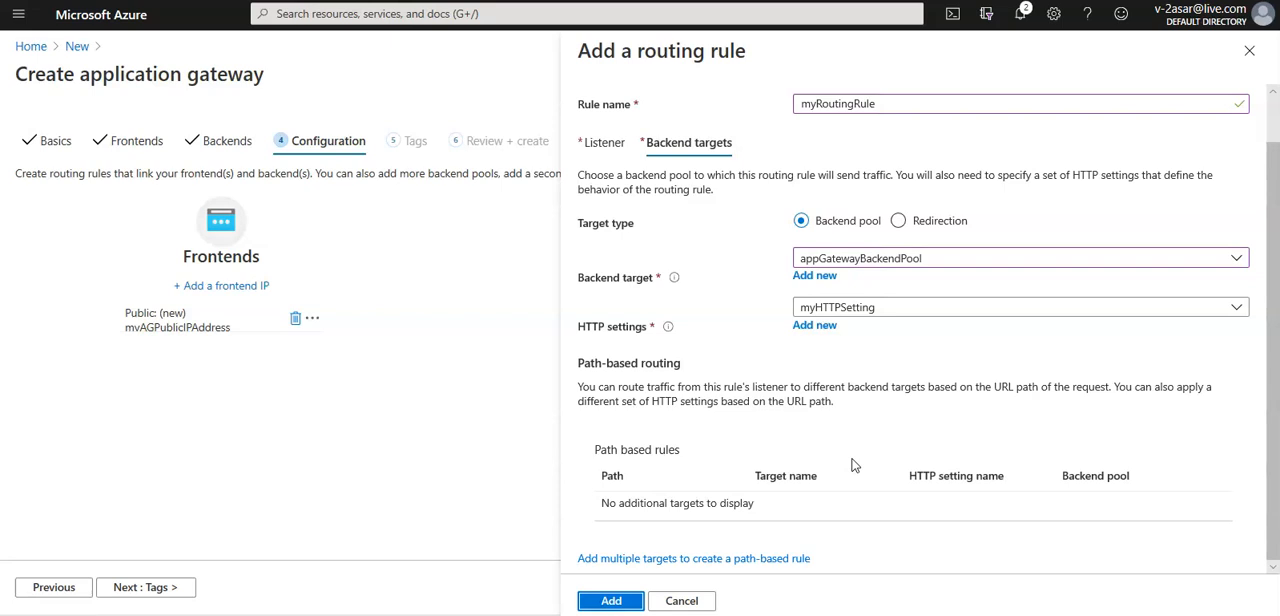
mouse_move(748, 398)
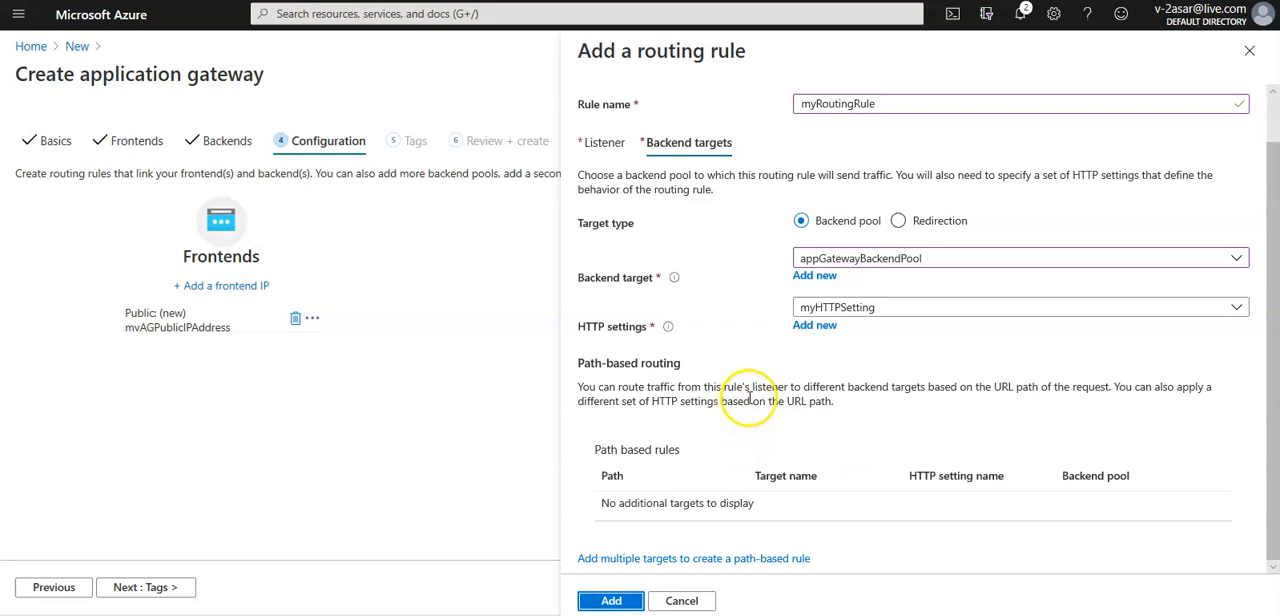
mouse_move(748, 396)
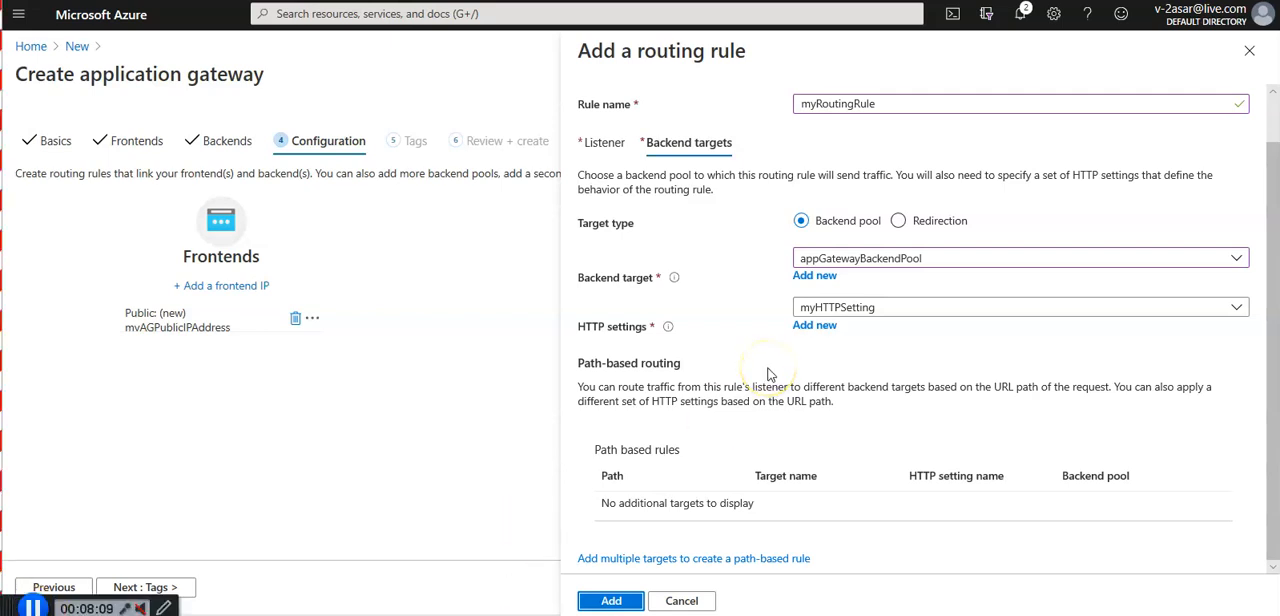
mouse_move(676, 440)
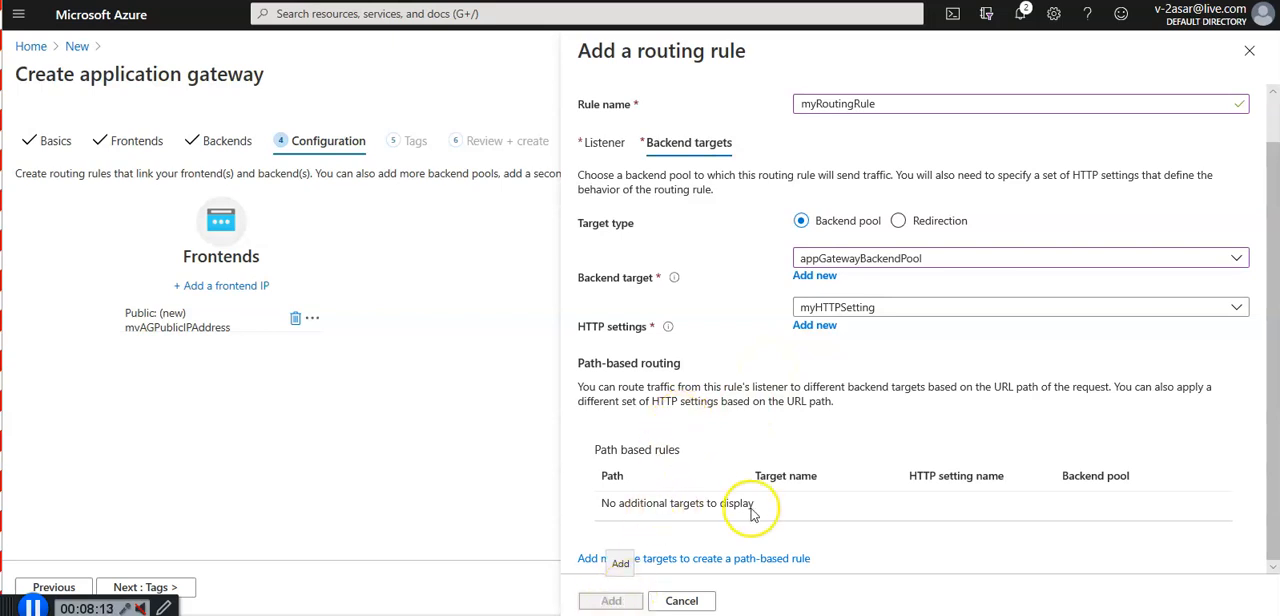
left_click(610, 600)
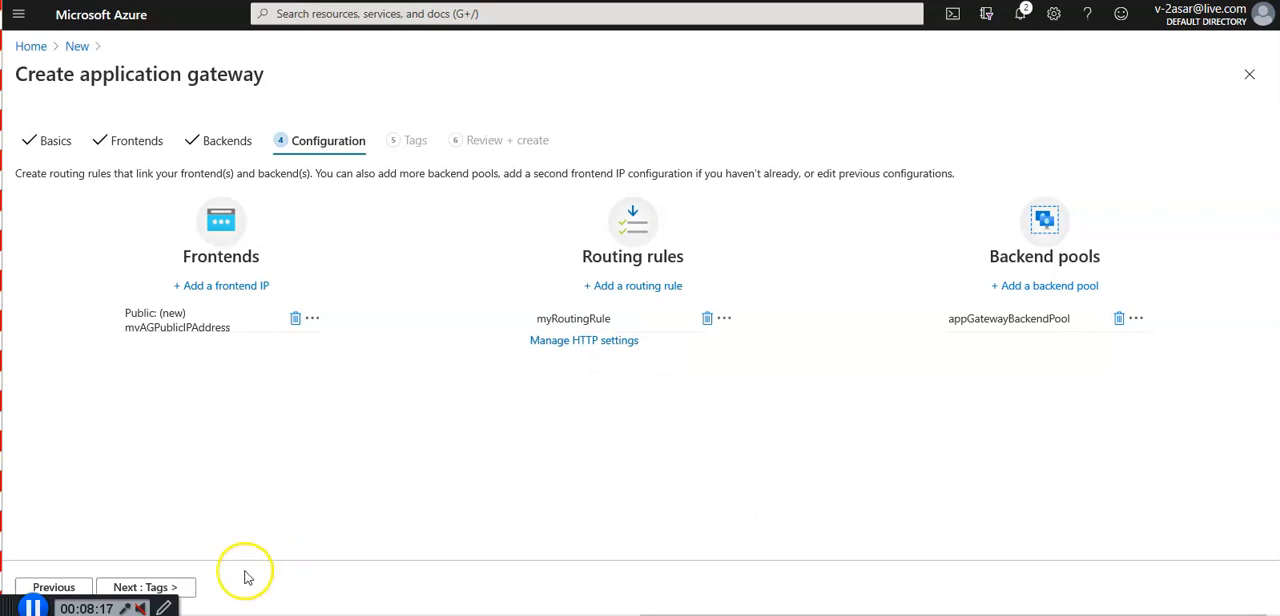
Proceed through Tags to Review + create, pass validation and create myAppGateway
left_click(144, 588)
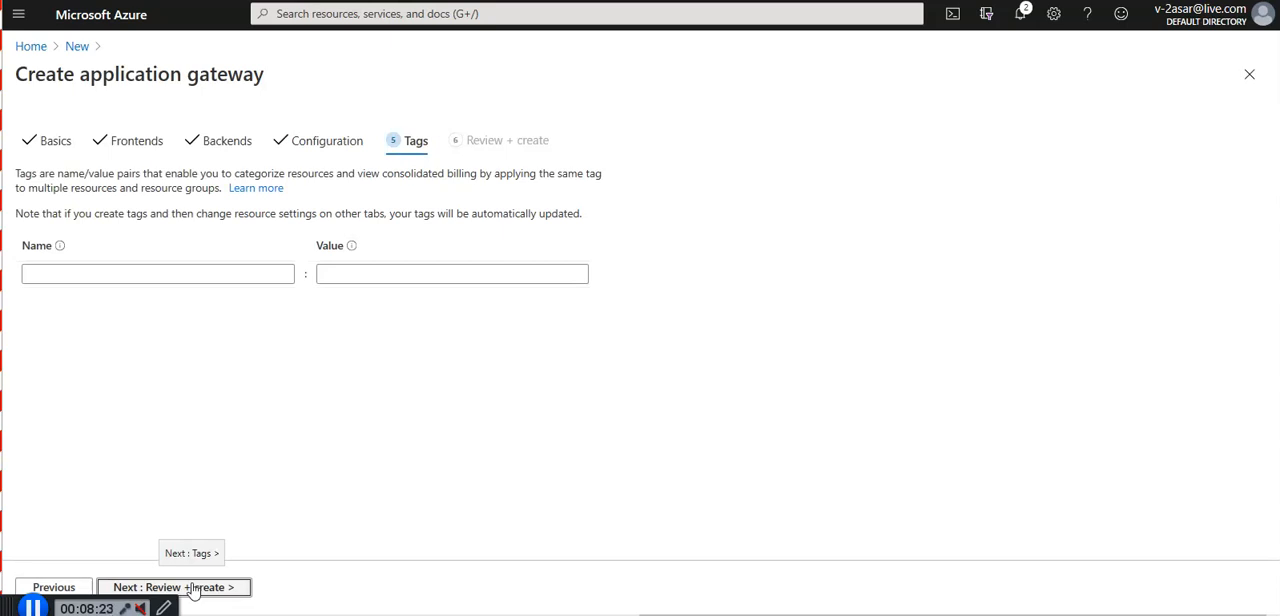
left_click(172, 588)
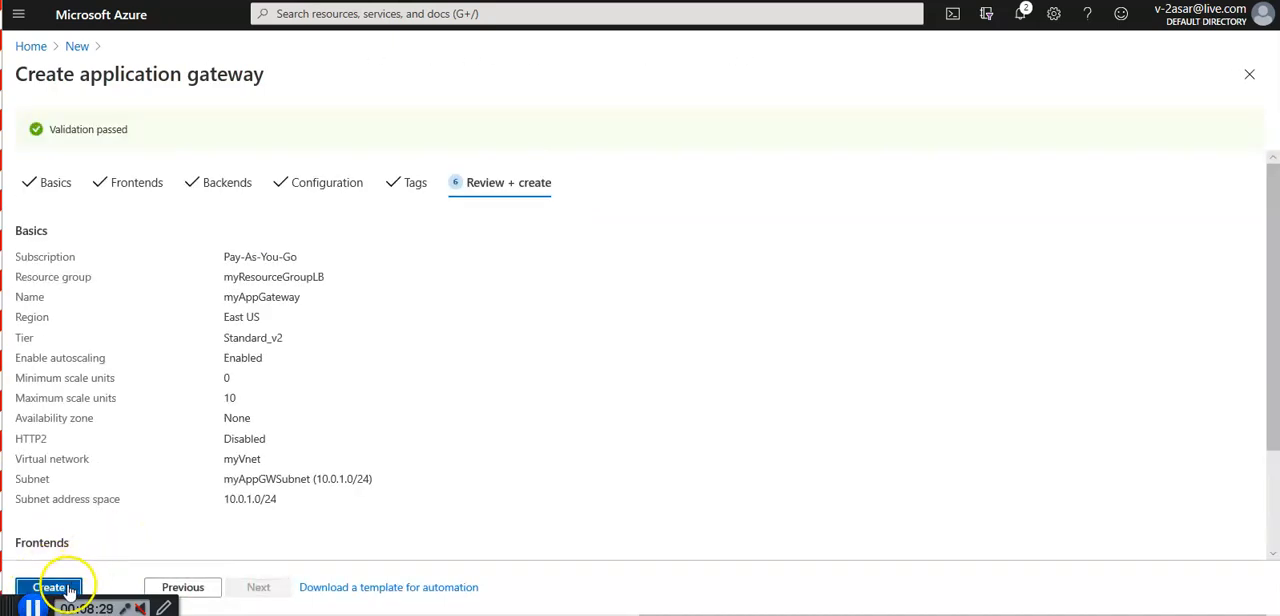
left_click(50, 588)
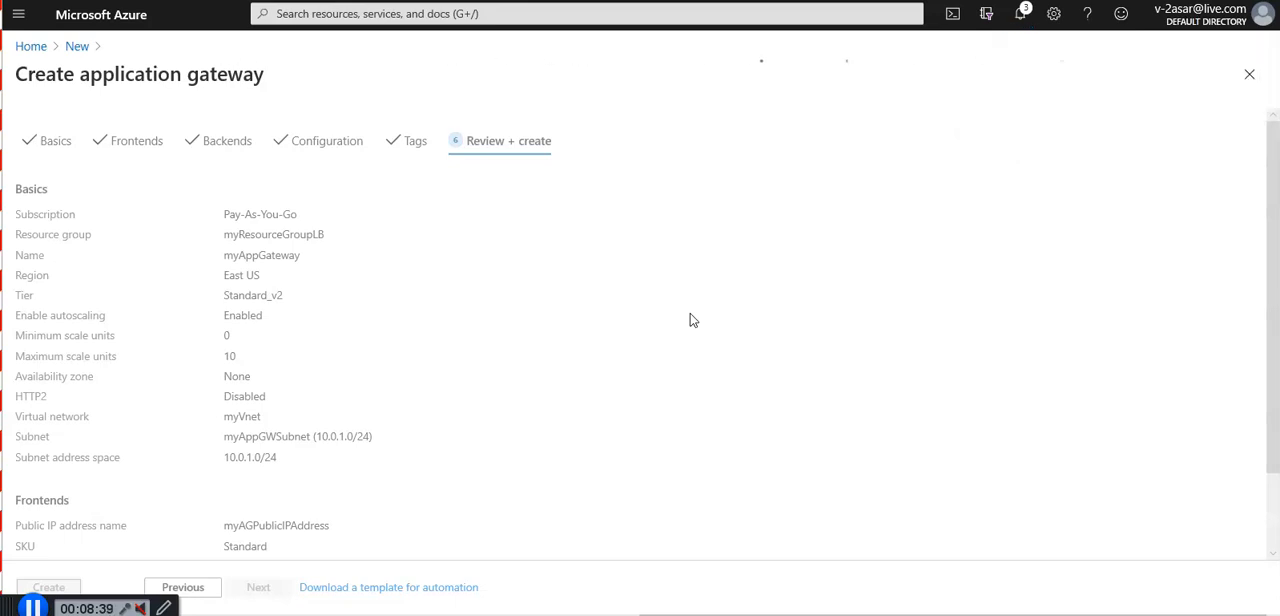
left_click(48, 588)
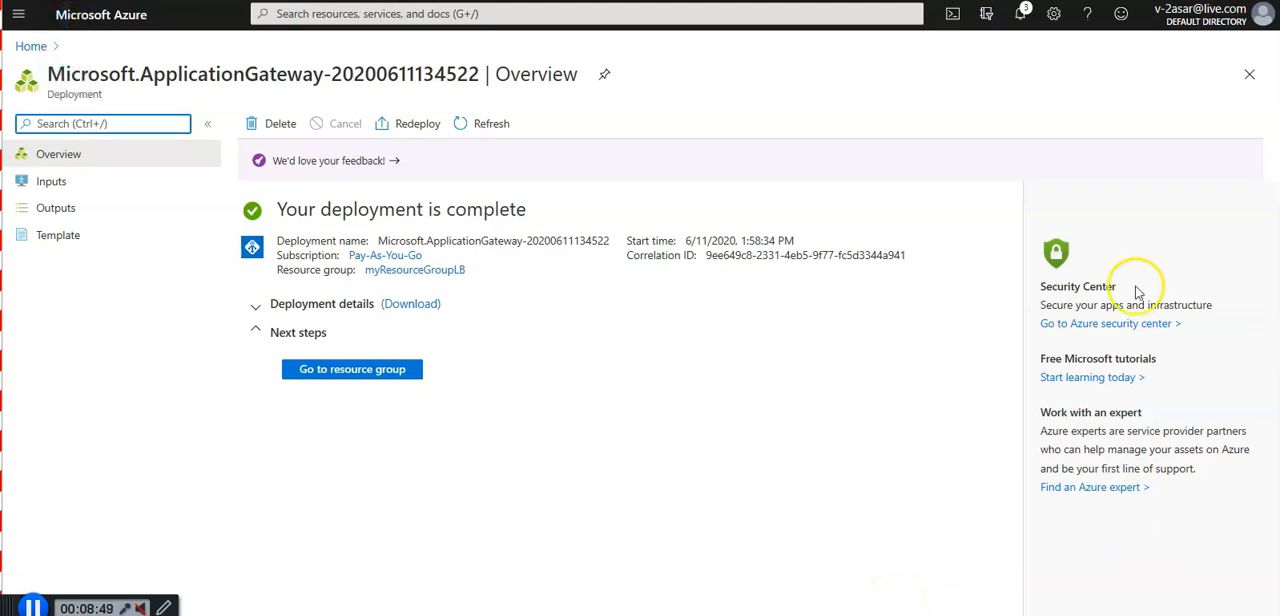
mouse_move(1022, 14)
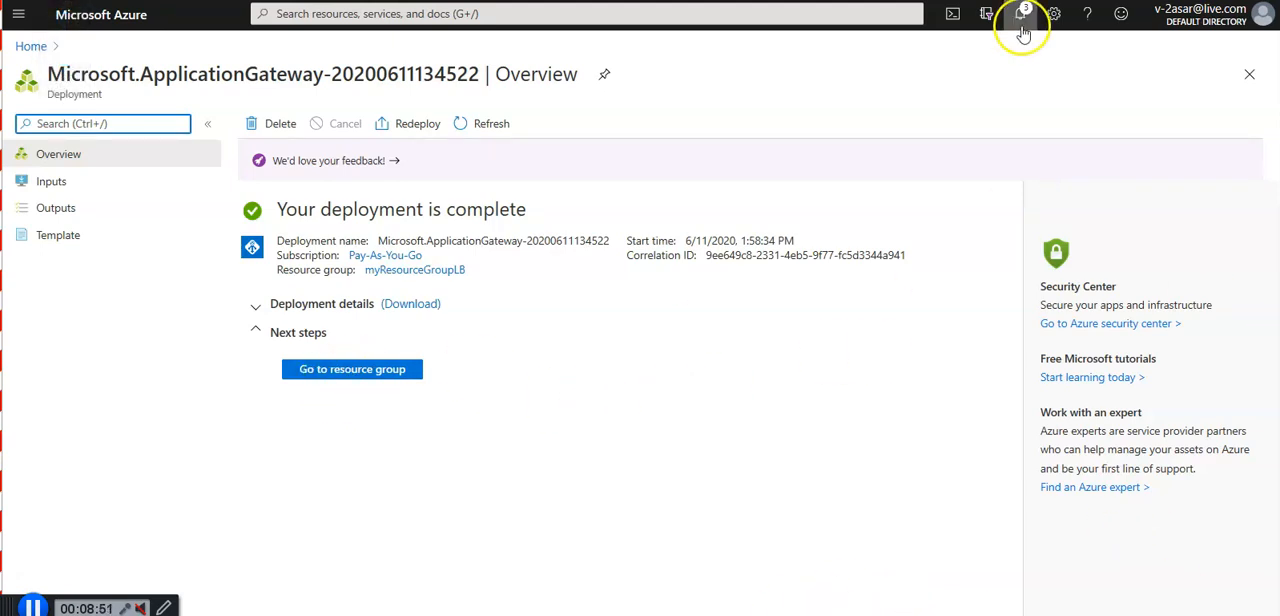
From the Deployment succeeded notification, go to the myResourceGroupLB resource group
left_click(1020, 14)
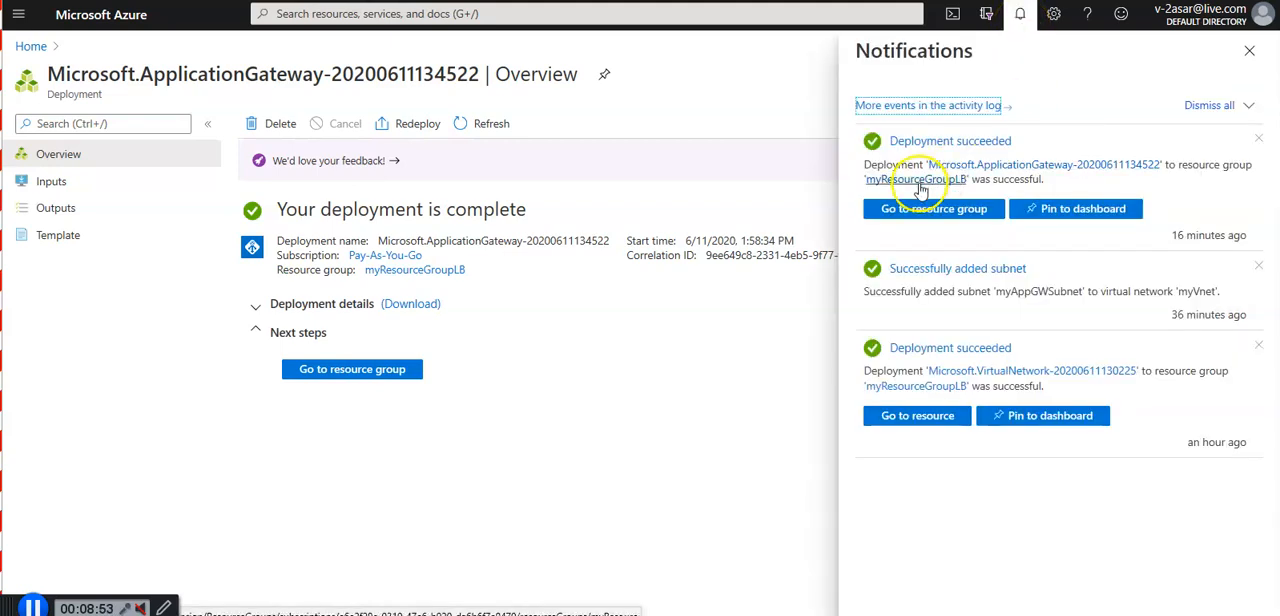
left_click(932, 208)
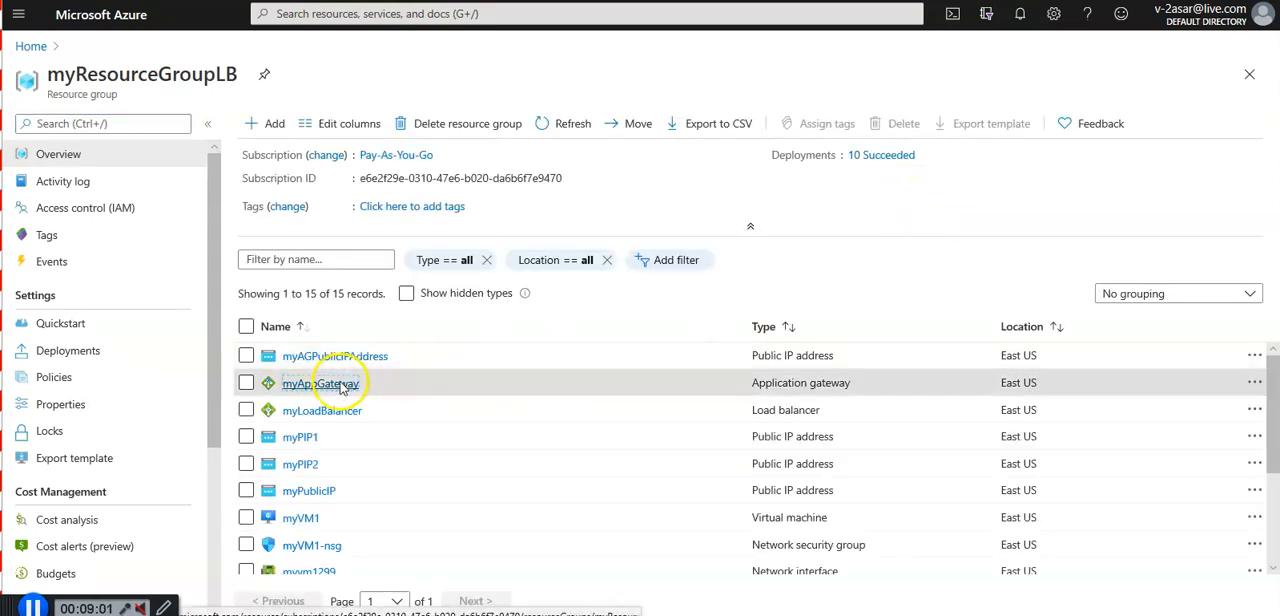
View myAppGateway's overview and copy its frontend public IP address from myAGPublicIPAddress
left_click(320, 384)
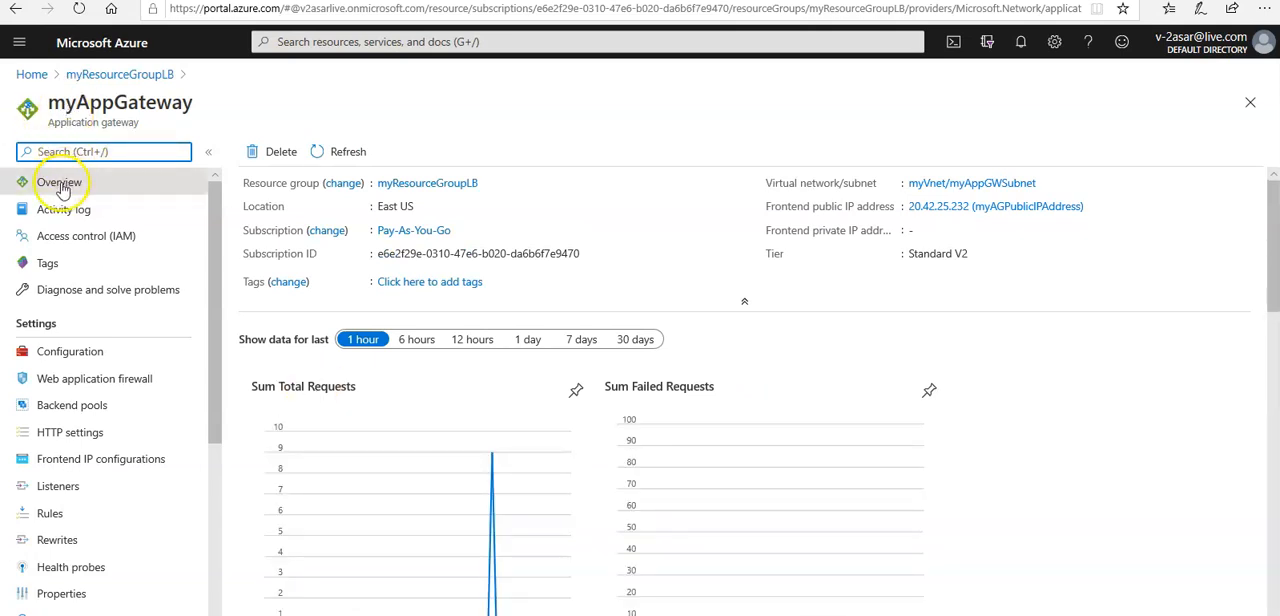
mouse_move(964, 206)
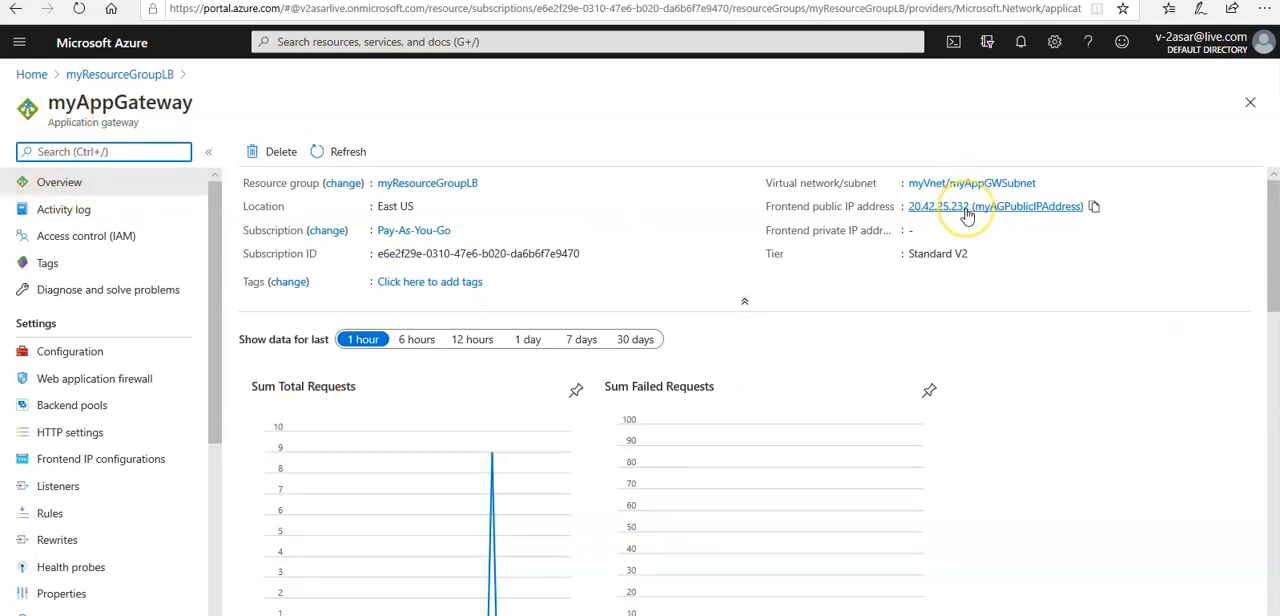
mouse_move(1096, 208)
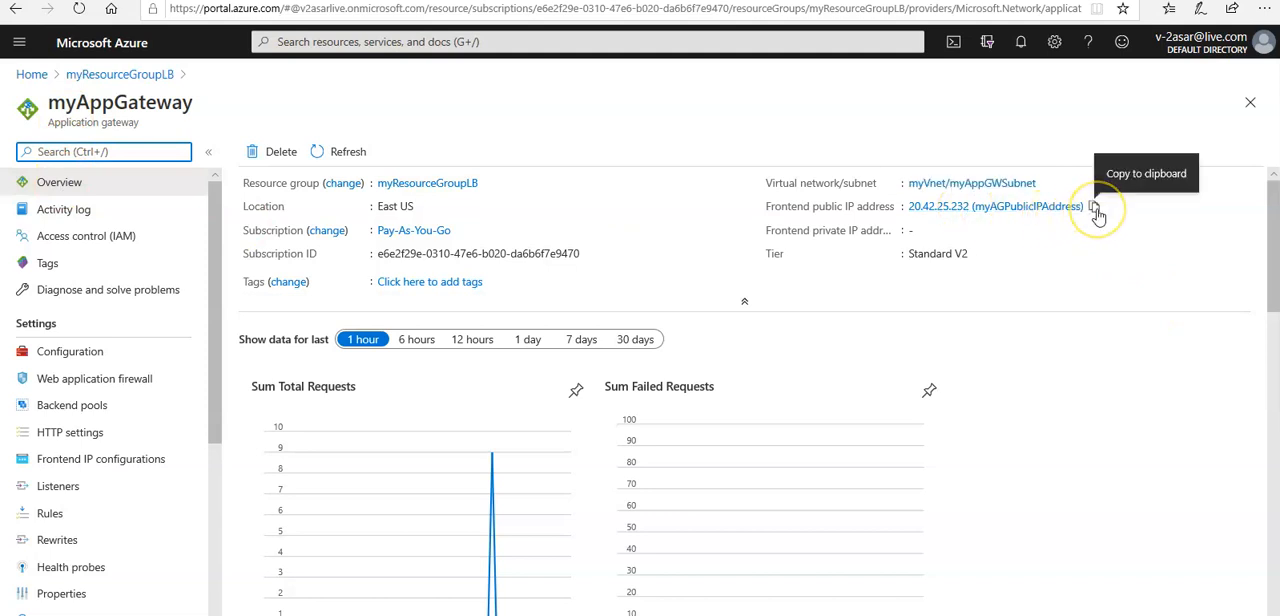
left_click(1094, 210)
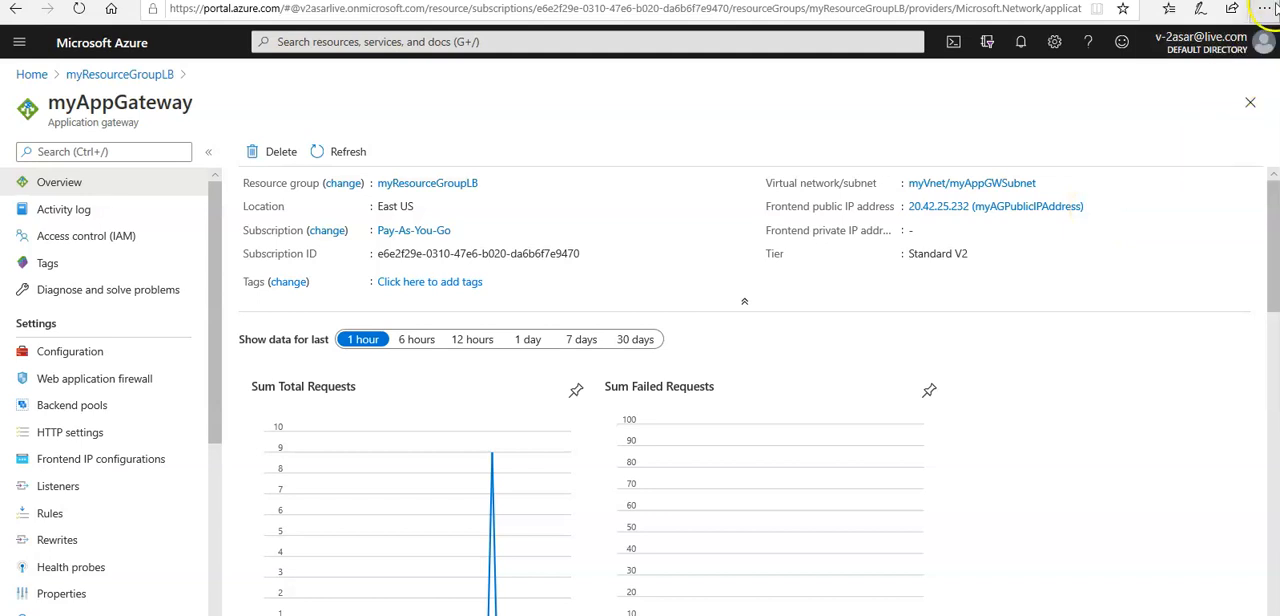
Load the gateway's public IP 20.42.25.232 in a new Edge InPrivate window
left_click(1264, 8)
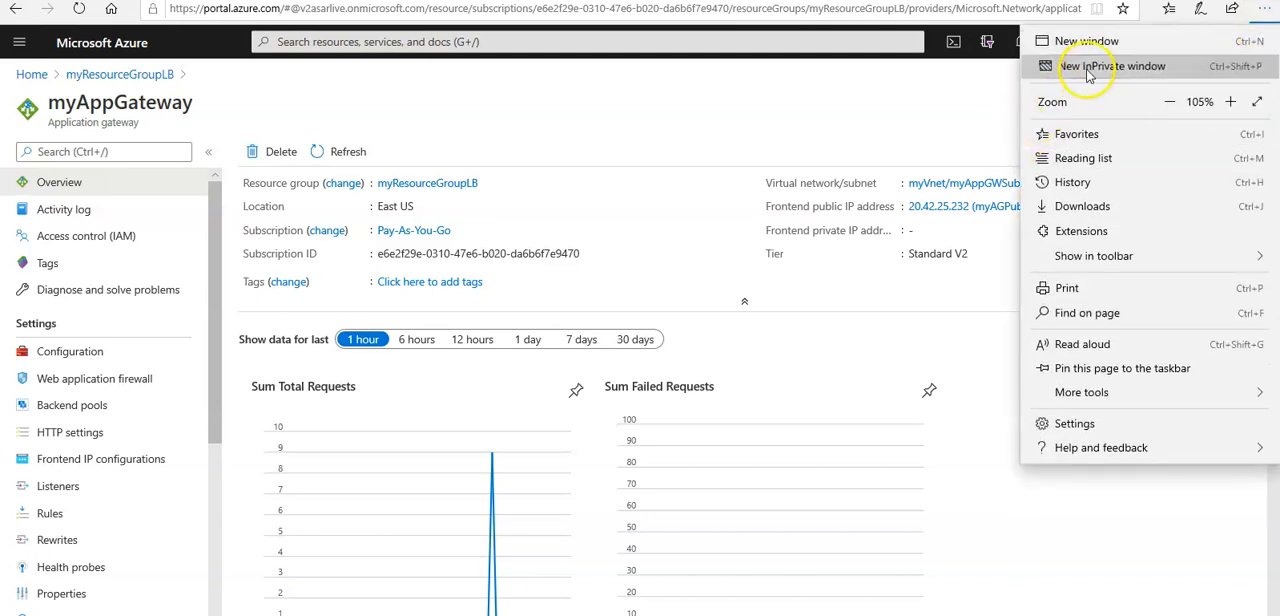
left_click(1112, 66)
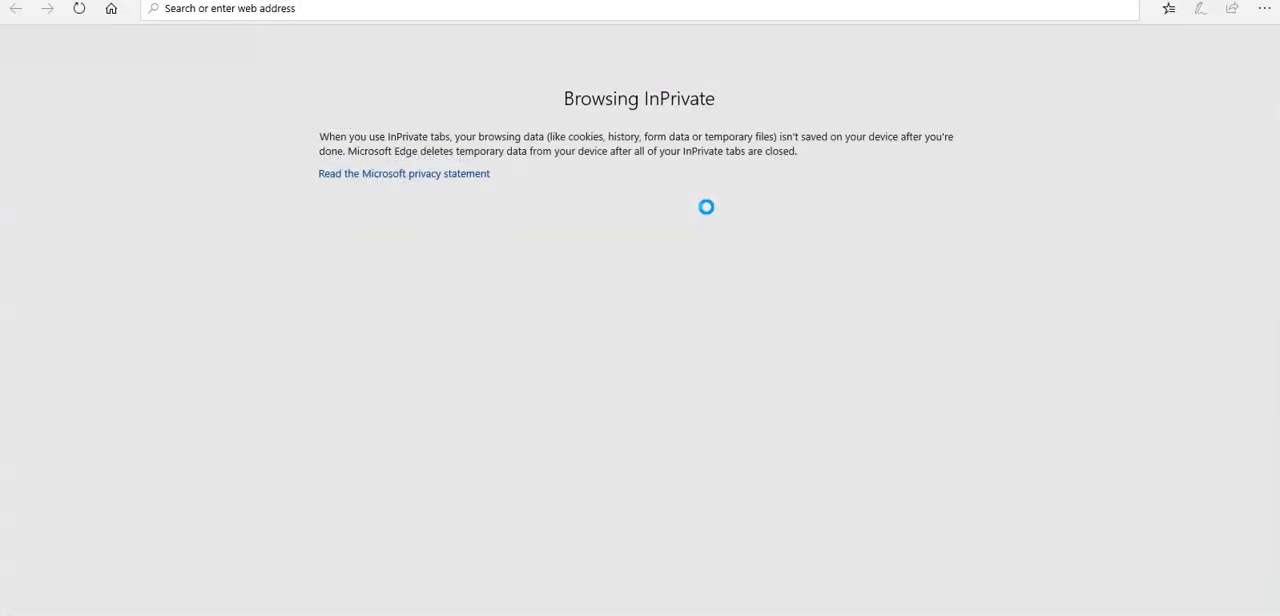
type("20.42.25.232 (myAGPublicIPAddress")
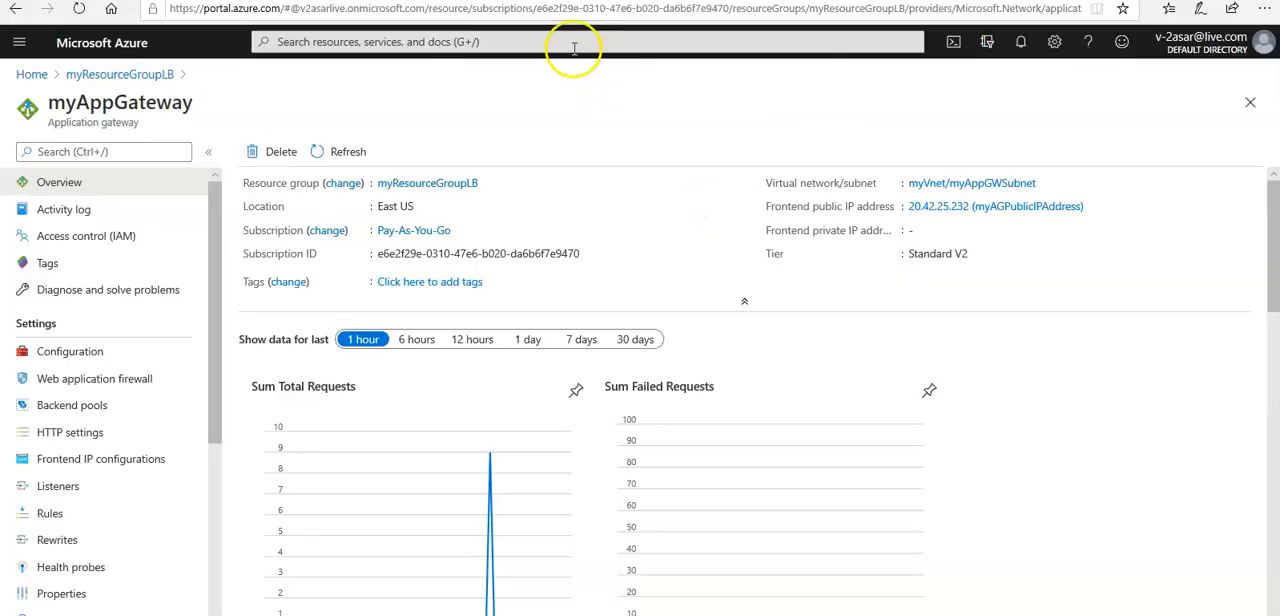
Search the portal for 'network' and go to the Network Watcher service
type("network wathcer")
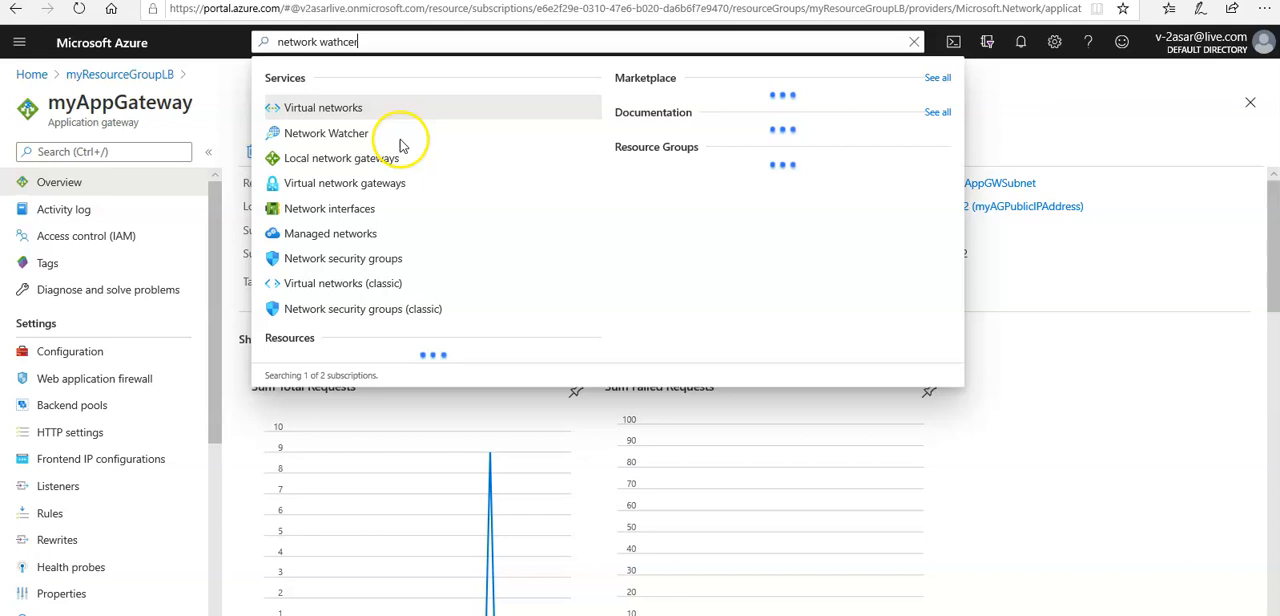
left_click(324, 132)
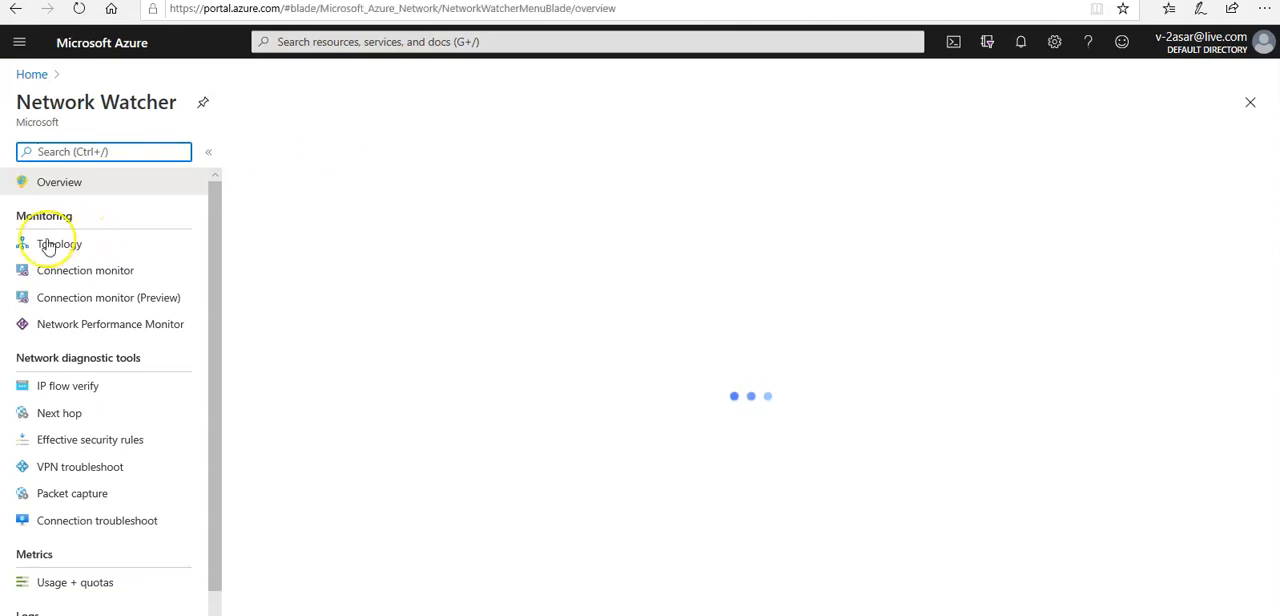
Show Topology in Network Watcher scoped to resource group myResourceGroupLB
left_click(60, 244)
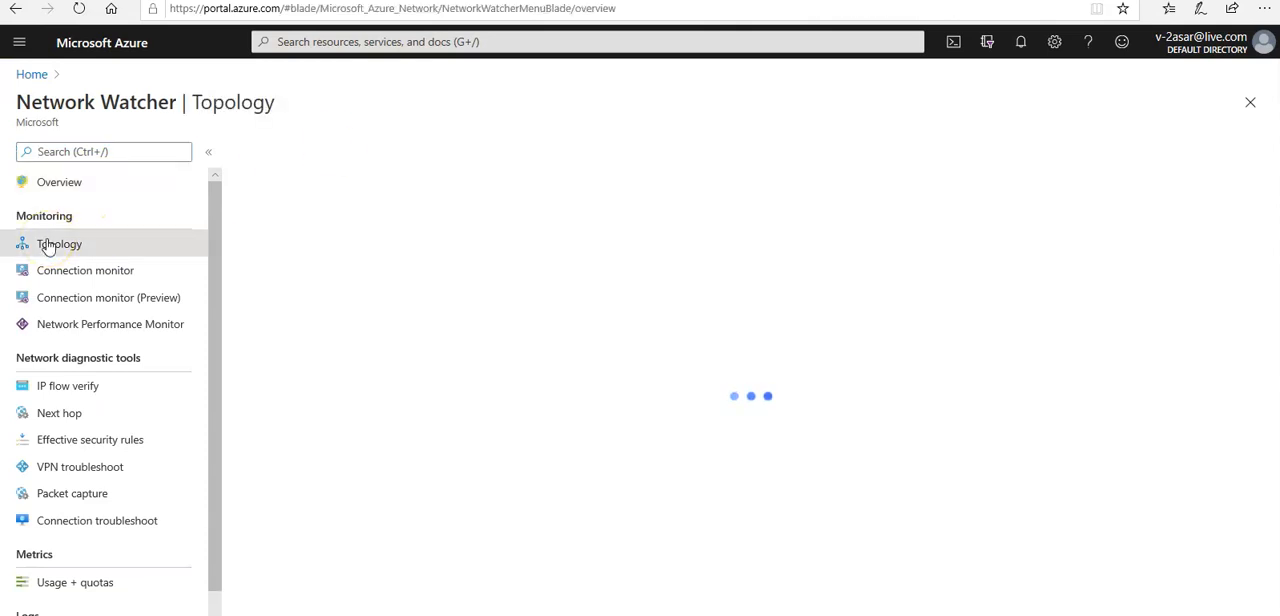
left_click(60, 244)
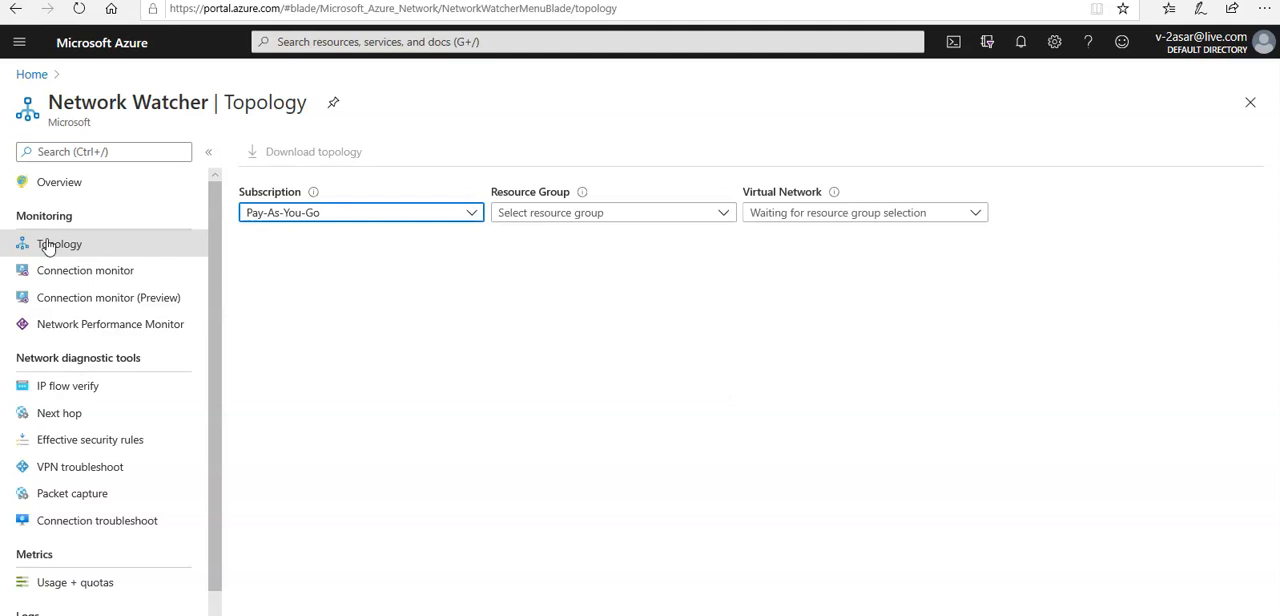
mouse_move(674, 212)
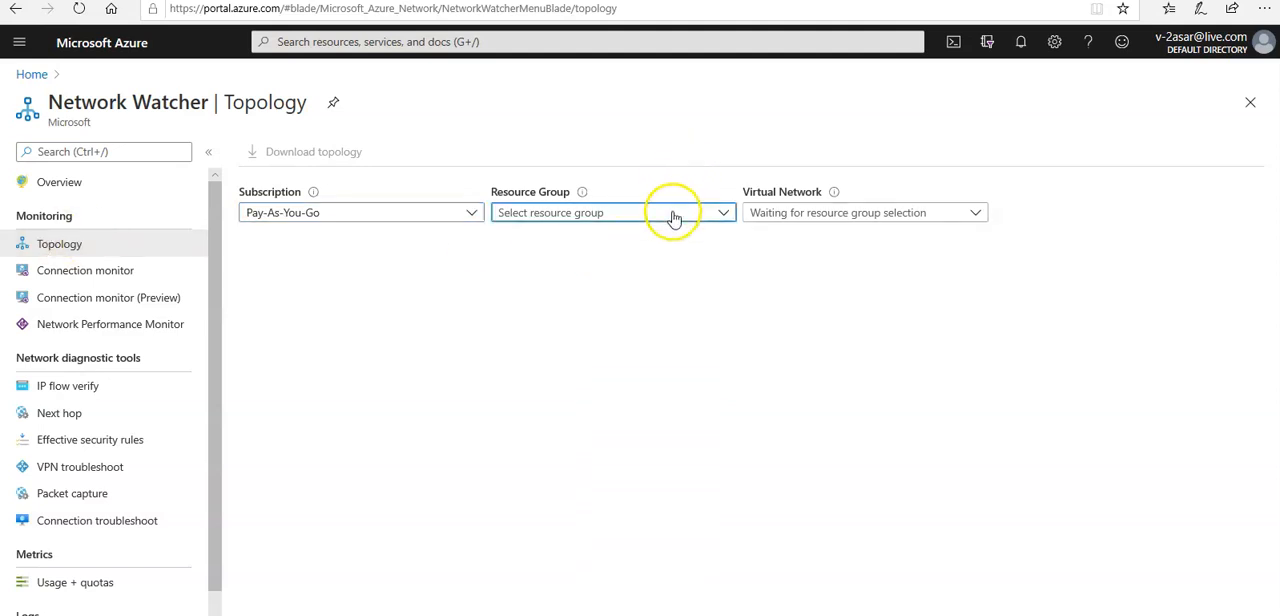
left_click(612, 212)
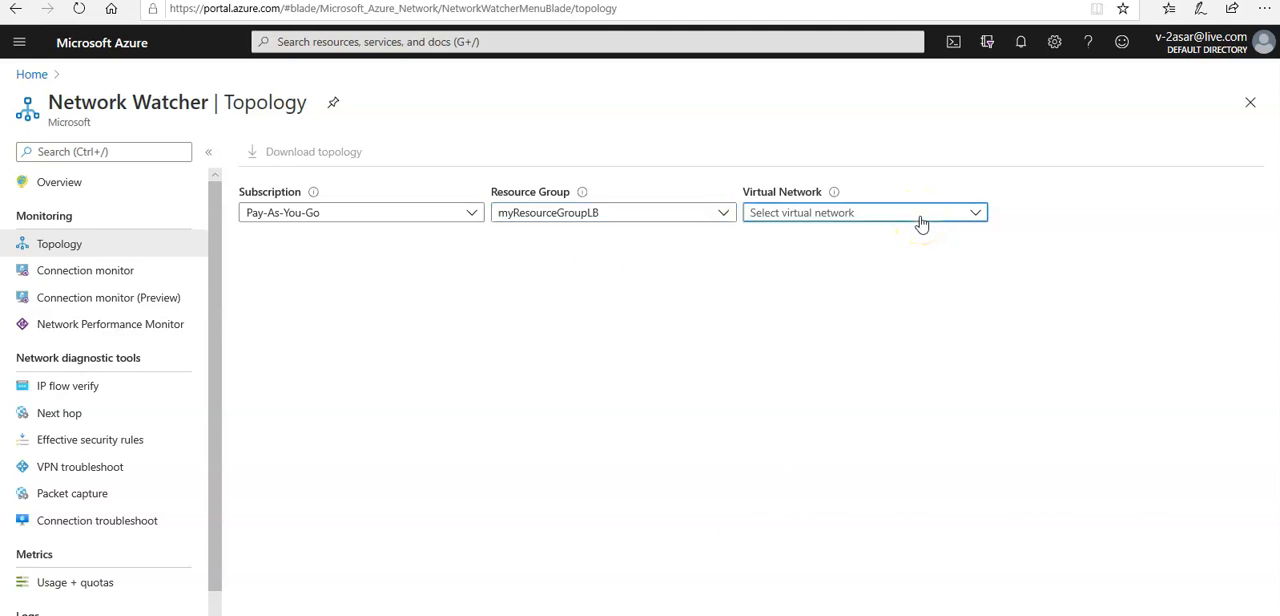
left_click(864, 212)
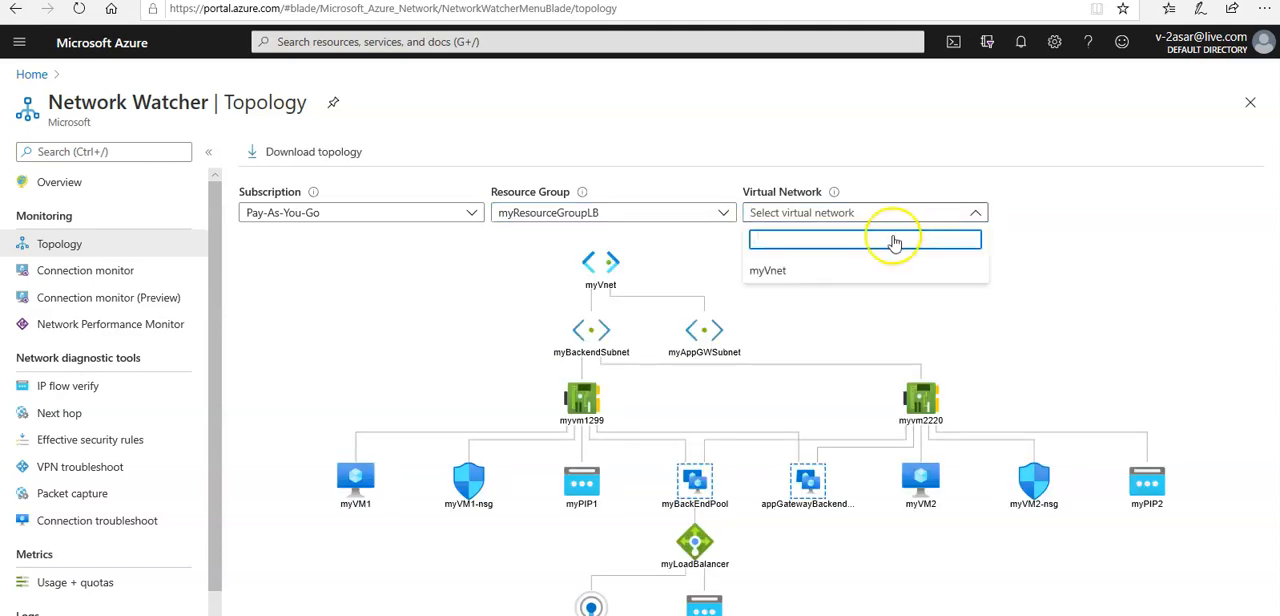
Filter the topology to myVnet, inspect the diagram, then go into myVnet from its node
left_click(768, 270)
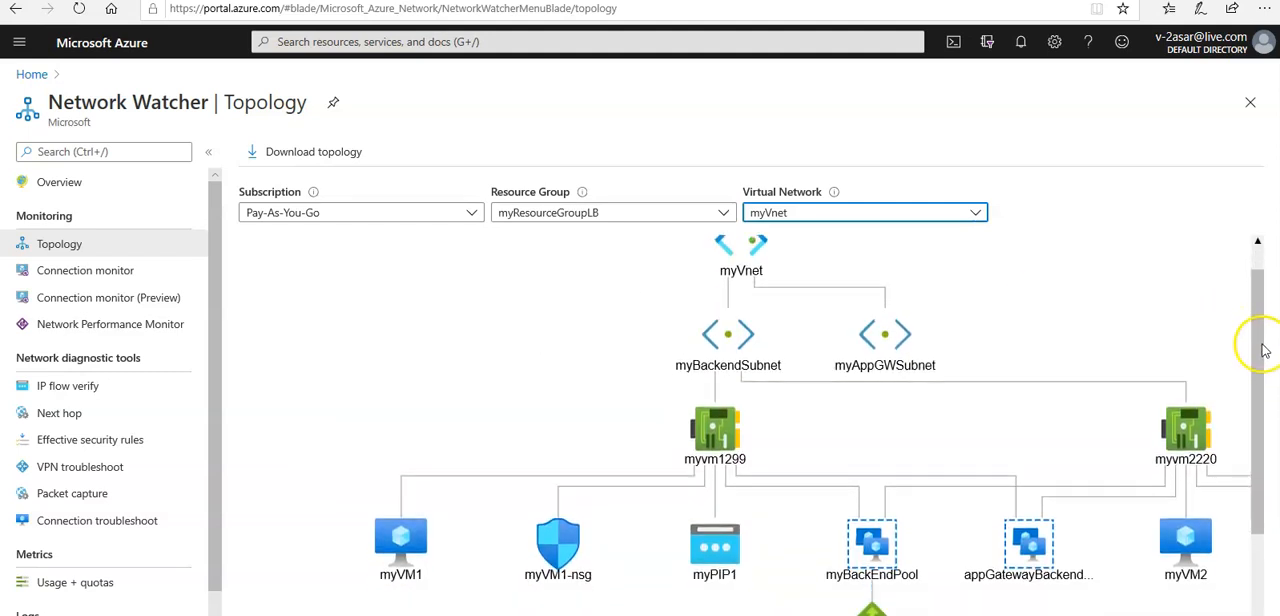
mouse_move(1270, 356)
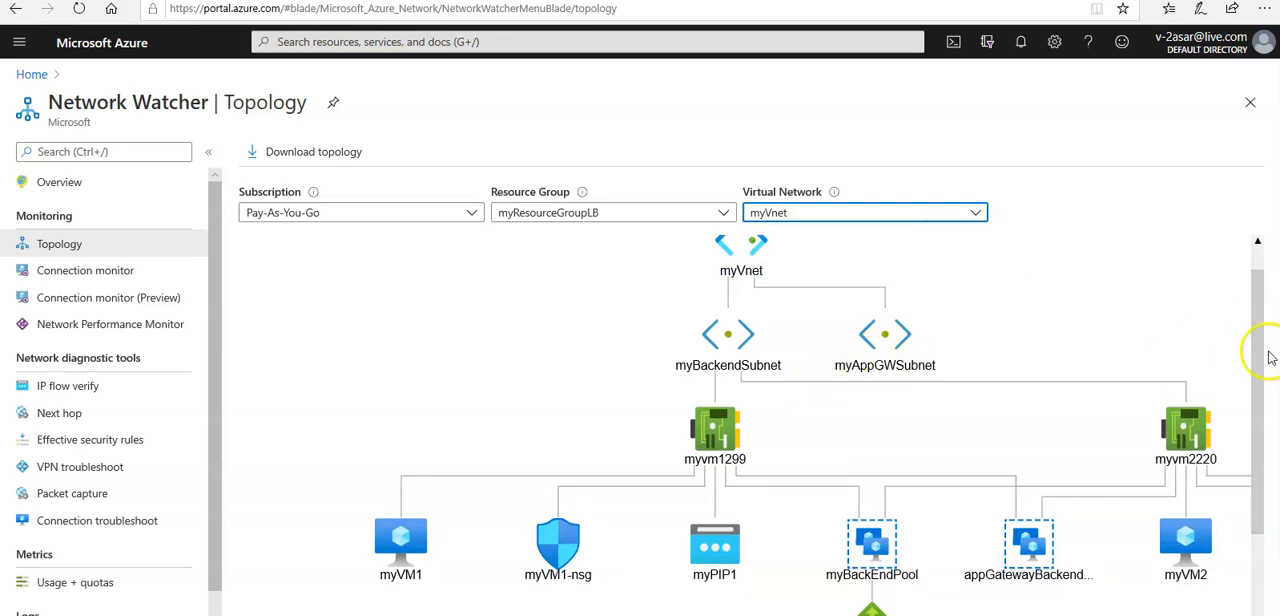
scroll("down", 3)
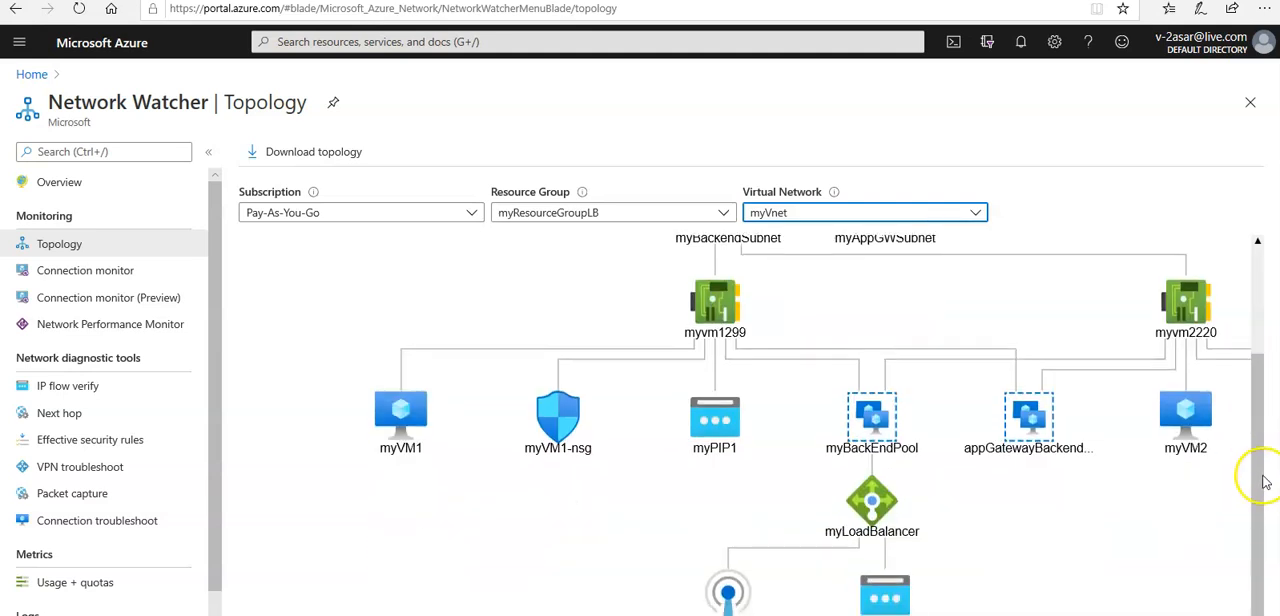
mouse_move(1270, 436)
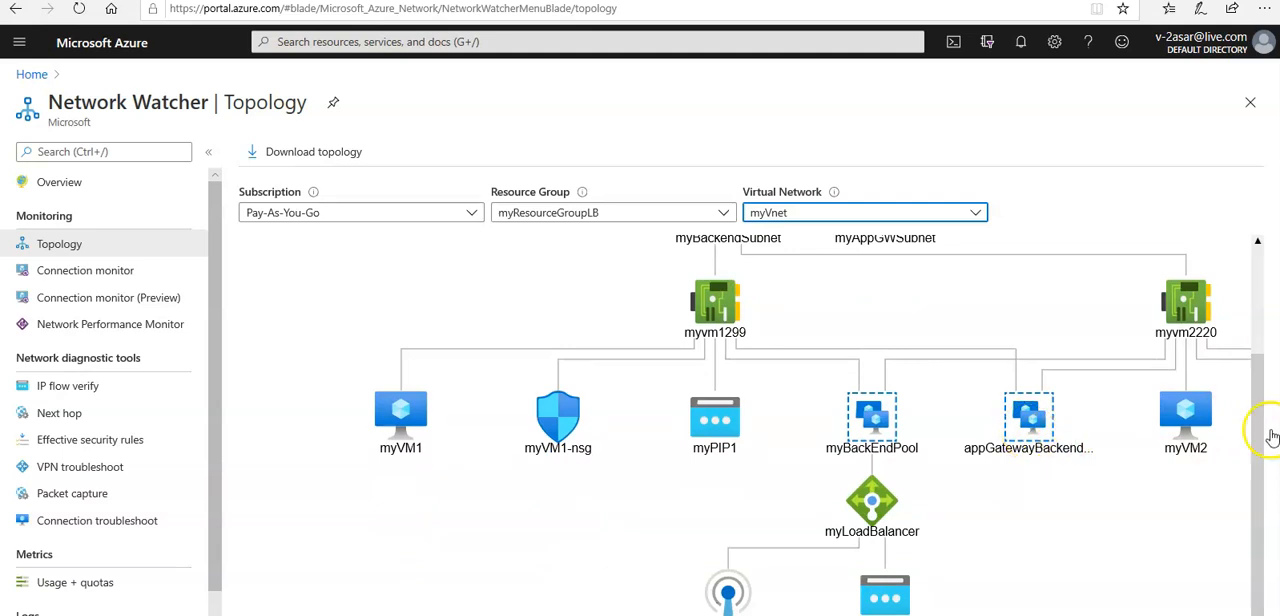
mouse_move(872, 500)
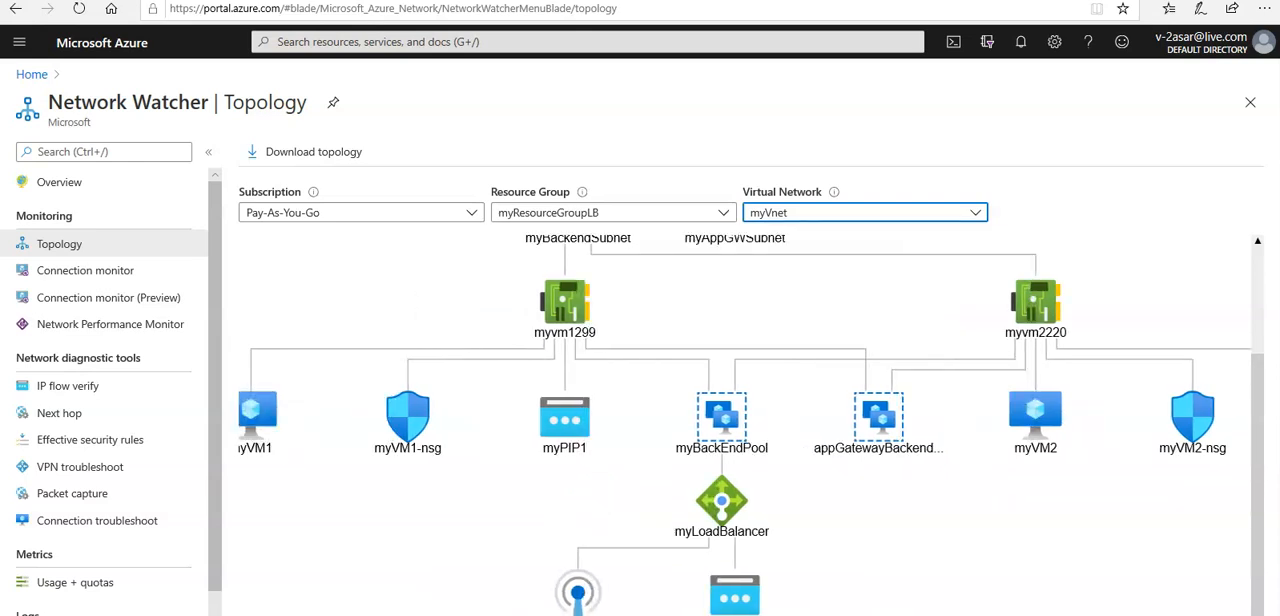
scroll("up", 3)
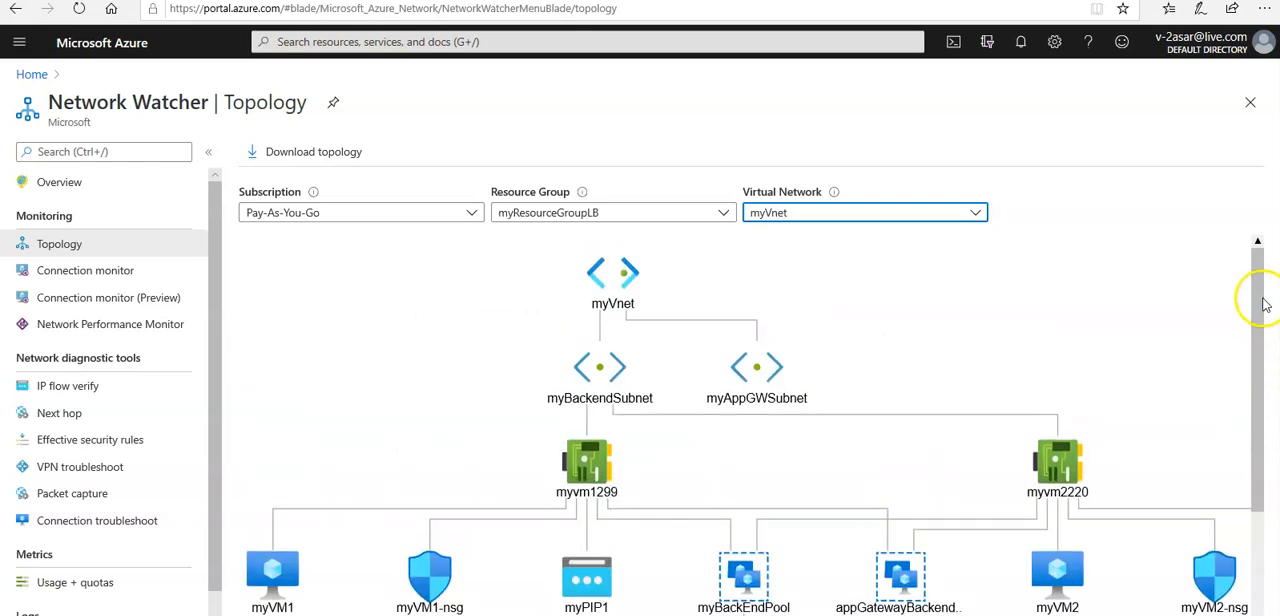
left_click(612, 272)
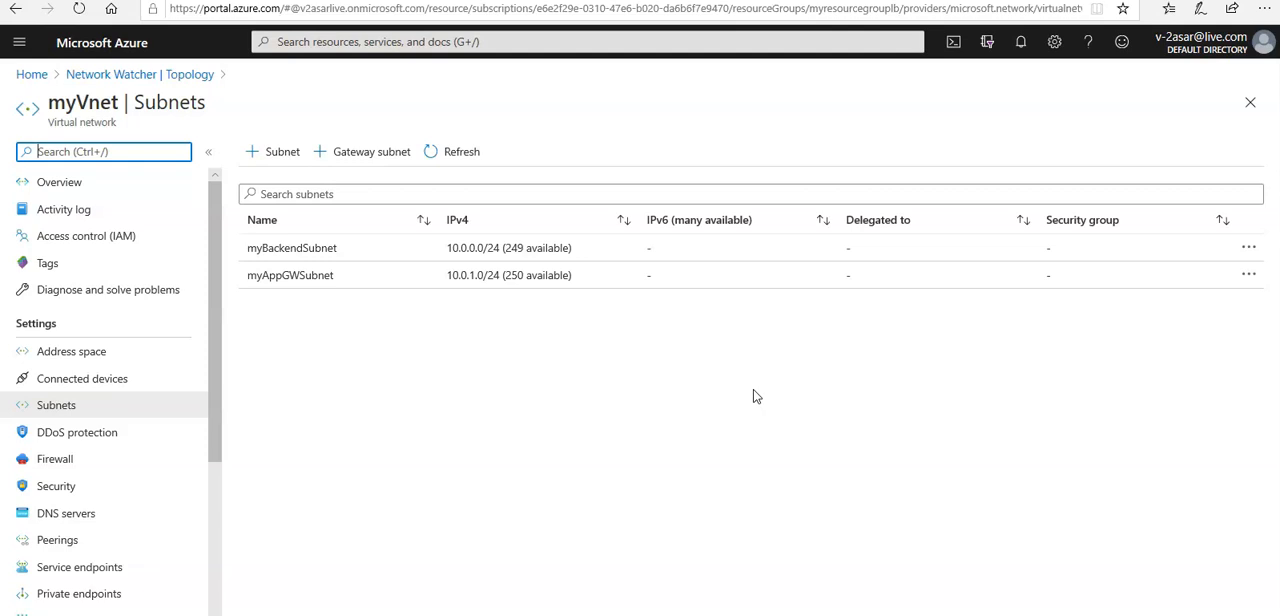
From myVnet's overview, go to its resource group myResourceGroupLB
left_click(60, 182)
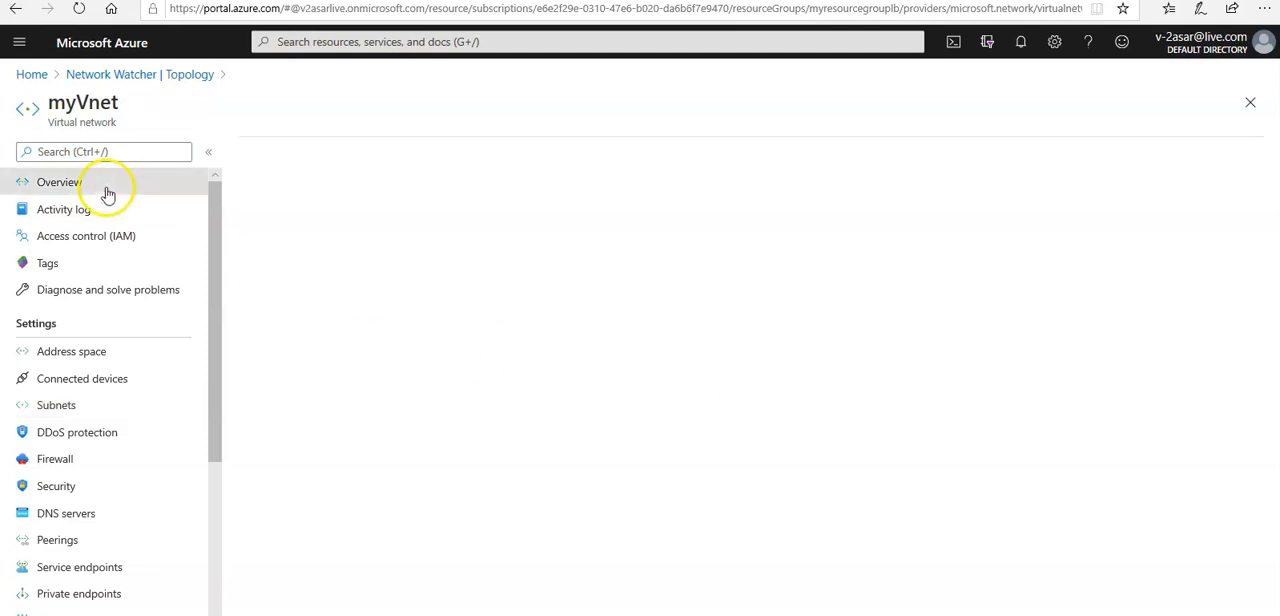
left_click(60, 182)
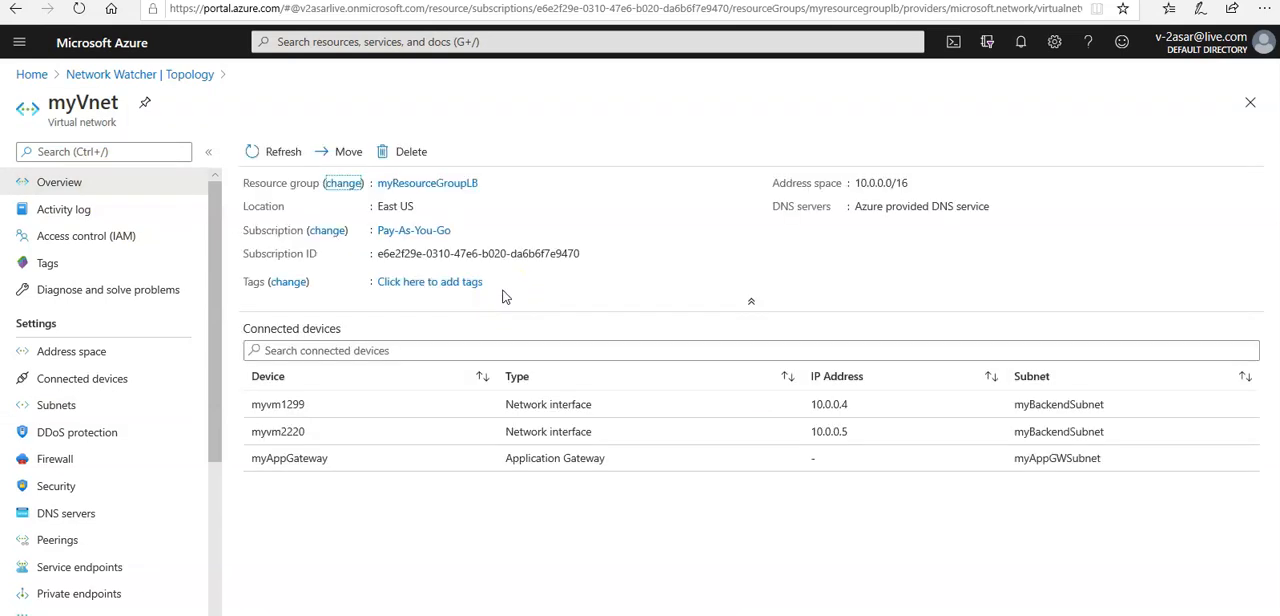
mouse_move(428, 182)
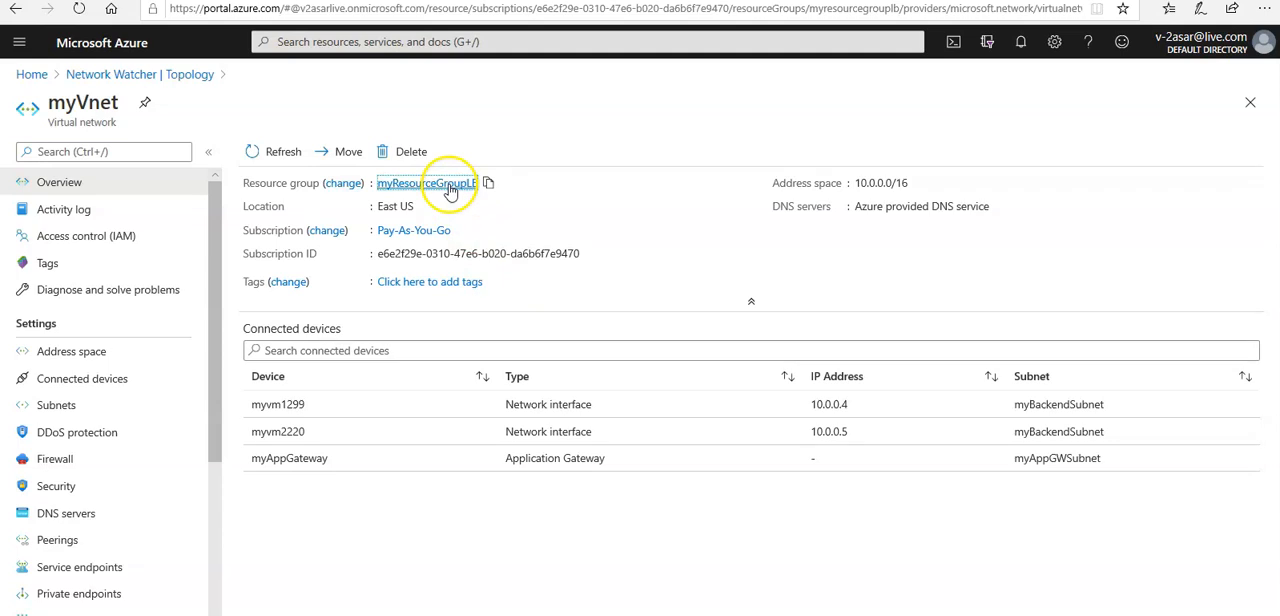
left_click(426, 182)
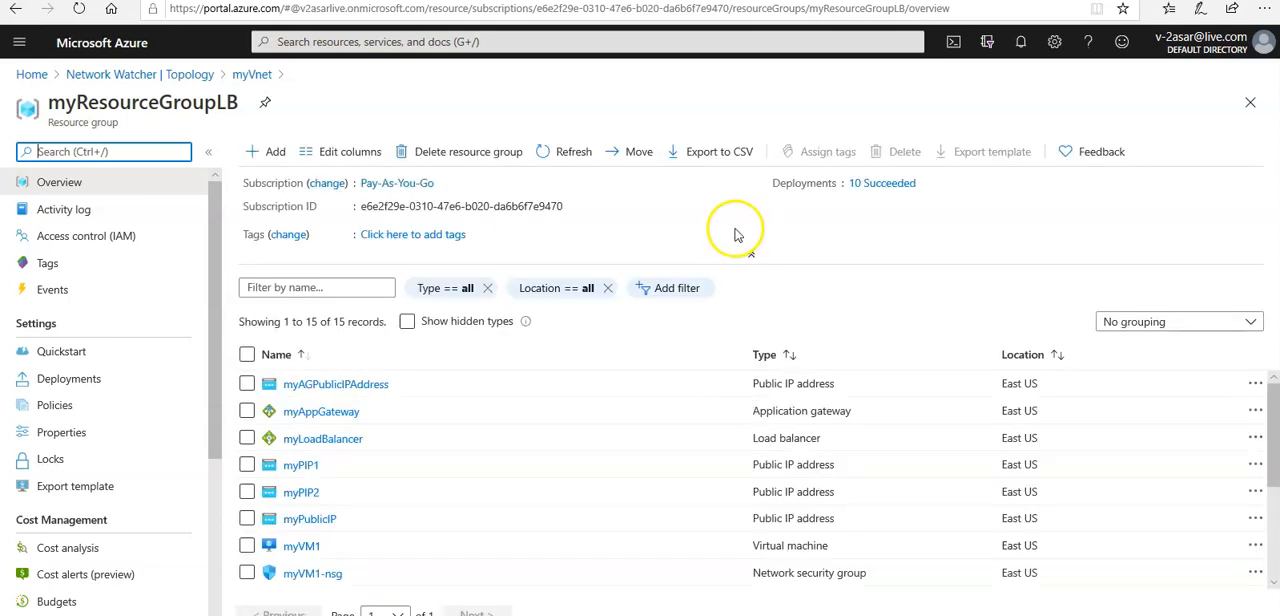
Begin deleting myResourceGroupLB, confirming its name and reviewing the affected resources list
scroll("down", 3)
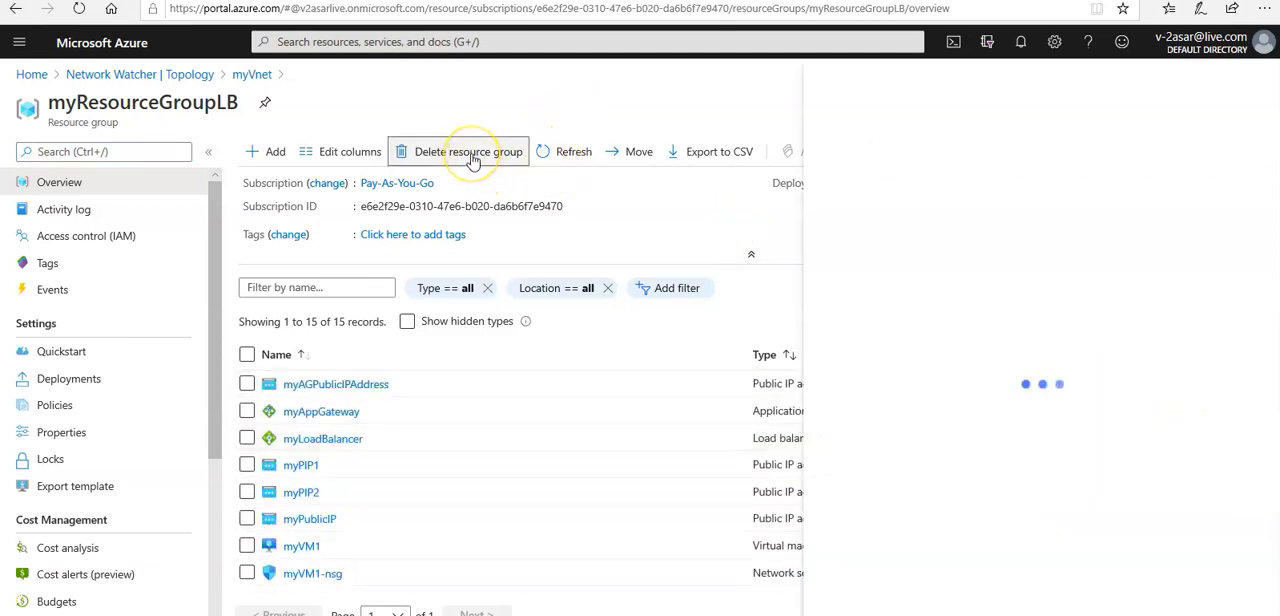
left_click(468, 152)
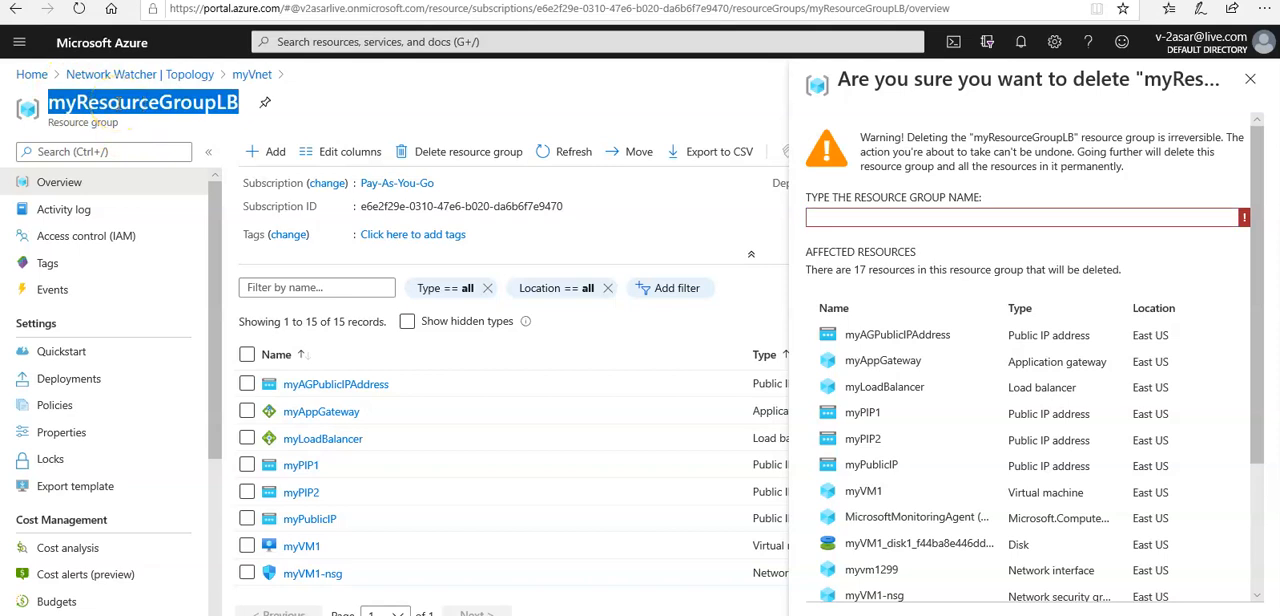
type("myResourceGroupLB")
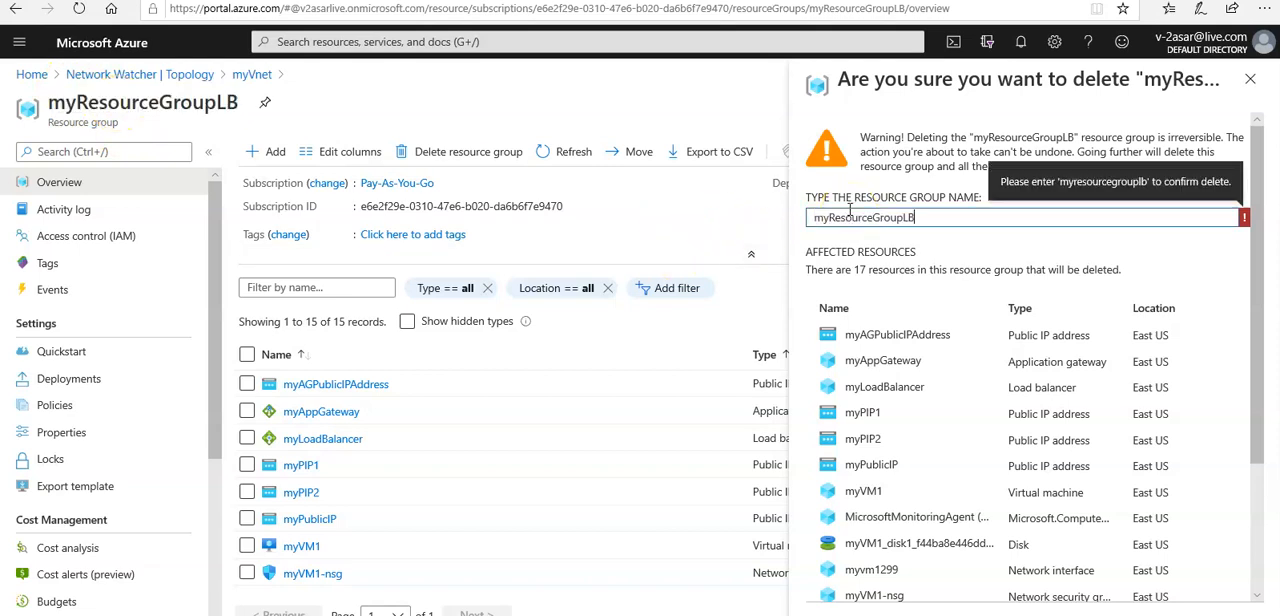
scroll("down", 3)
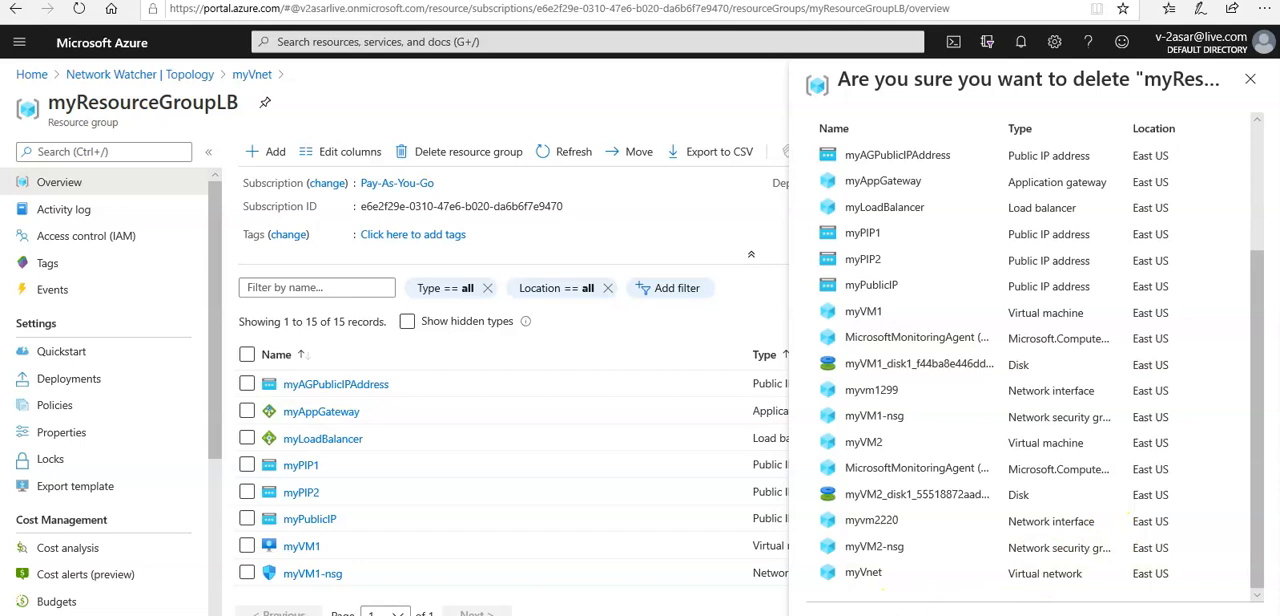